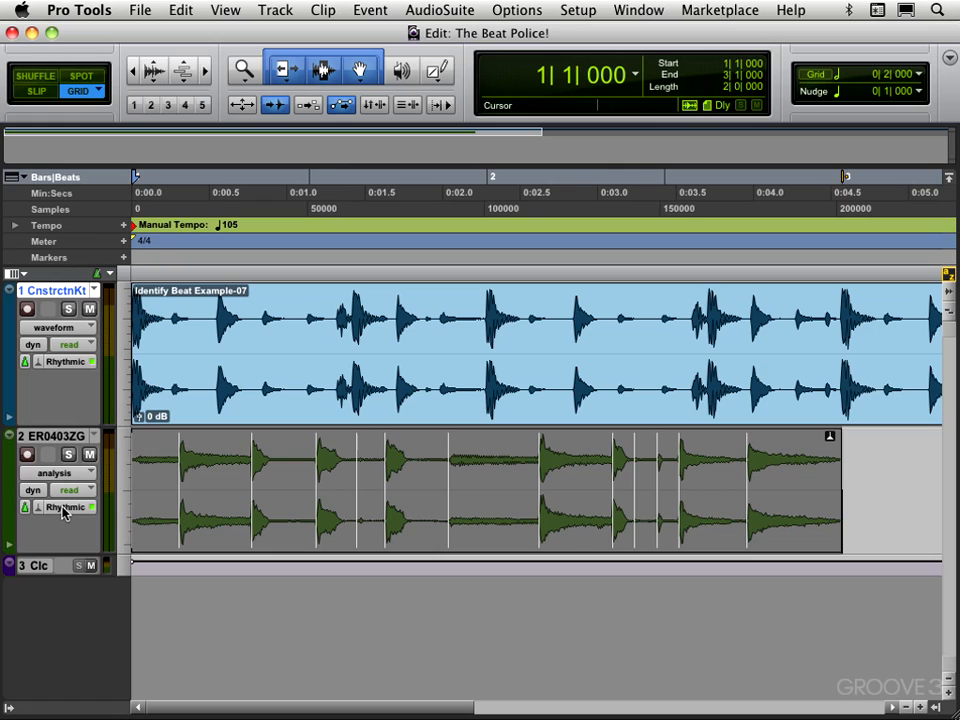
{"action": "mouse_move", "coordinate": [40, 514]}
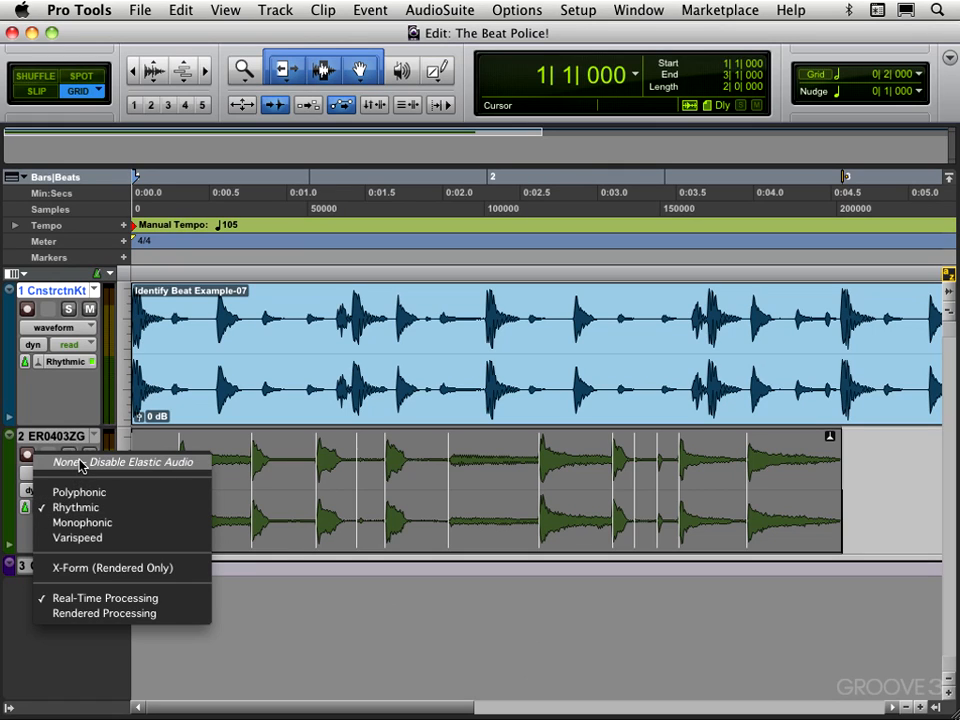
Set the guitar track's Elastic Audio plug-in to None and revert the clip to its original length.
{"action": "left_click", "coordinate": [108, 462]}
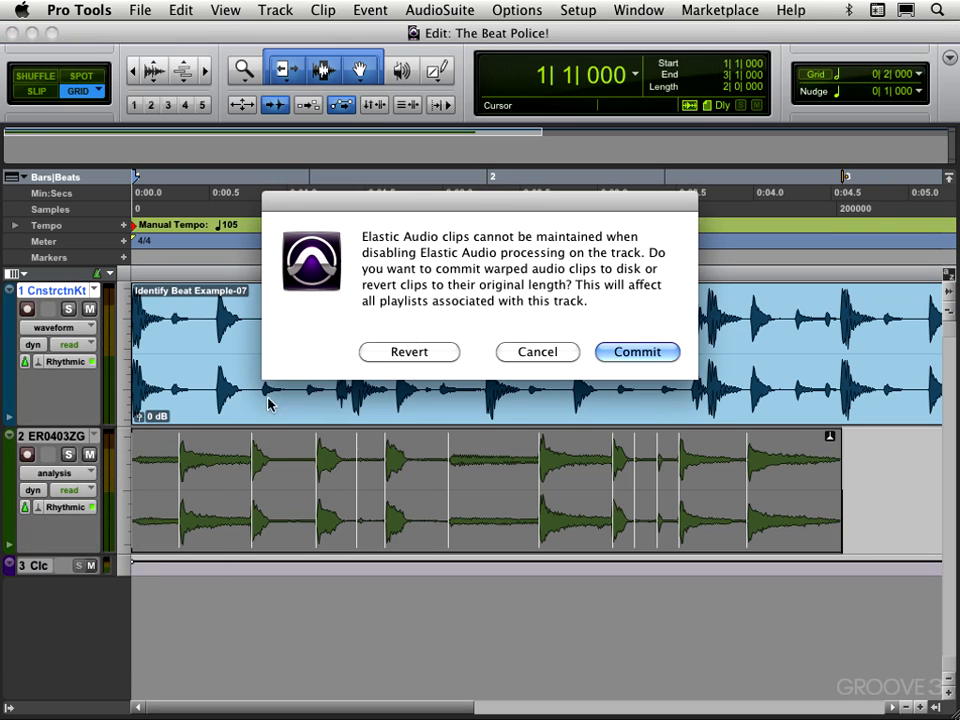
{"action": "mouse_move", "coordinate": [470, 486]}
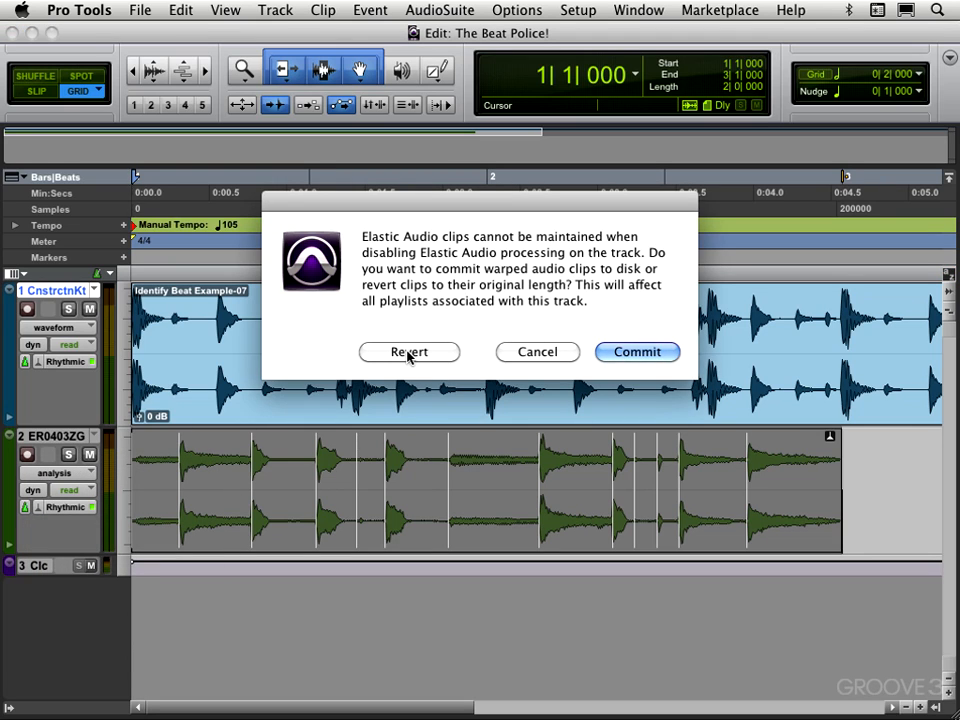
{"action": "left_click", "coordinate": [408, 352]}
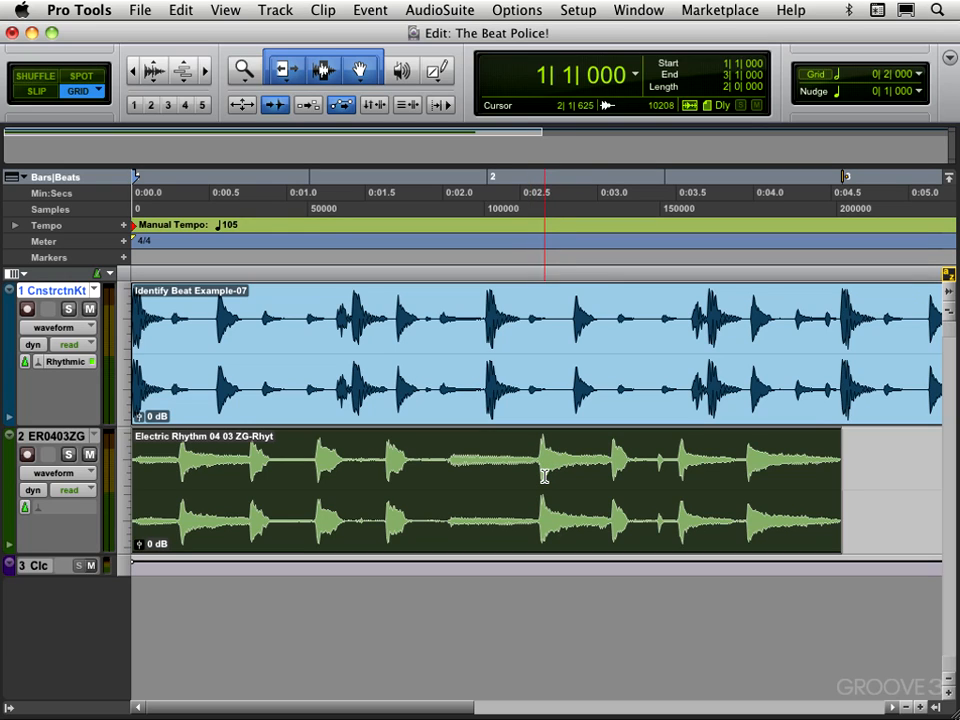
Select the guitar clip and Shift-add the drum loop clip so both are selected.
{"action": "key", "text": "space"}
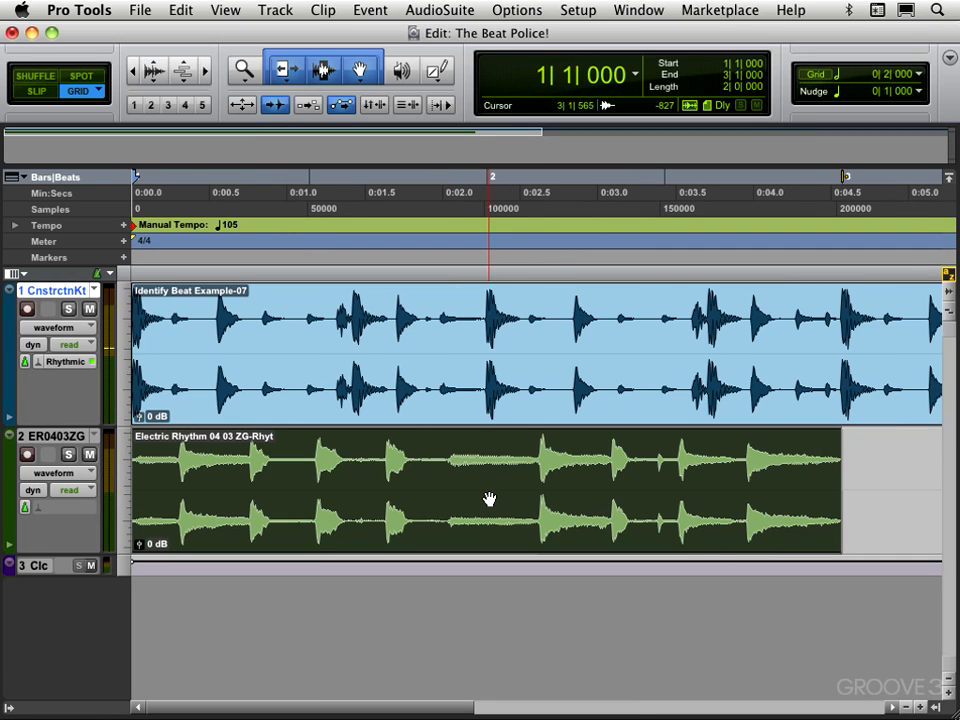
{"action": "left_click", "coordinate": [506, 488]}
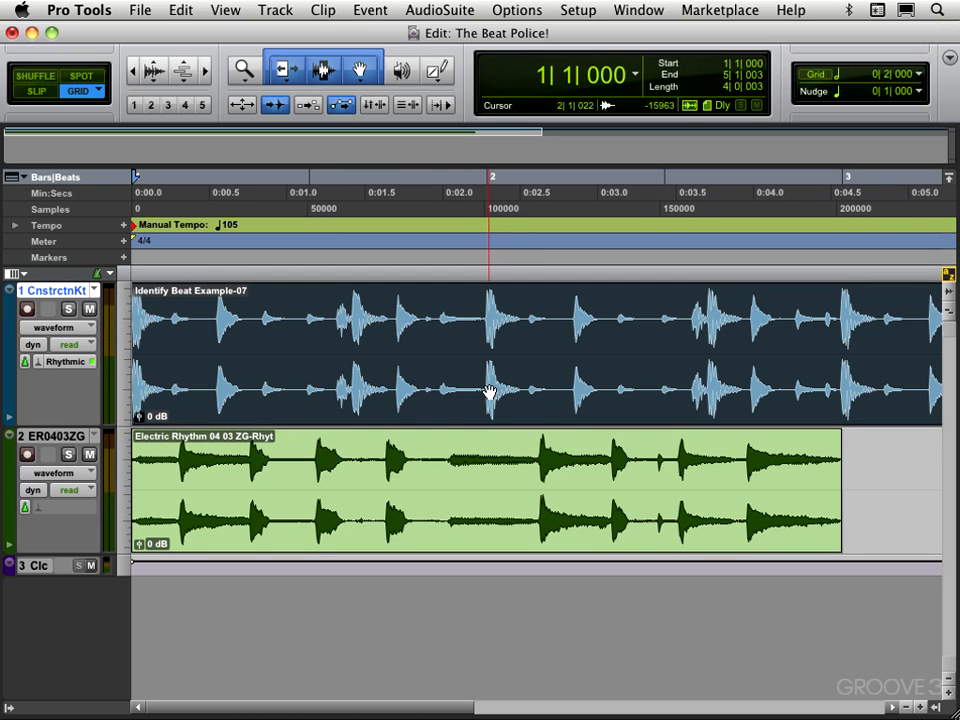
{"action": "left_click", "coordinate": [316, 480]}
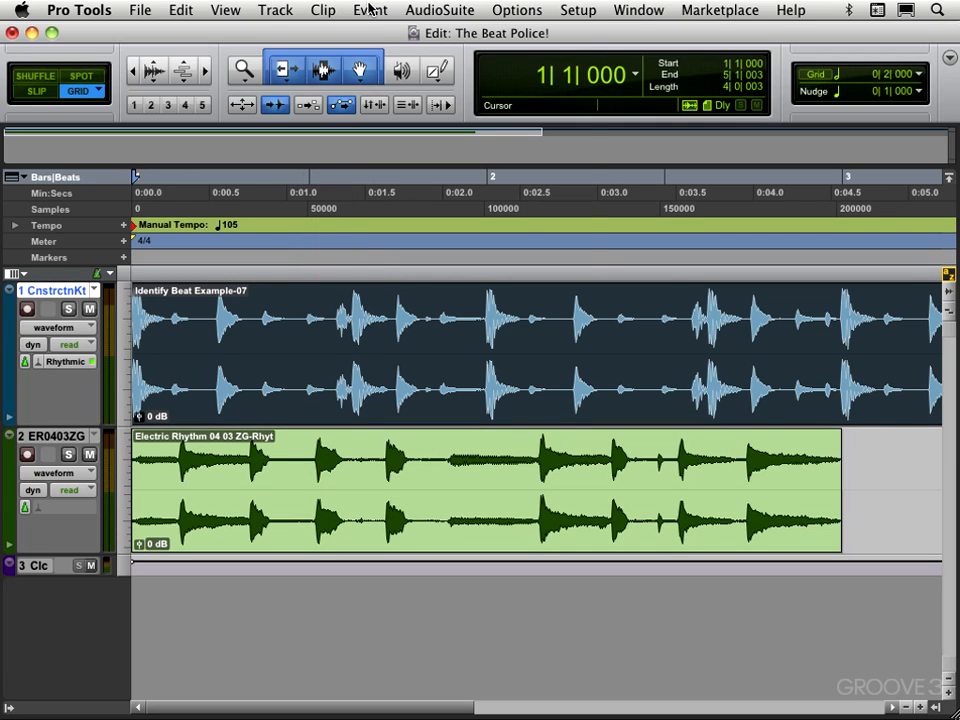
Bring up Beat Detective from the Event menu in Groove Template Extraction on Audio and capture the selection.
{"action": "left_click", "coordinate": [370, 10]}
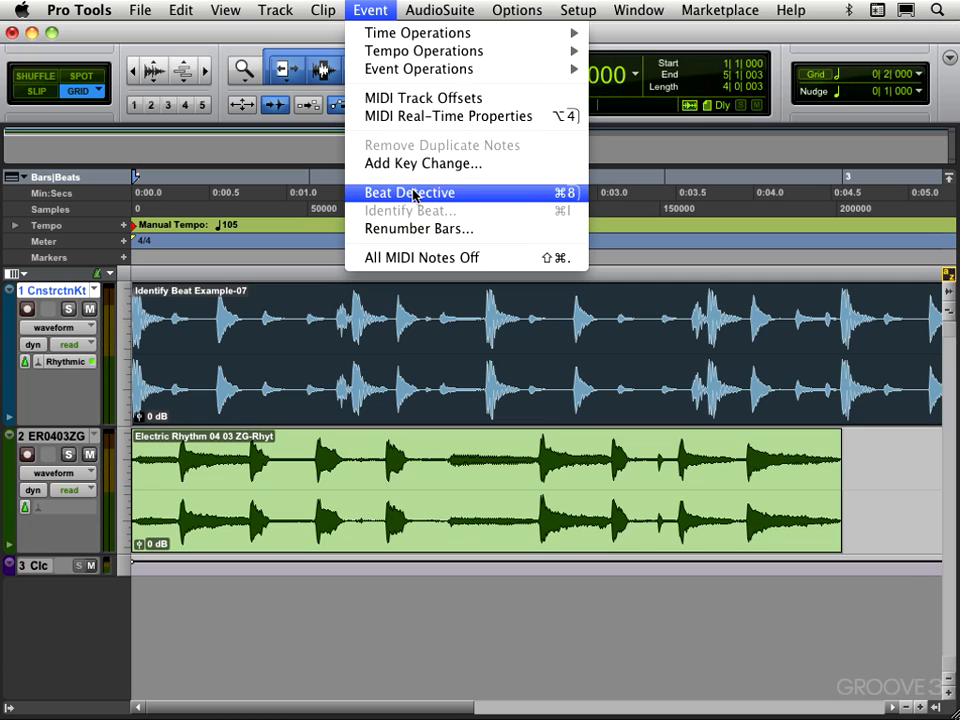
{"action": "left_click", "coordinate": [408, 192]}
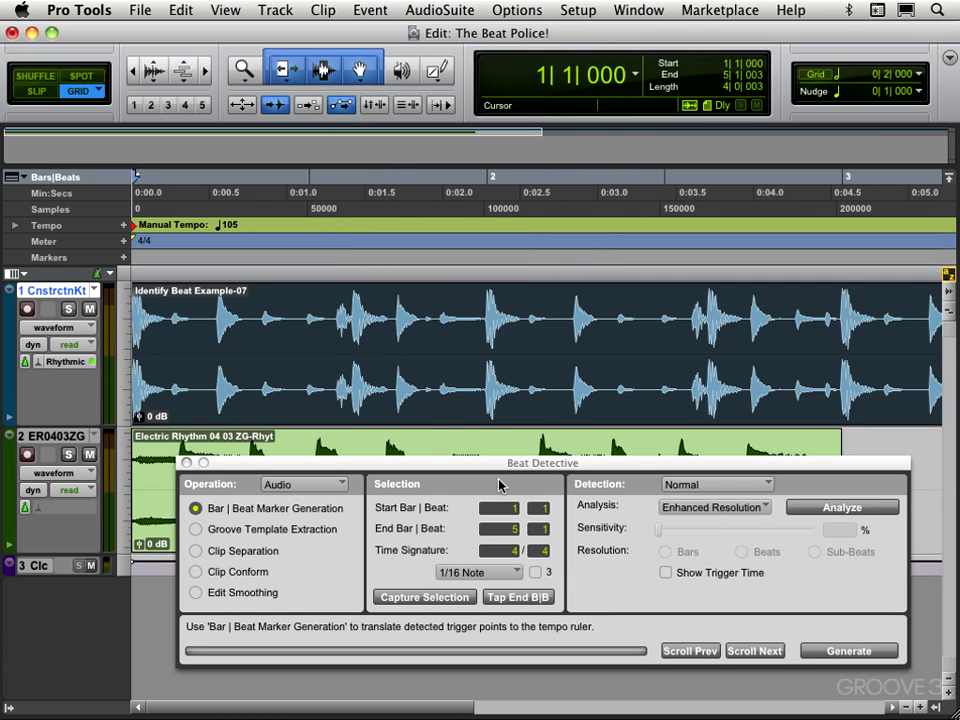
{"action": "mouse_move", "coordinate": [502, 484]}
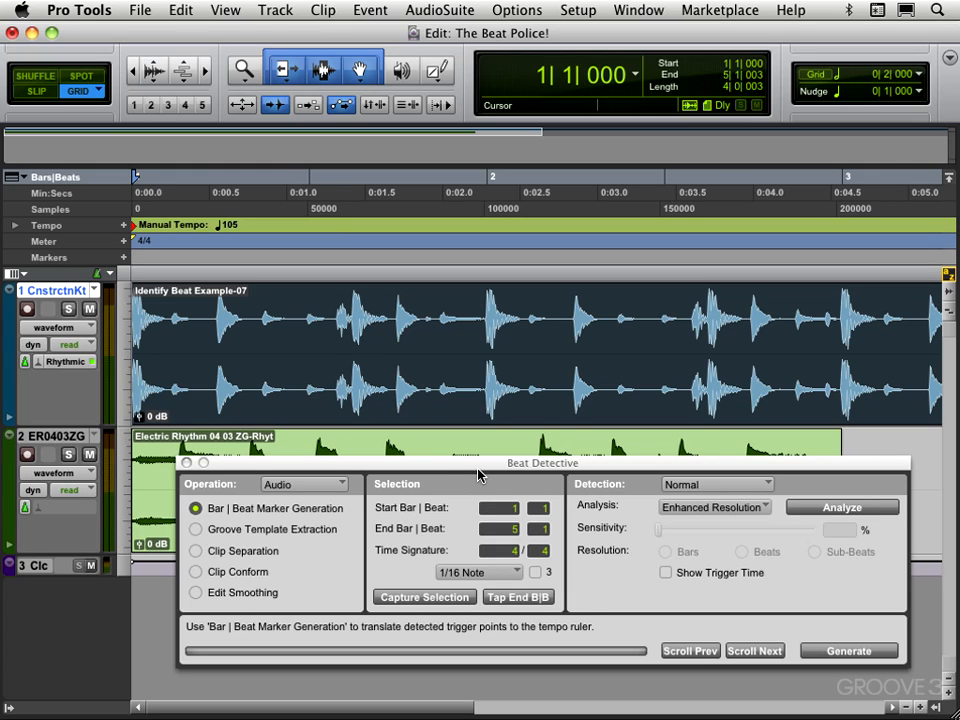
{"action": "mouse_move", "coordinate": [324, 470]}
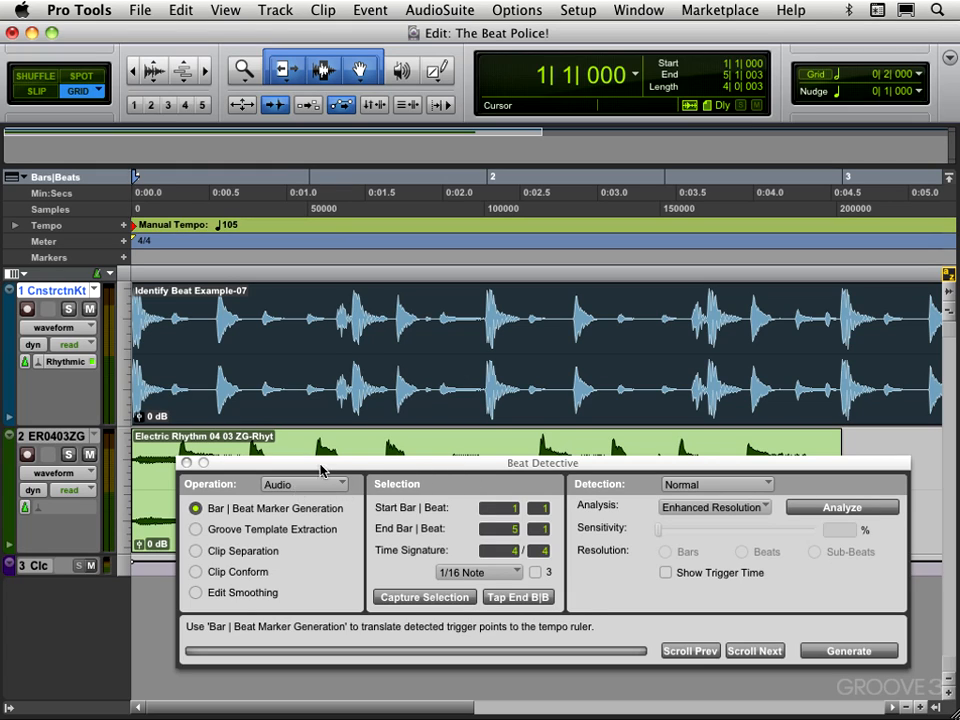
{"action": "mouse_move", "coordinate": [218, 496]}
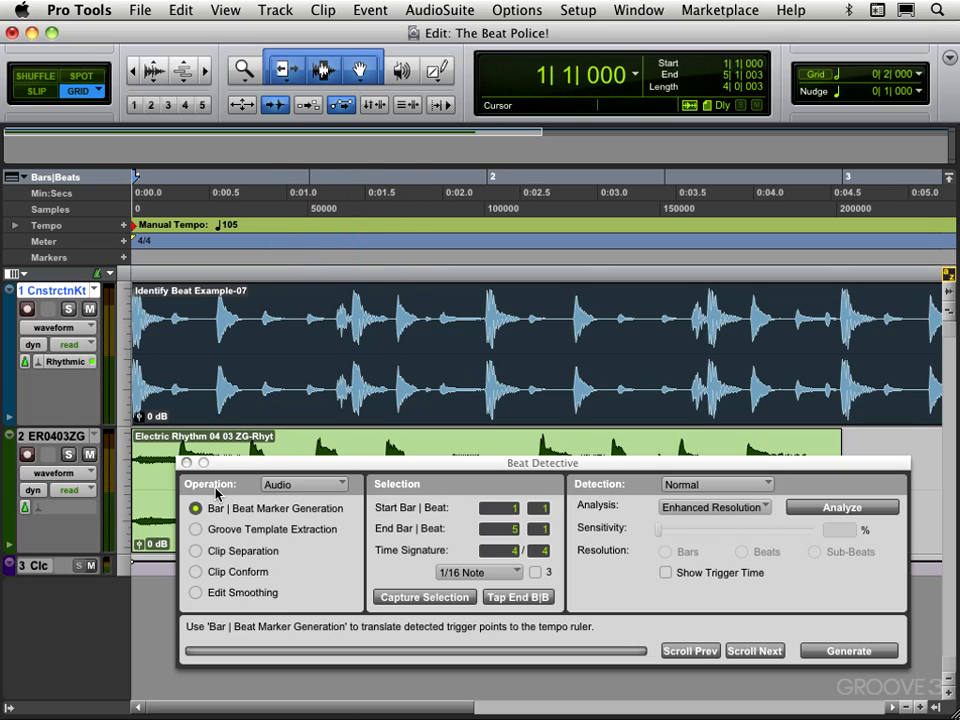
{"action": "mouse_move", "coordinate": [196, 536]}
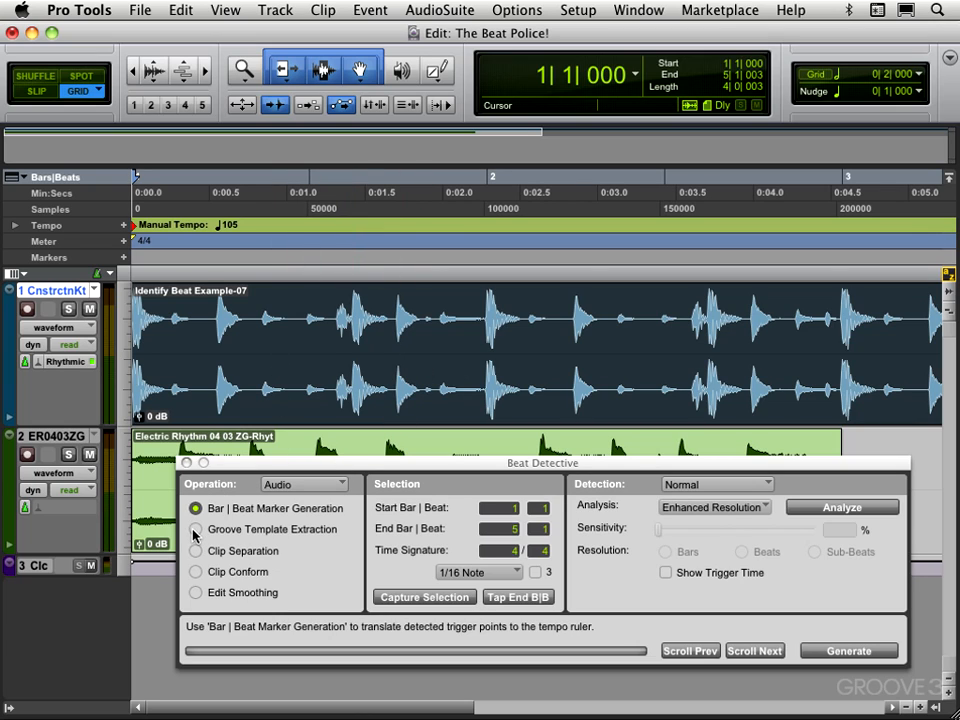
{"action": "left_click", "coordinate": [196, 528]}
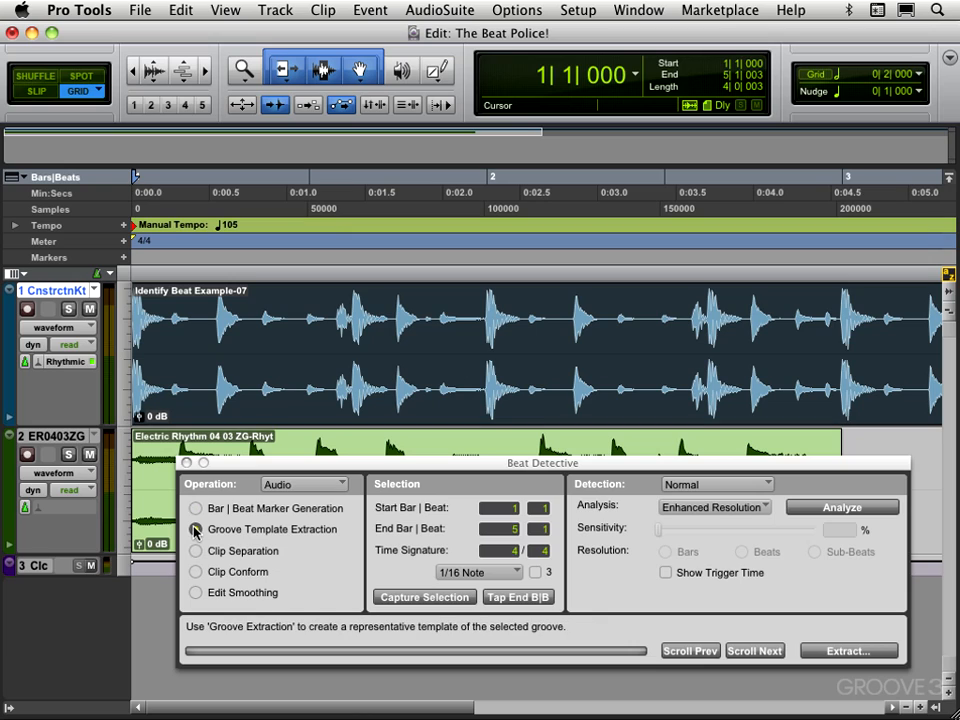
{"action": "left_click", "coordinate": [304, 482]}
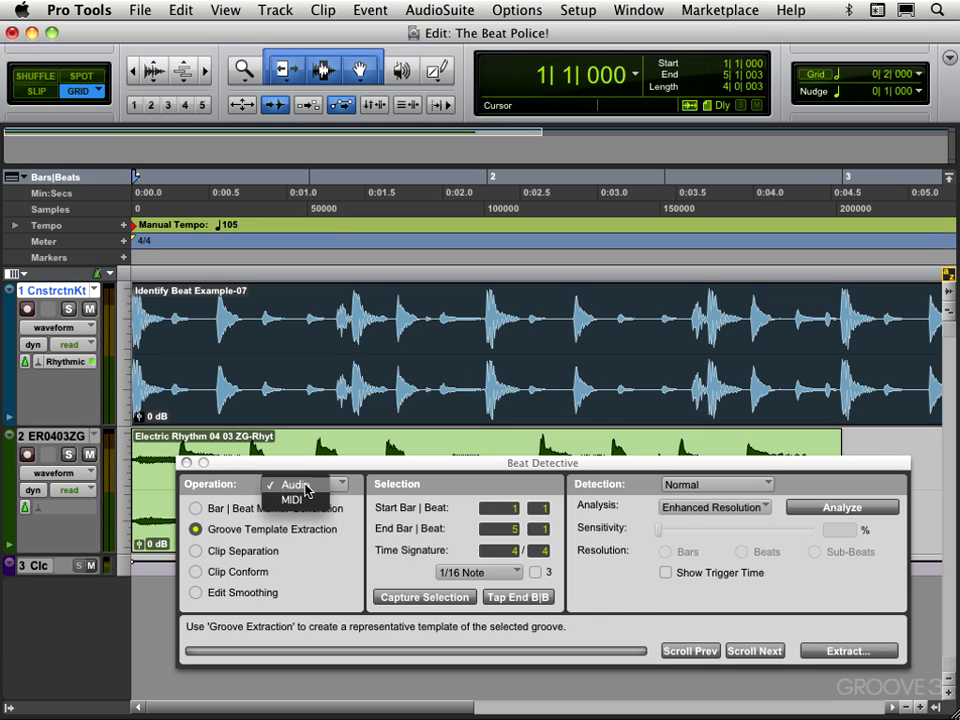
{"action": "left_click", "coordinate": [296, 484]}
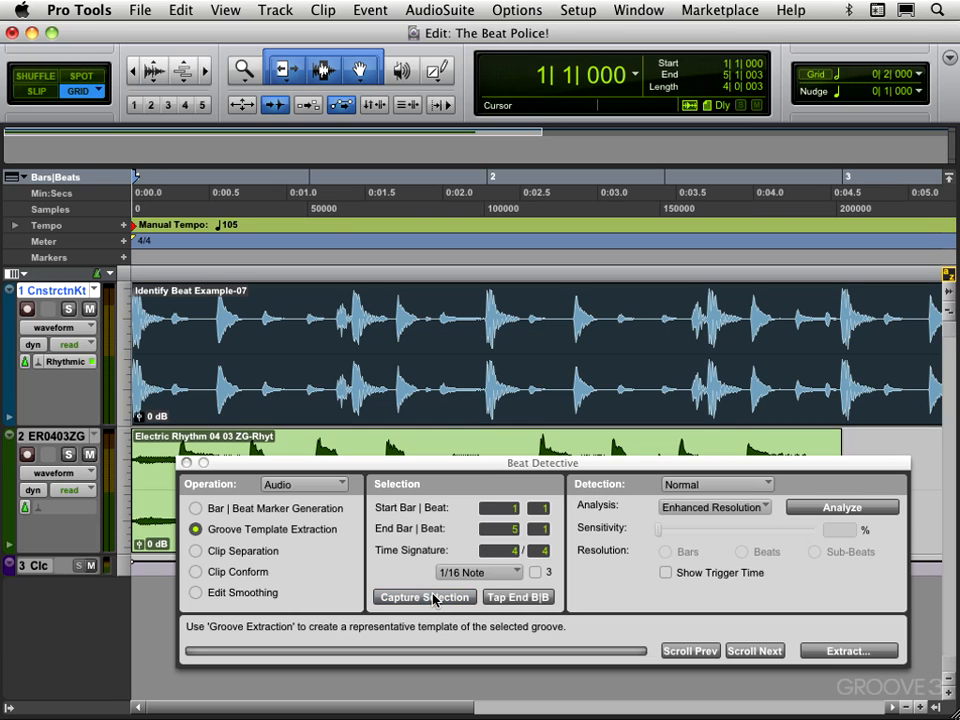
{"action": "left_click", "coordinate": [448, 392]}
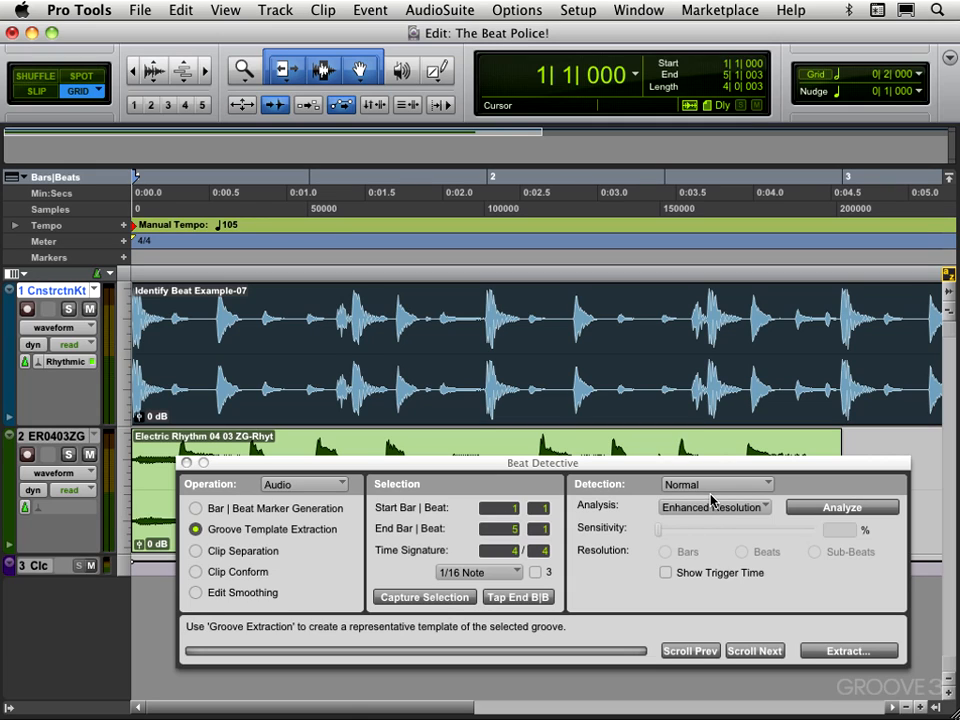
{"action": "mouse_move", "coordinate": [710, 500]}
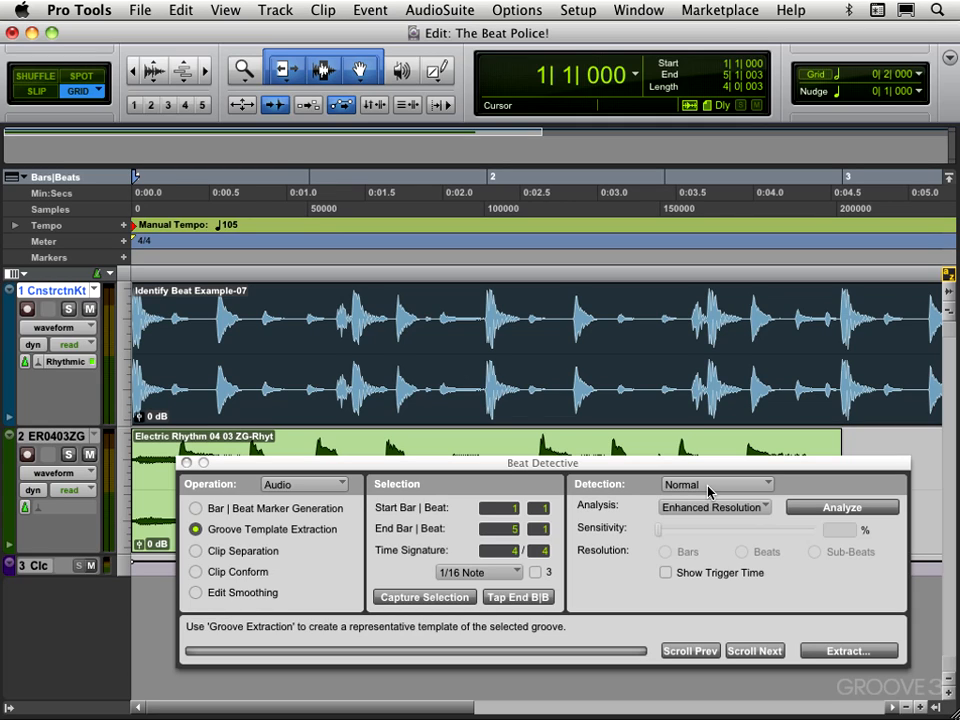
{"action": "mouse_move", "coordinate": [708, 492]}
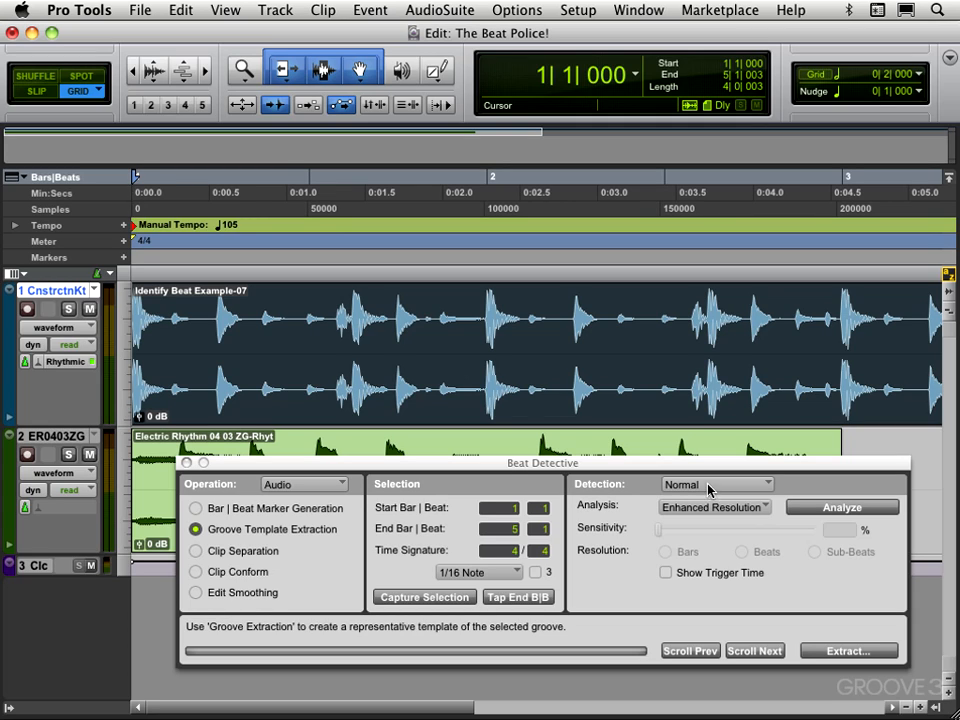
Try Collection detection mode, return to Normal, and go to choose the analysis type.
{"action": "left_click", "coordinate": [716, 484]}
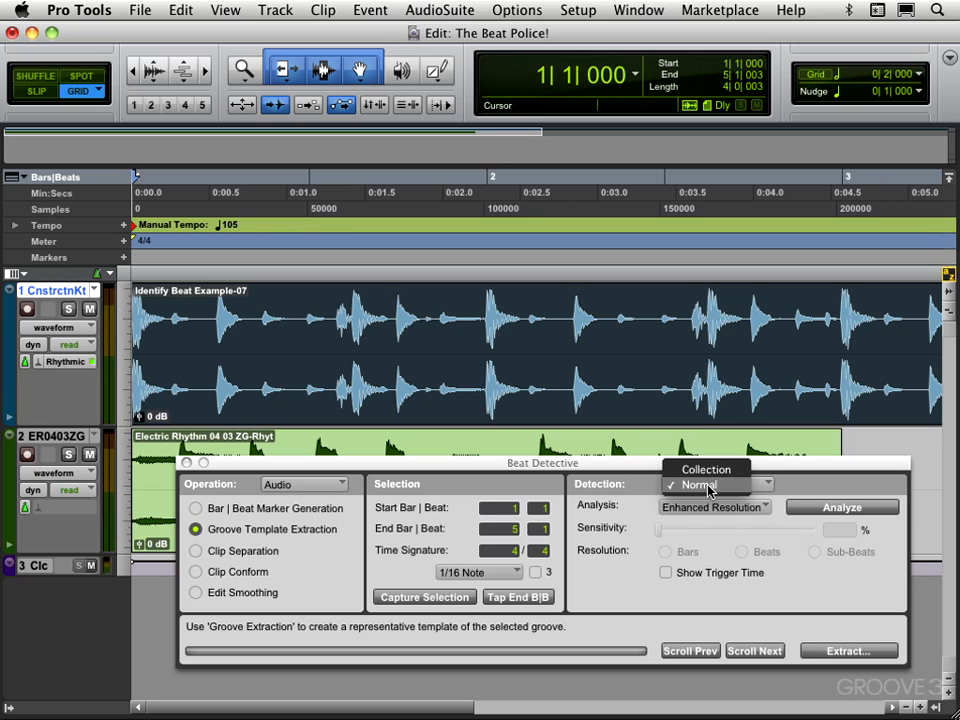
{"action": "left_click", "coordinate": [708, 470]}
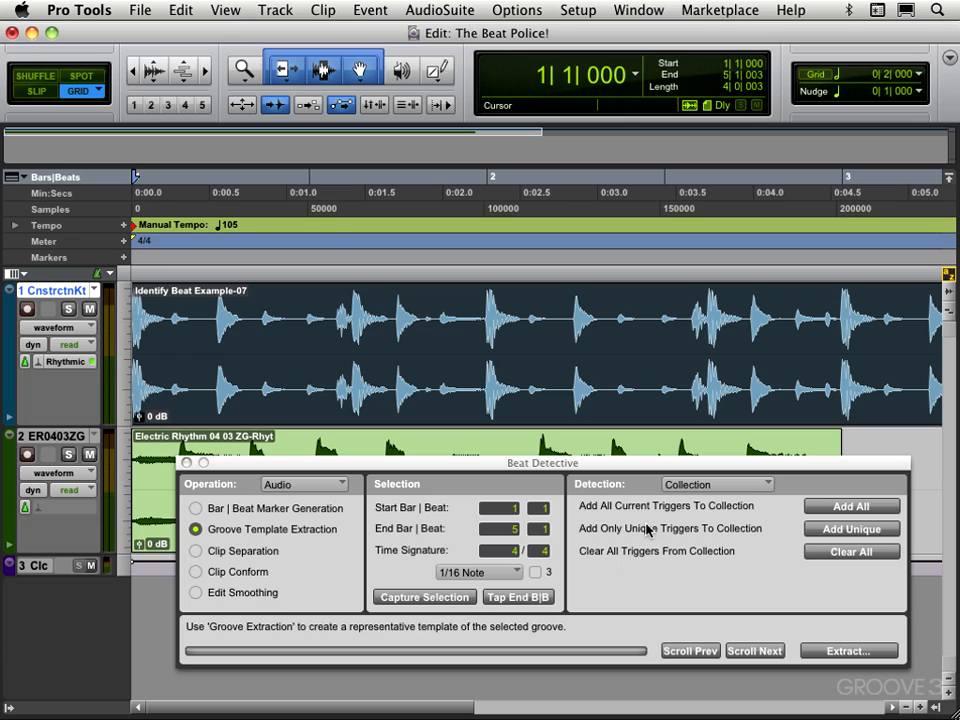
{"action": "mouse_move", "coordinate": [650, 530]}
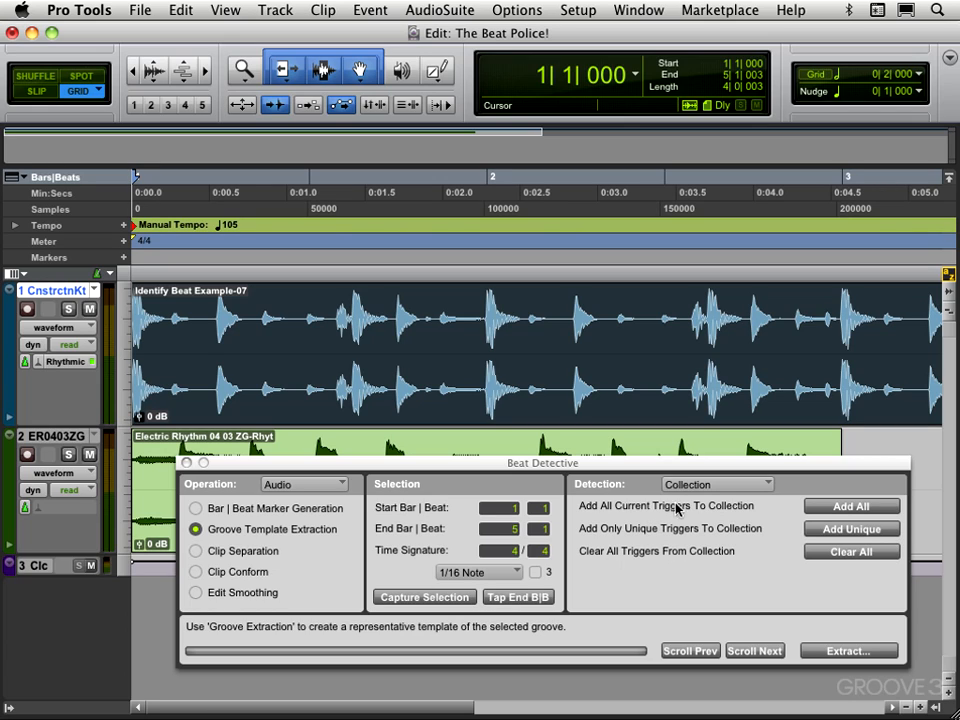
{"action": "left_click", "coordinate": [716, 484]}
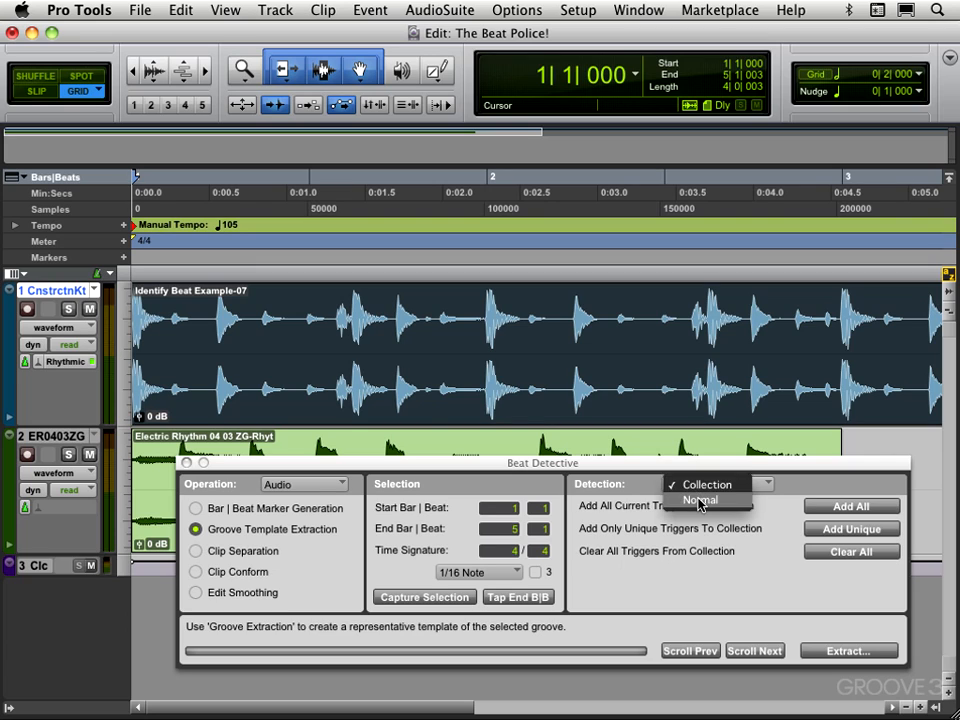
{"action": "left_click", "coordinate": [700, 500]}
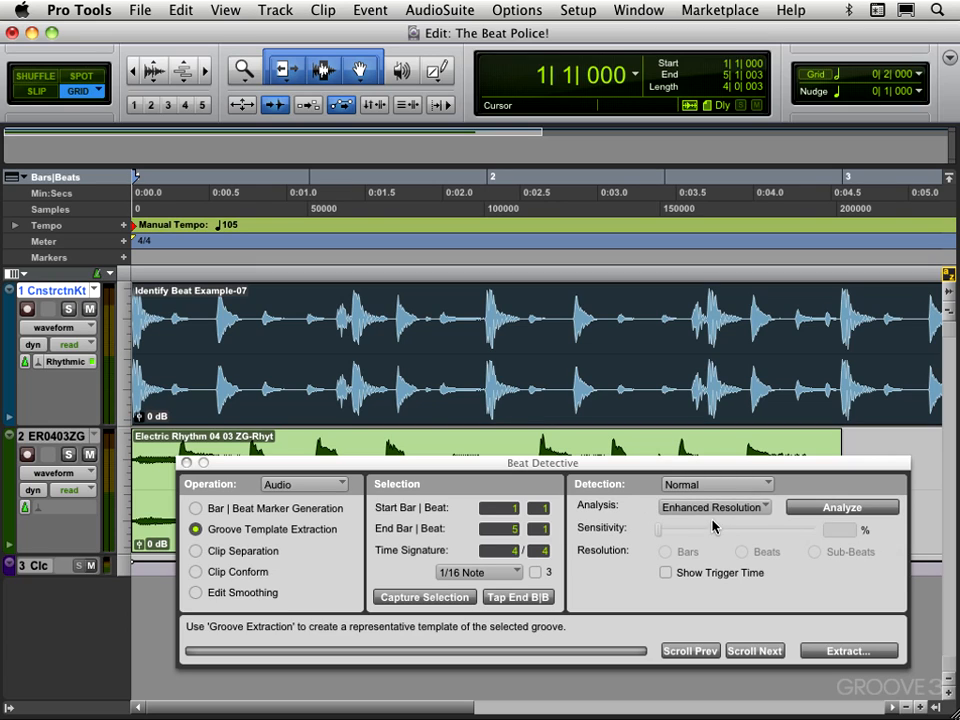
{"action": "left_click", "coordinate": [712, 508]}
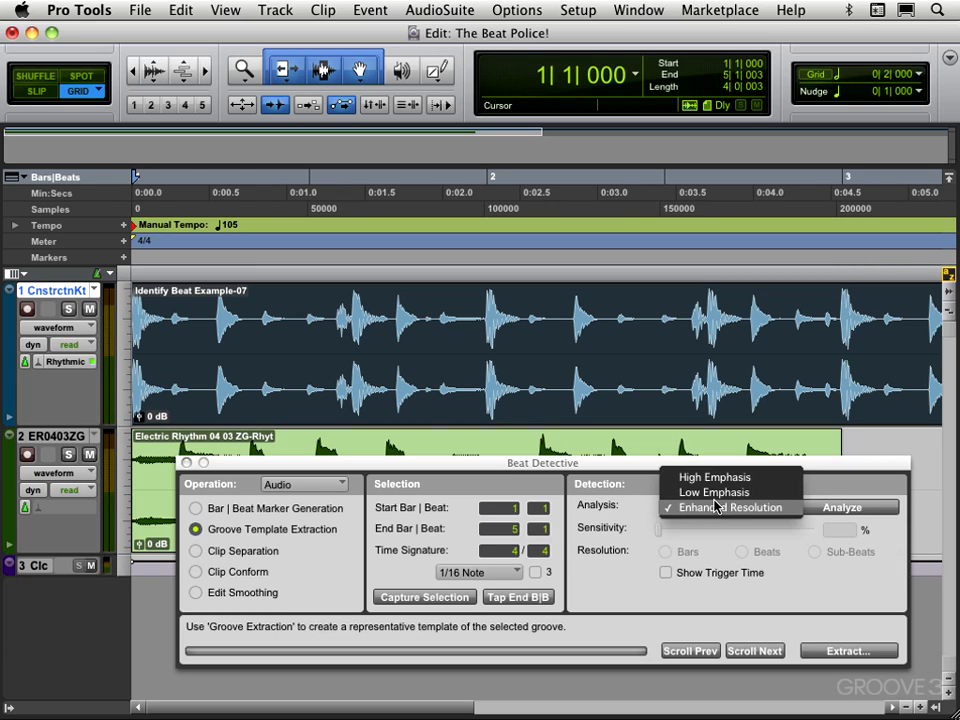
{"action": "mouse_move", "coordinate": [714, 492]}
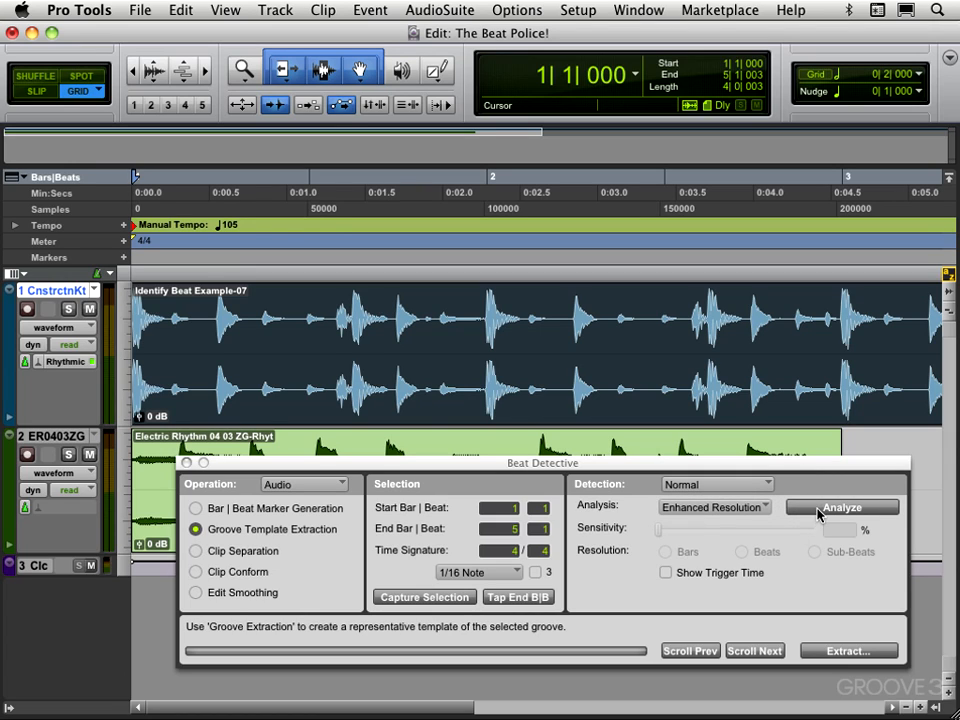
Analyse the drum loop and raise detection sensitivity until beat triggers sit on its hits.
{"action": "left_click", "coordinate": [814, 552]}
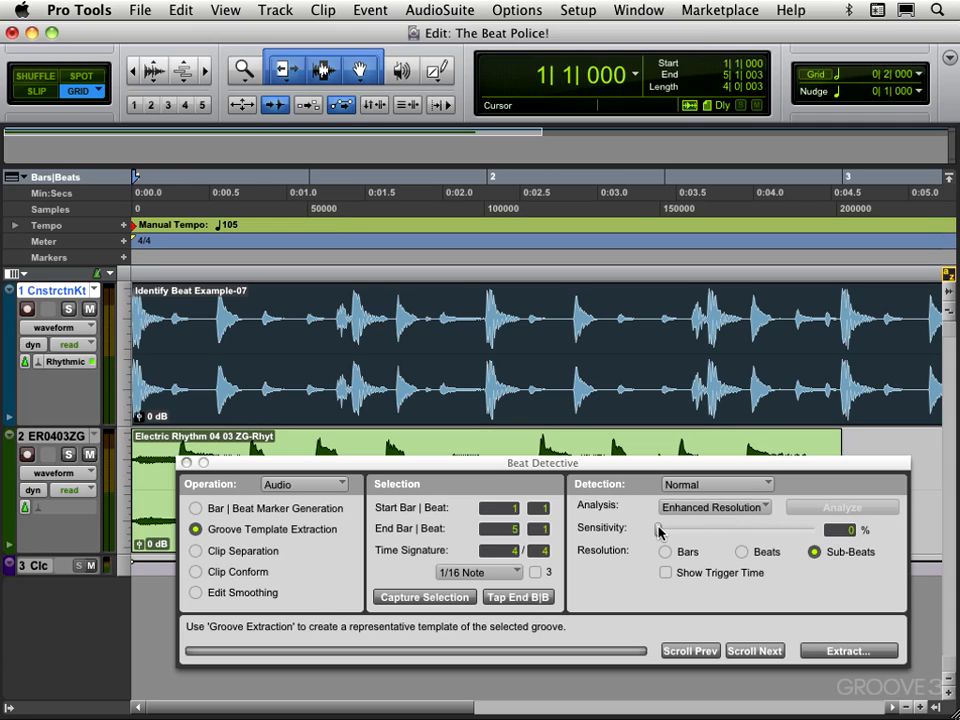
{"action": "left_click_drag", "start_coordinate": [658, 528], "coordinate": [684, 528]}
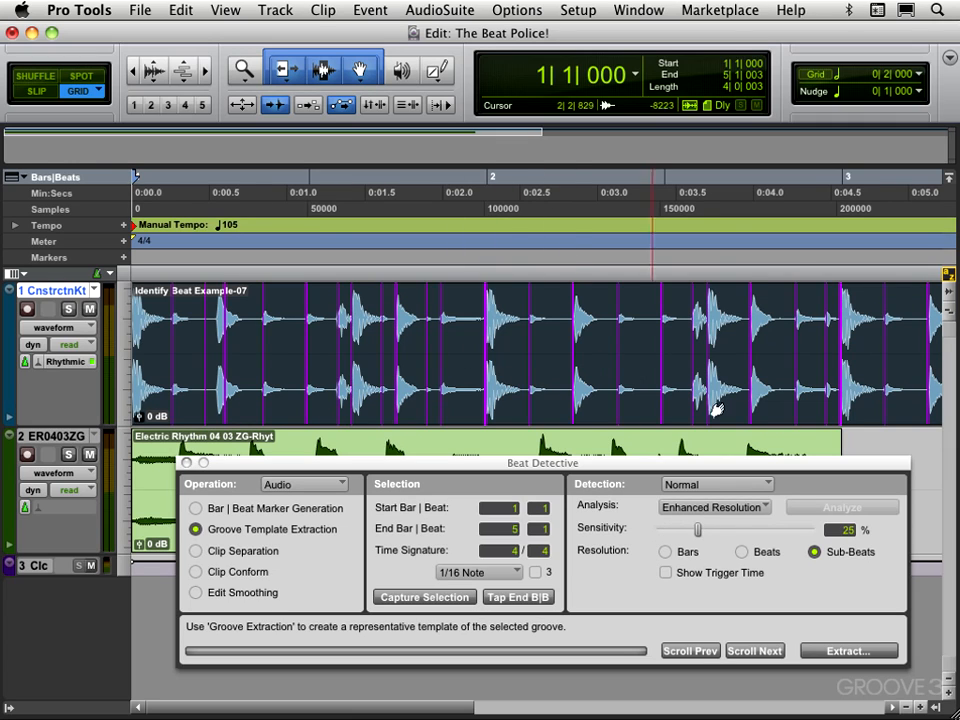
{"action": "left_click_drag", "start_coordinate": [696, 530], "coordinate": [740, 530]}
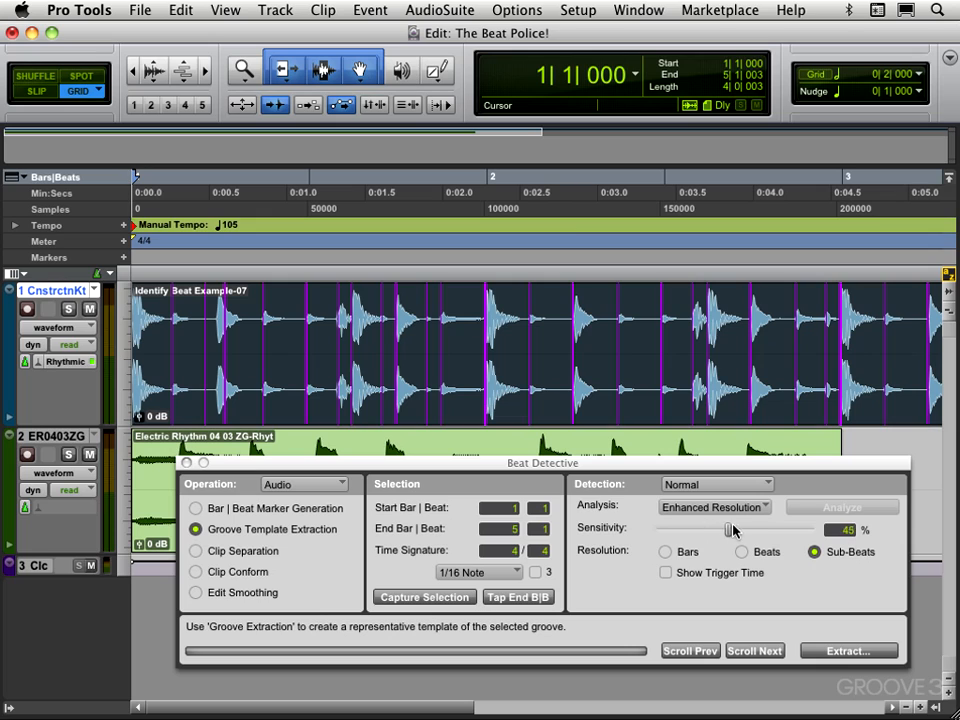
{"action": "left_click_drag", "start_coordinate": [736, 528], "coordinate": [760, 528]}
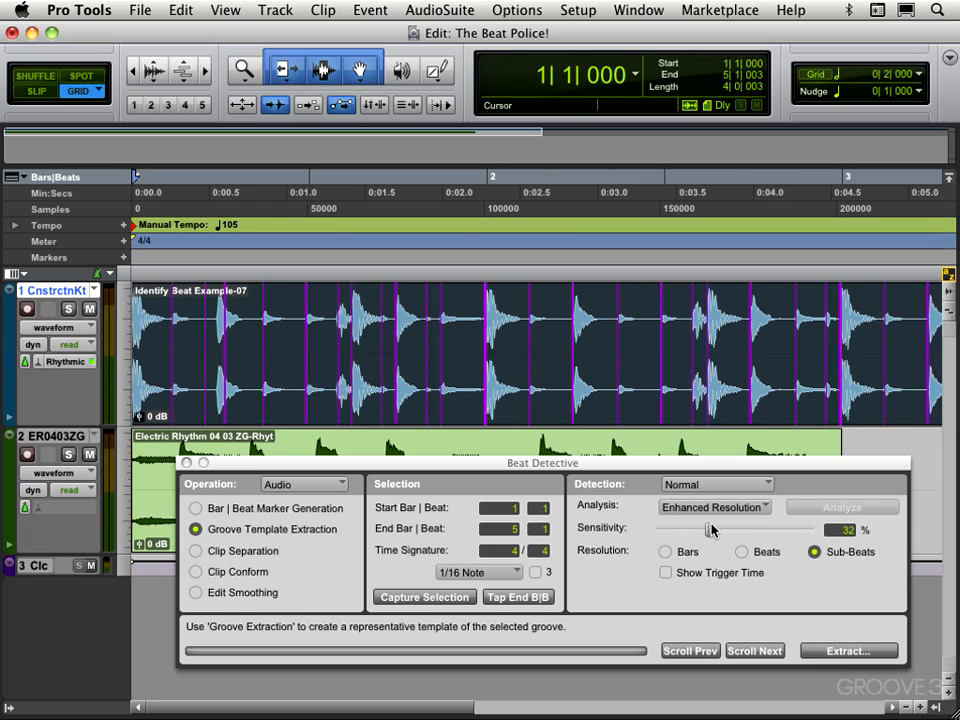
{"action": "left_click_drag", "start_coordinate": [700, 530], "coordinate": [744, 530]}
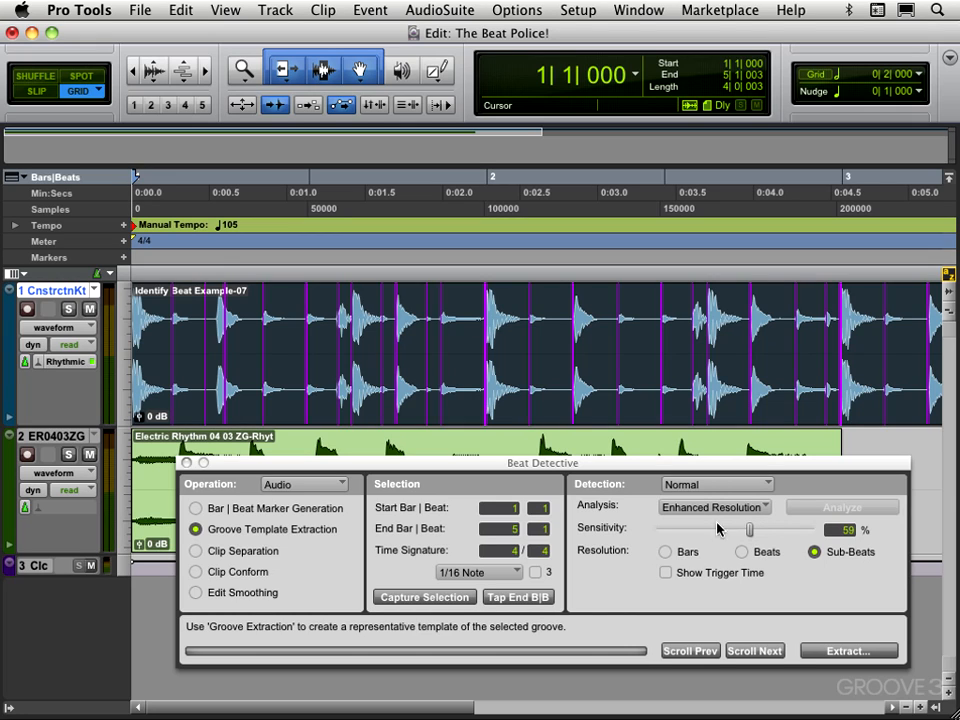
{"action": "left_click", "coordinate": [664, 572]}
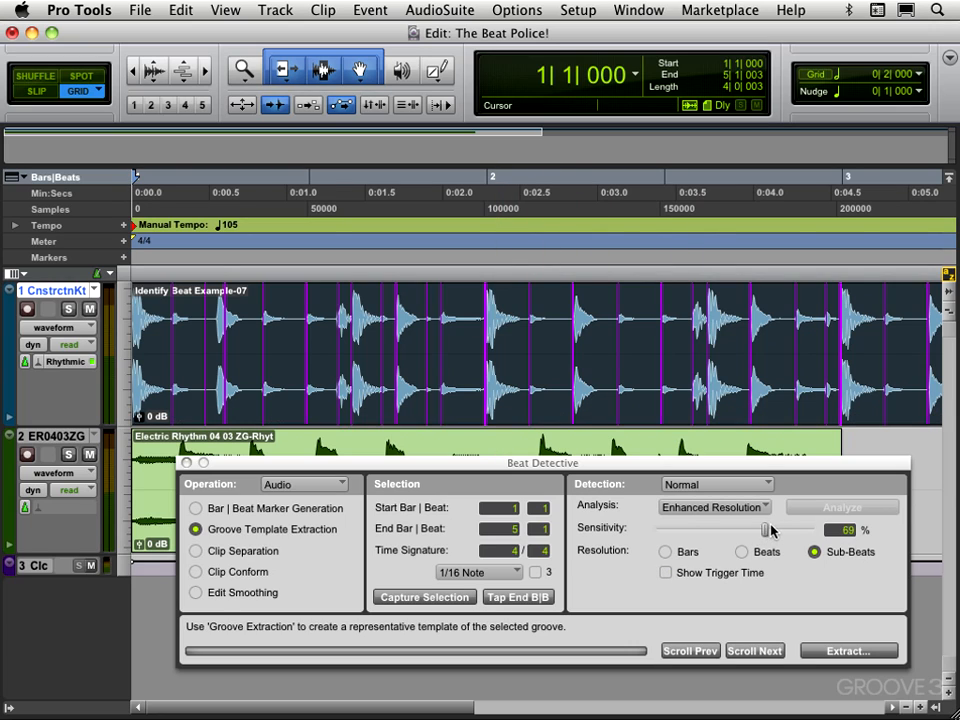
{"action": "left_click_drag", "start_coordinate": [770, 530], "coordinate": [704, 530]}
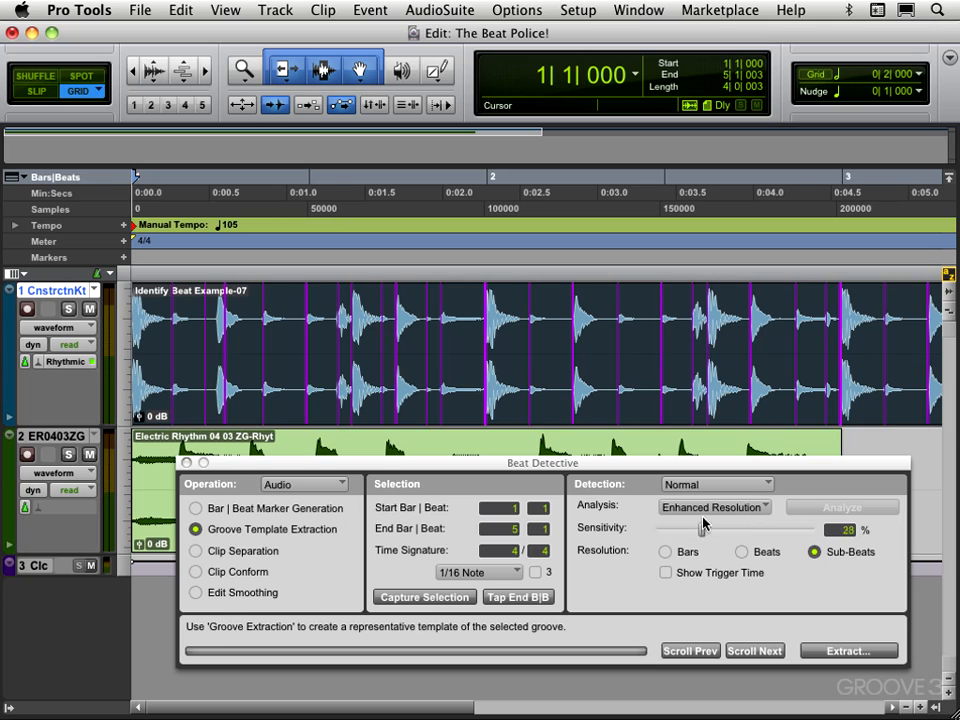
{"action": "left_click_drag", "start_coordinate": [704, 528], "coordinate": [726, 528]}
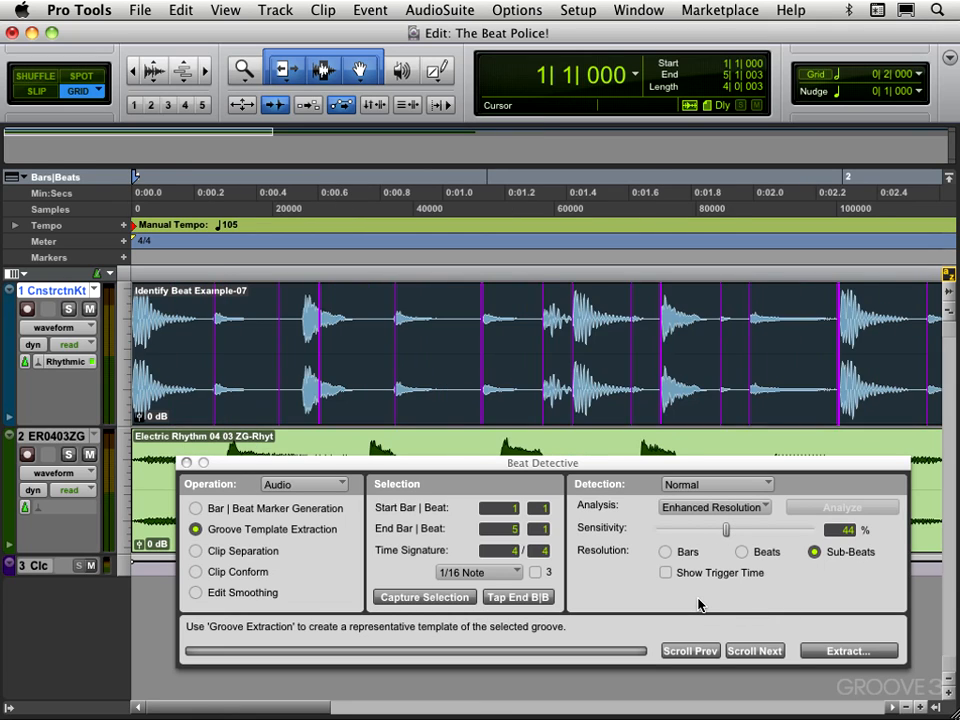
Zoom in and scroll through the drum loop section by section to check the detected triggers to its end.
{"action": "left_click", "coordinate": [754, 652]}
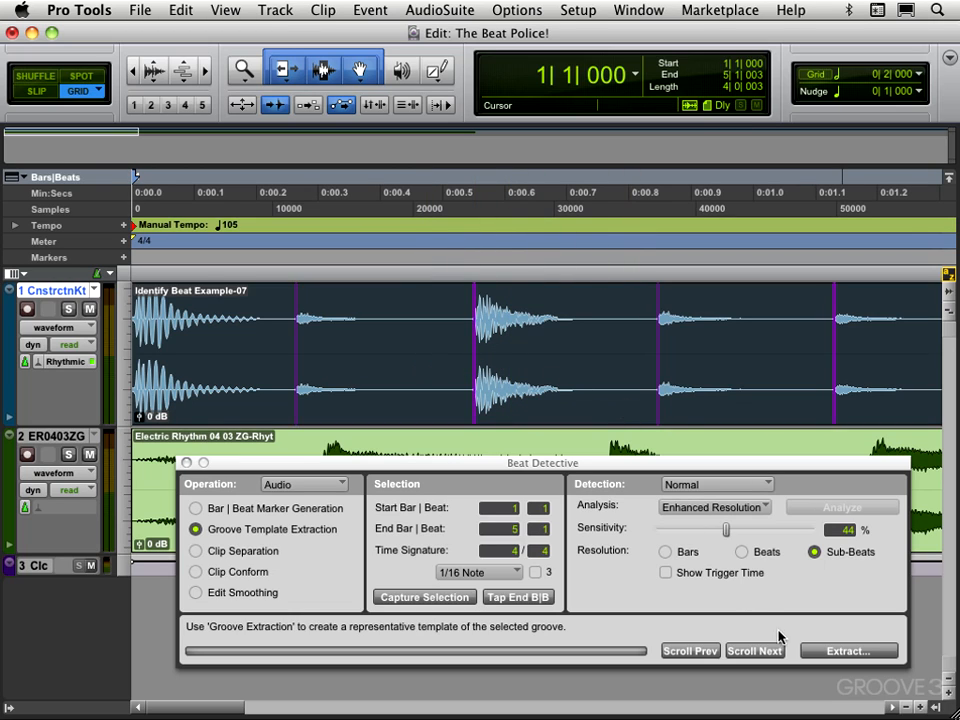
{"action": "left_click", "coordinate": [754, 652]}
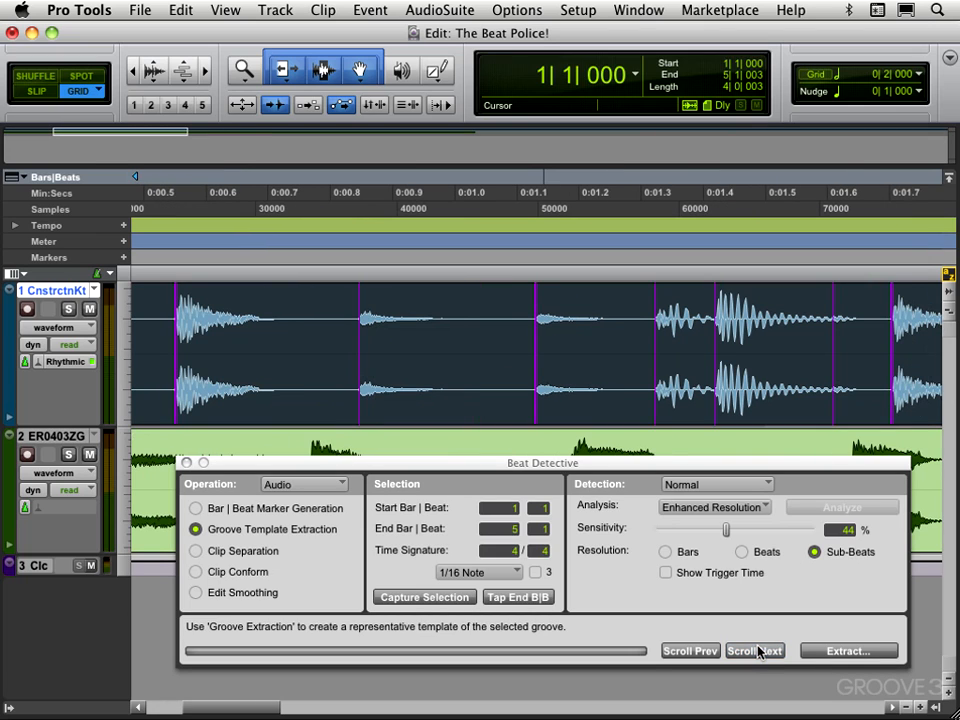
{"action": "left_click", "coordinate": [830, 352]}
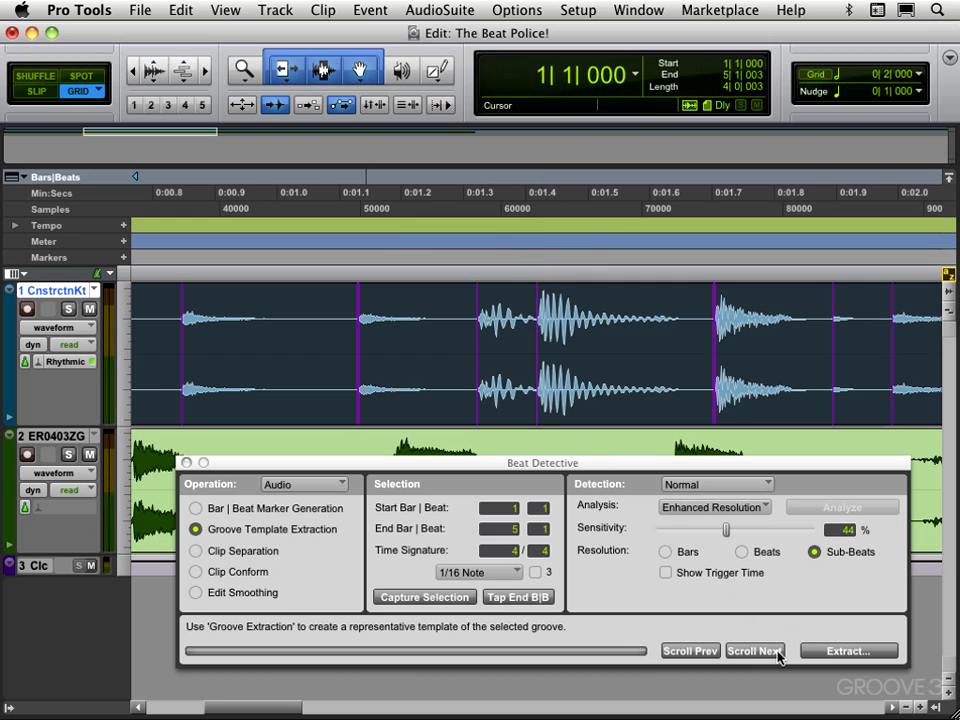
{"action": "left_click", "coordinate": [756, 652]}
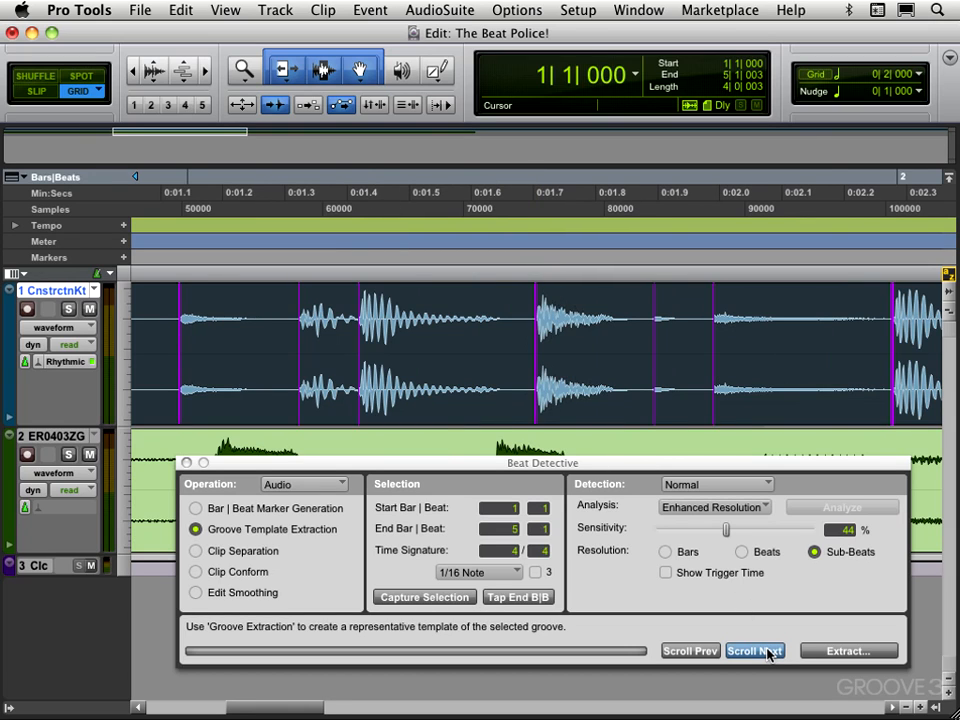
{"action": "left_click", "coordinate": [756, 652]}
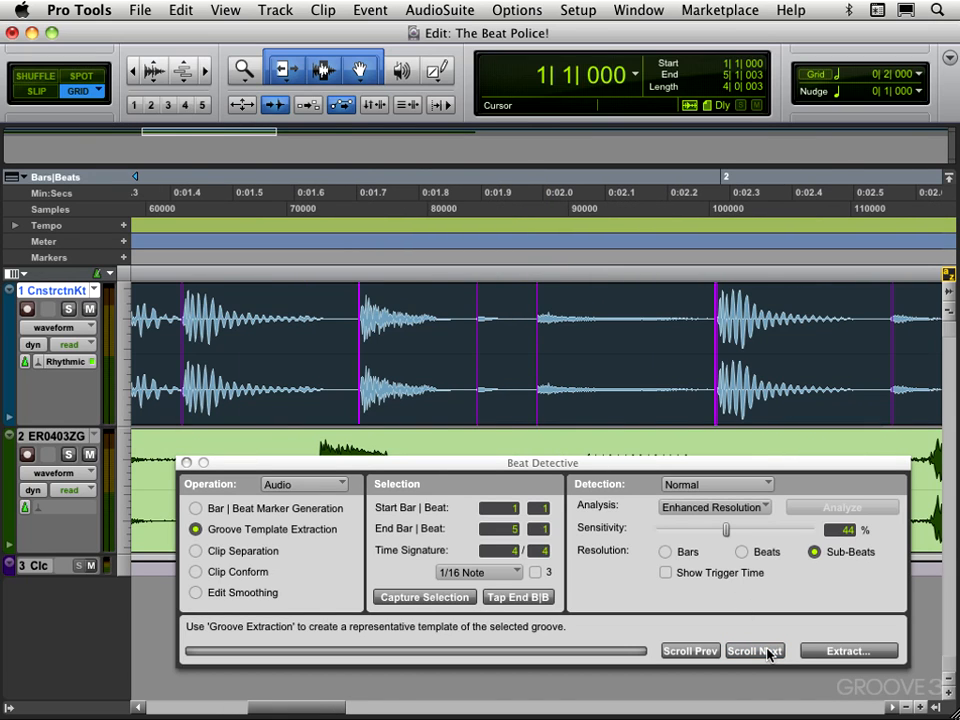
{"action": "left_click", "coordinate": [754, 652]}
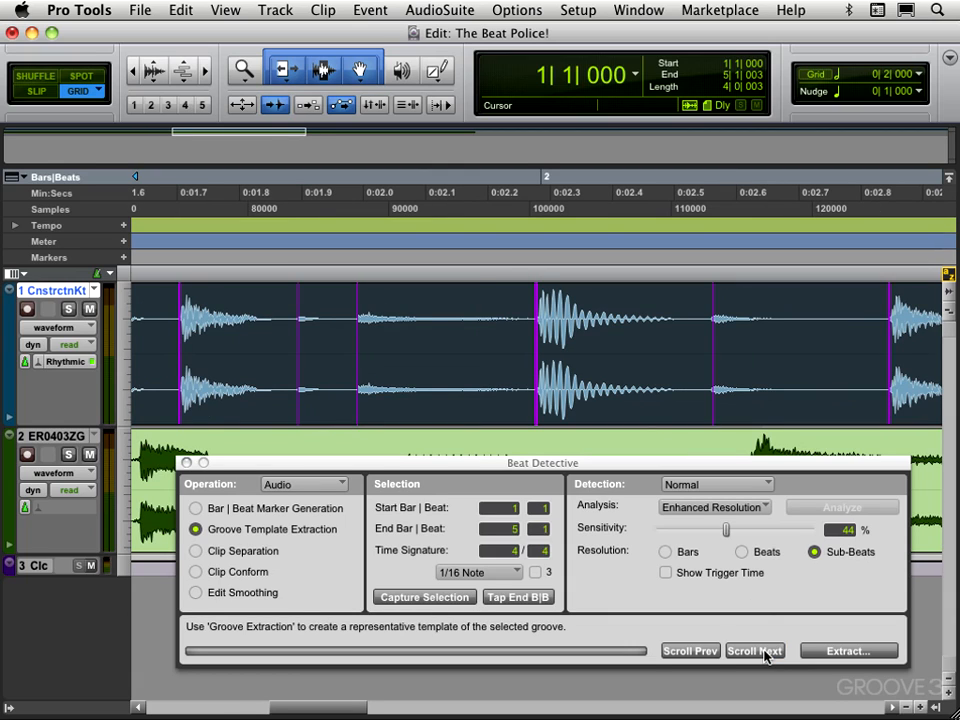
{"action": "left_click", "coordinate": [710, 360]}
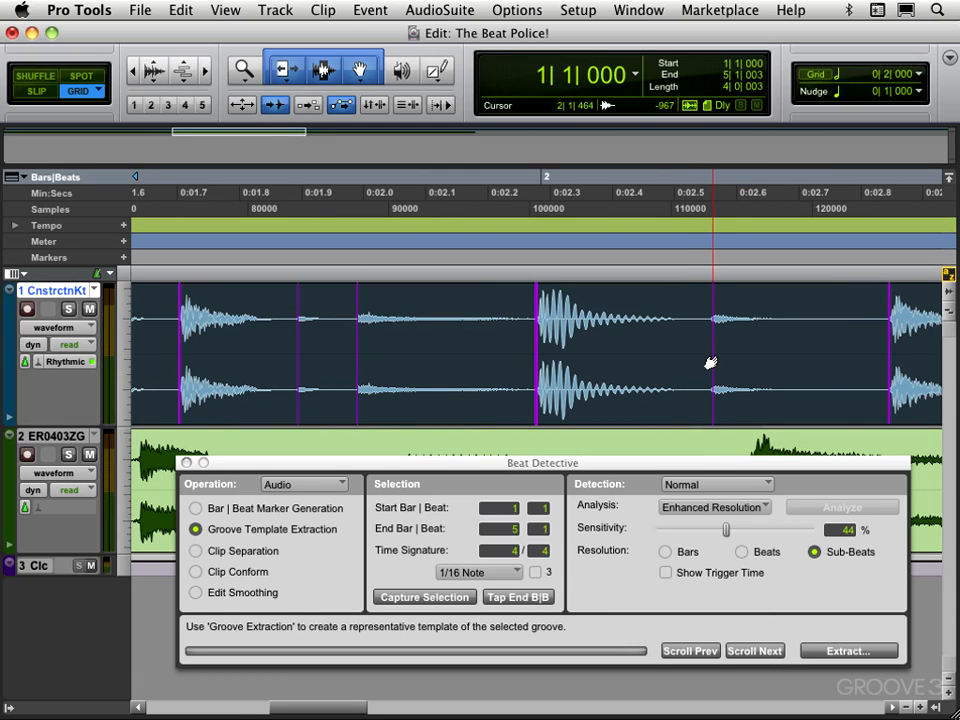
{"action": "mouse_move", "coordinate": [704, 376]}
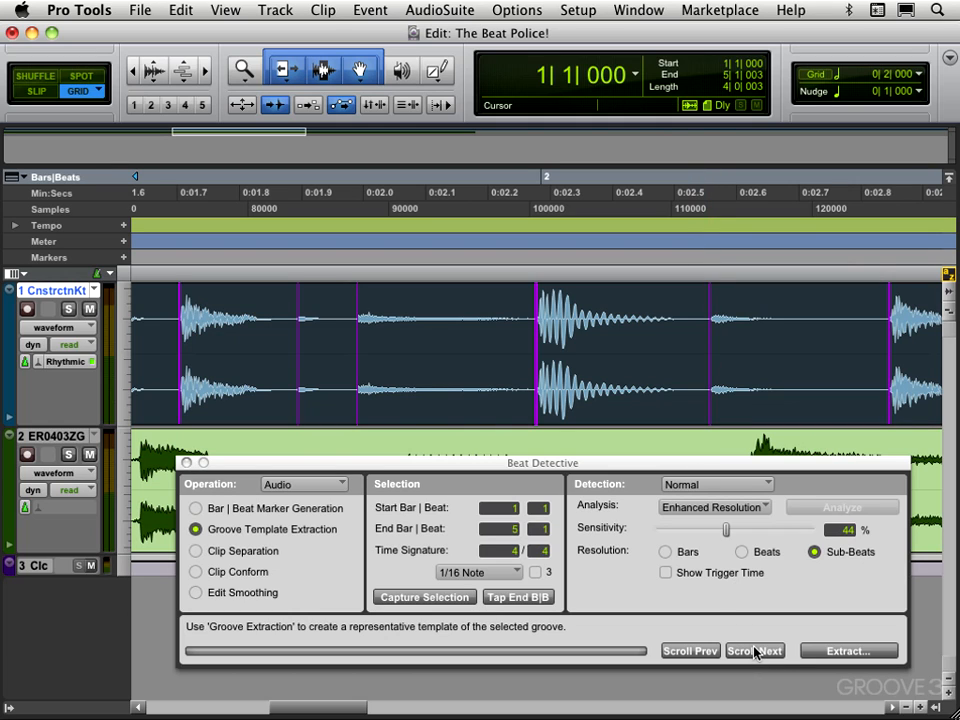
{"action": "left_click", "coordinate": [756, 652]}
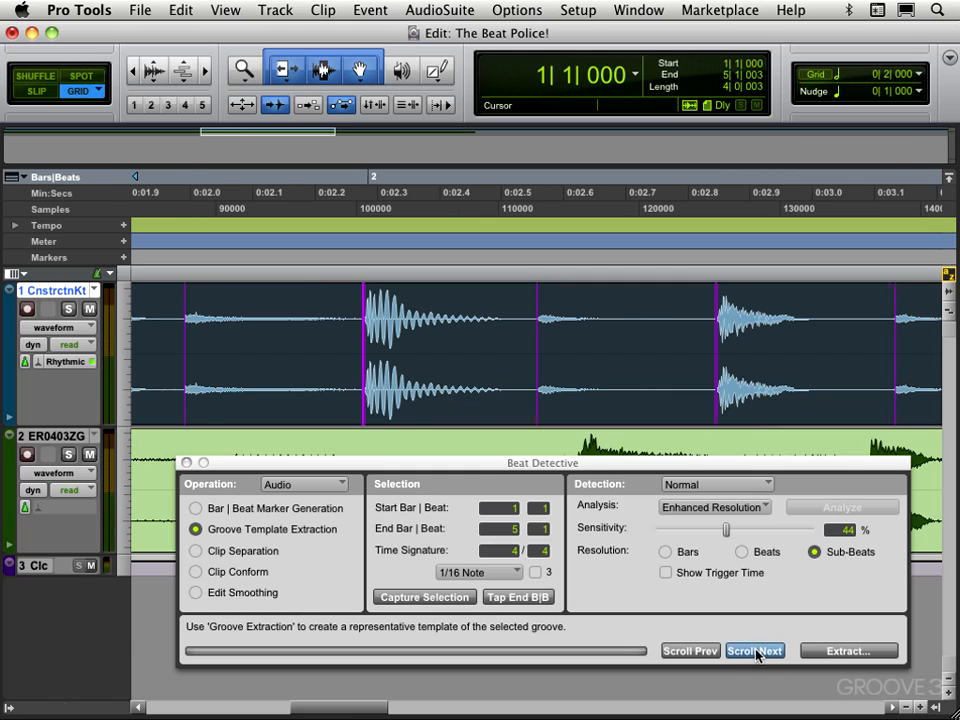
{"action": "left_click", "coordinate": [756, 652]}
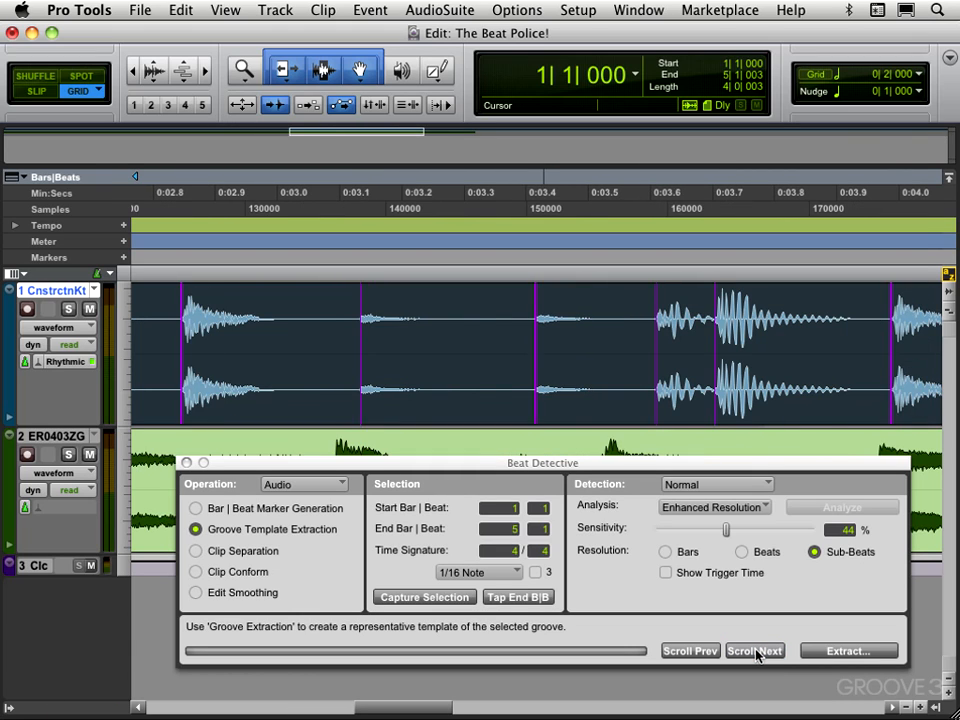
{"action": "left_click", "coordinate": [754, 652]}
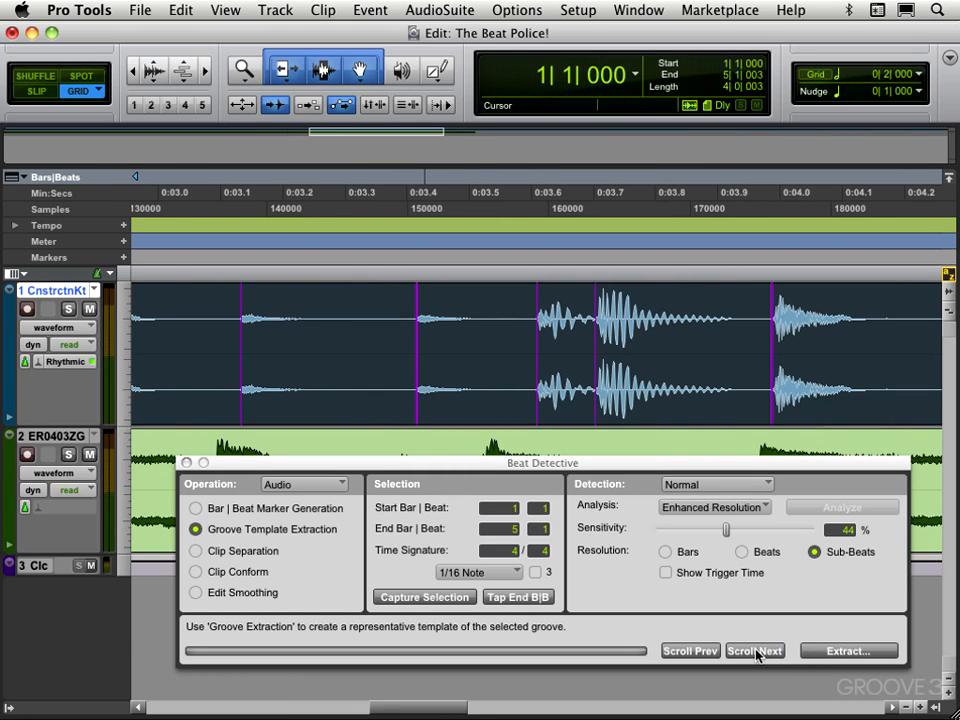
{"action": "left_click", "coordinate": [768, 344]}
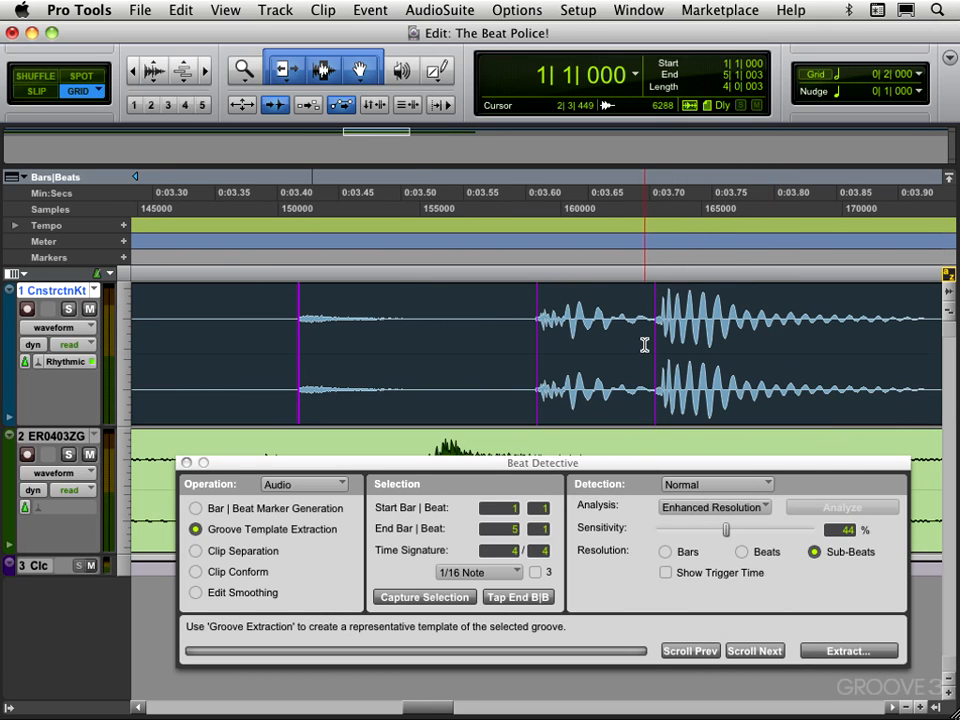
{"action": "left_click", "coordinate": [540, 336]}
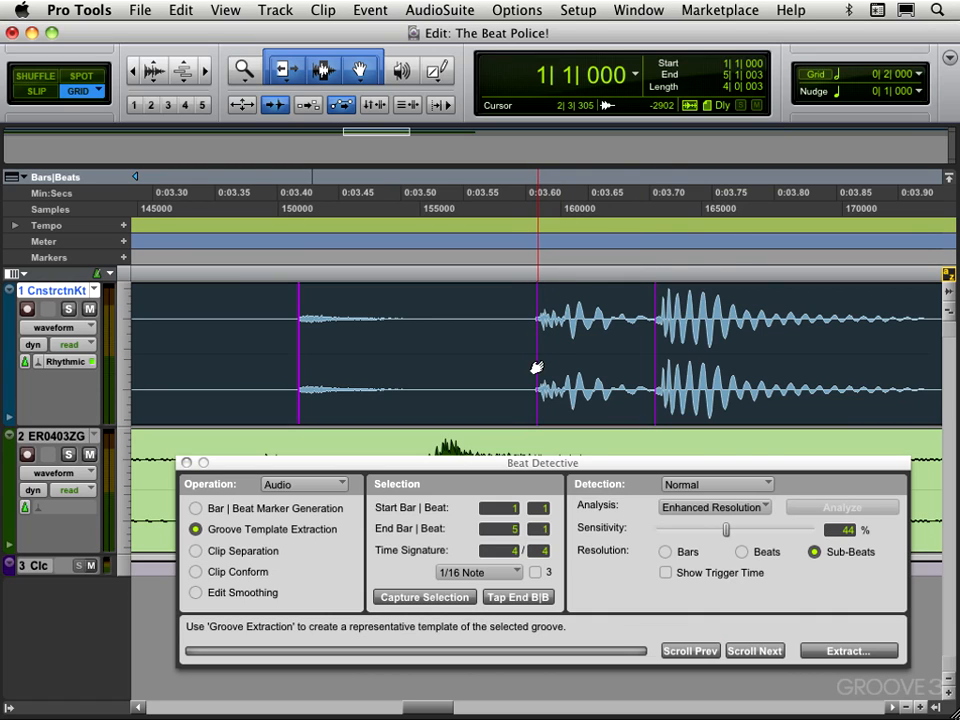
{"action": "mouse_move", "coordinate": [532, 370]}
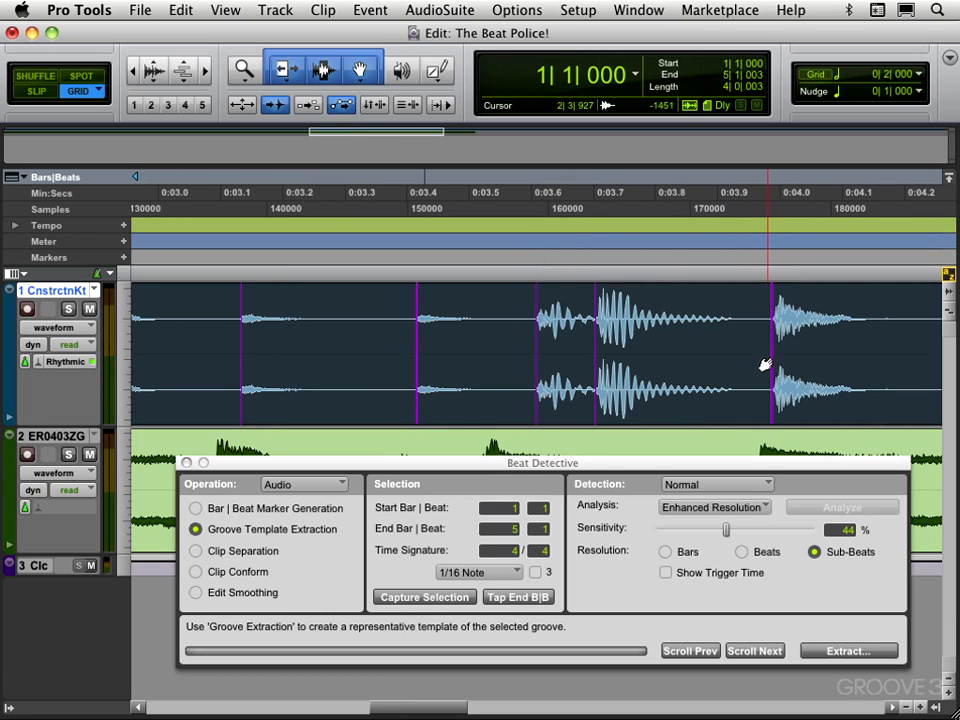
{"action": "mouse_move", "coordinate": [772, 370]}
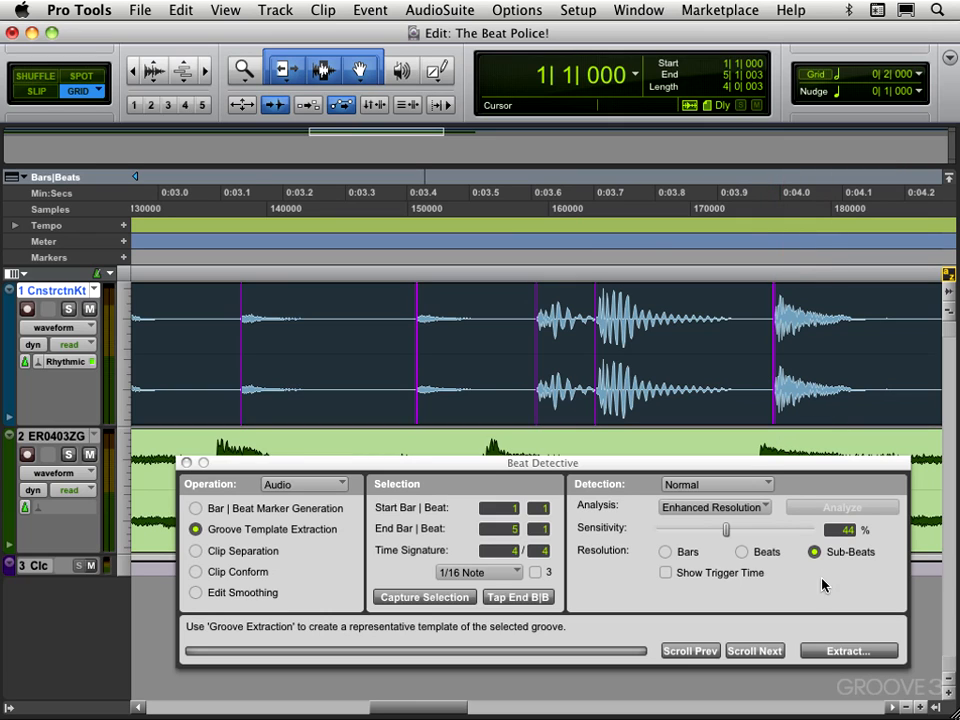
{"action": "left_click", "coordinate": [754, 652]}
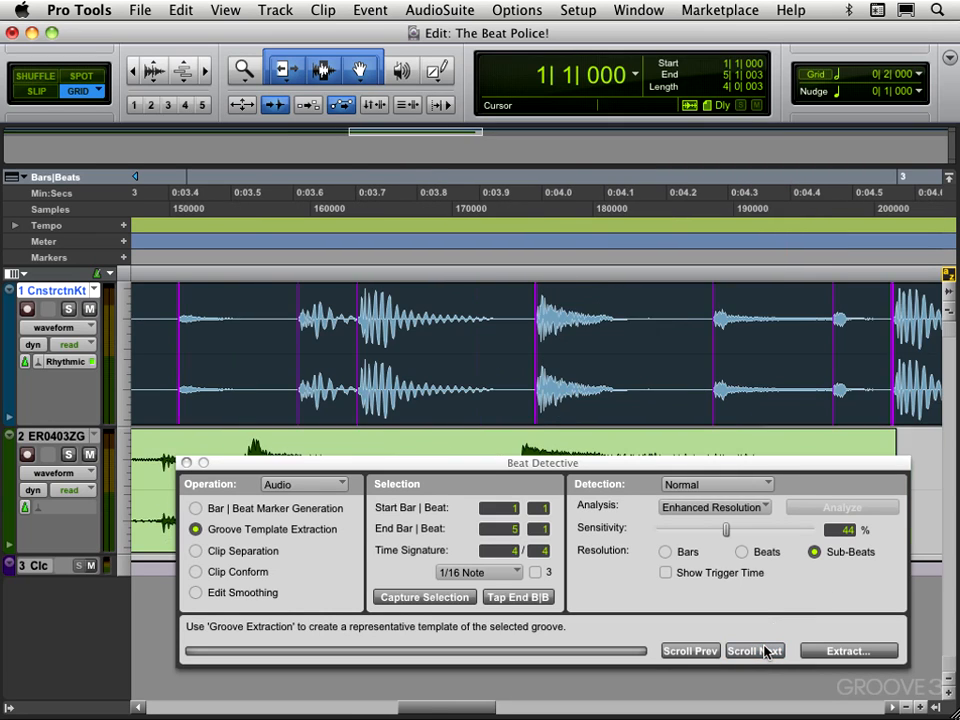
{"action": "left_click", "coordinate": [754, 652]}
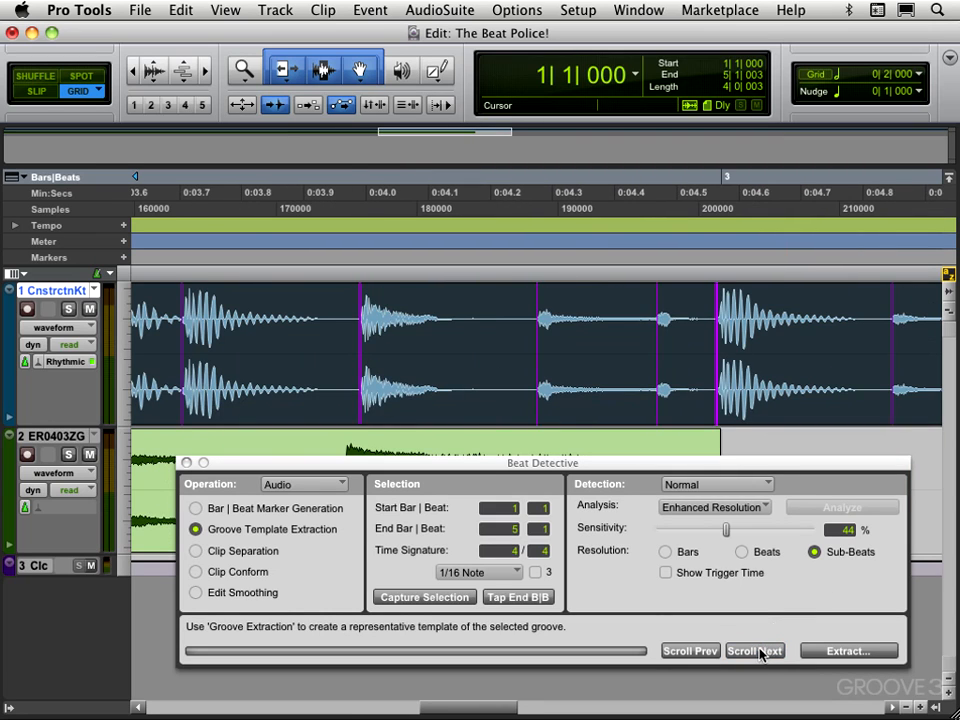
{"action": "left_click", "coordinate": [754, 652]}
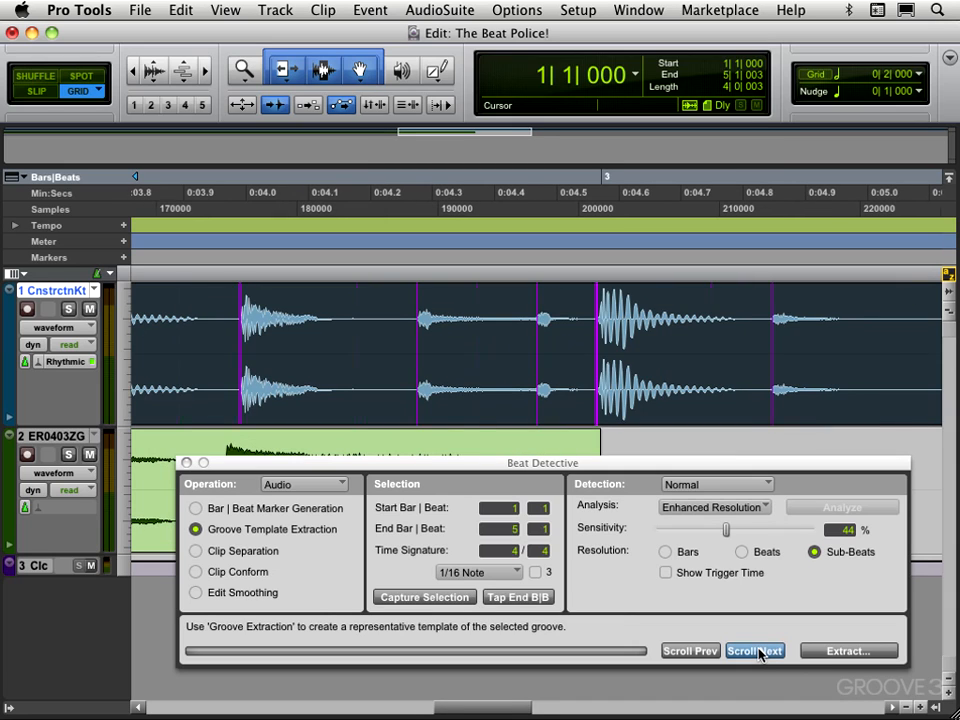
{"action": "left_click", "coordinate": [756, 652]}
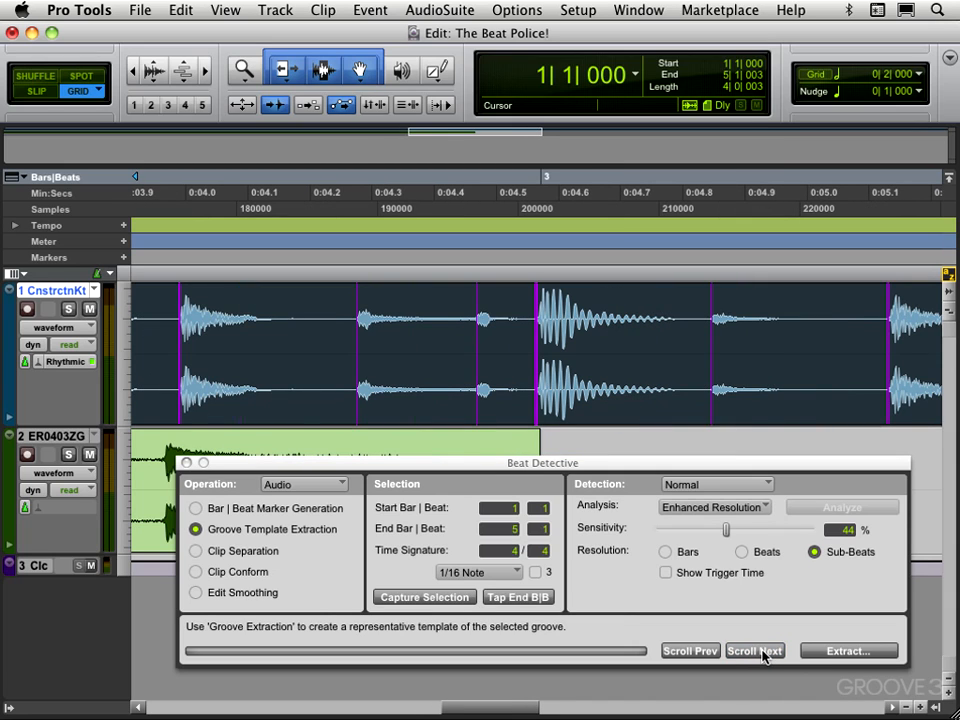
{"action": "left_click", "coordinate": [754, 652]}
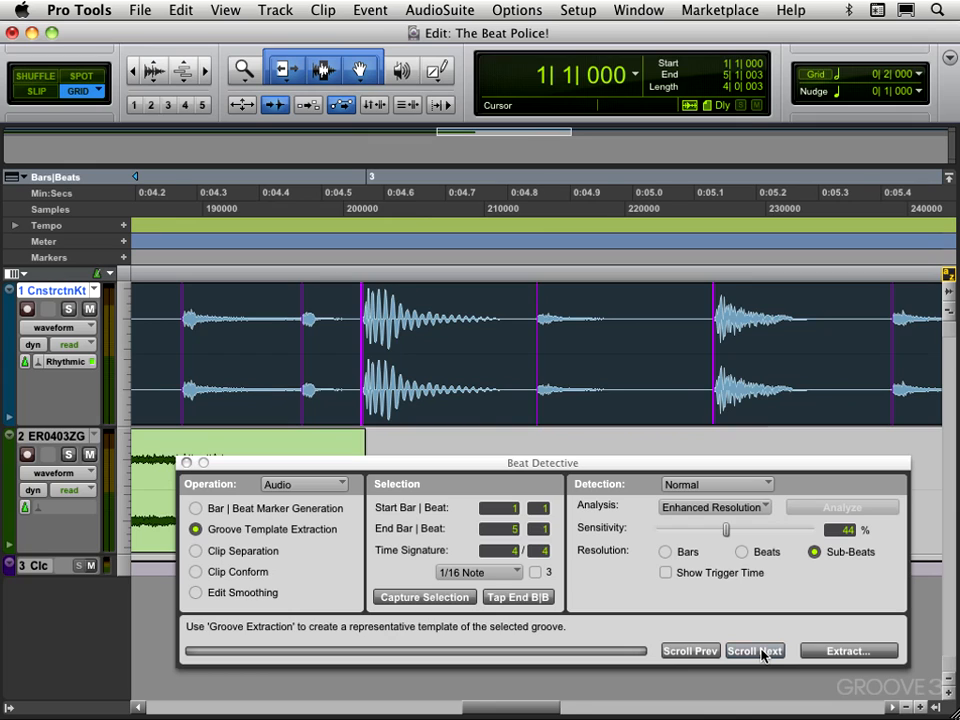
{"action": "left_click", "coordinate": [754, 652]}
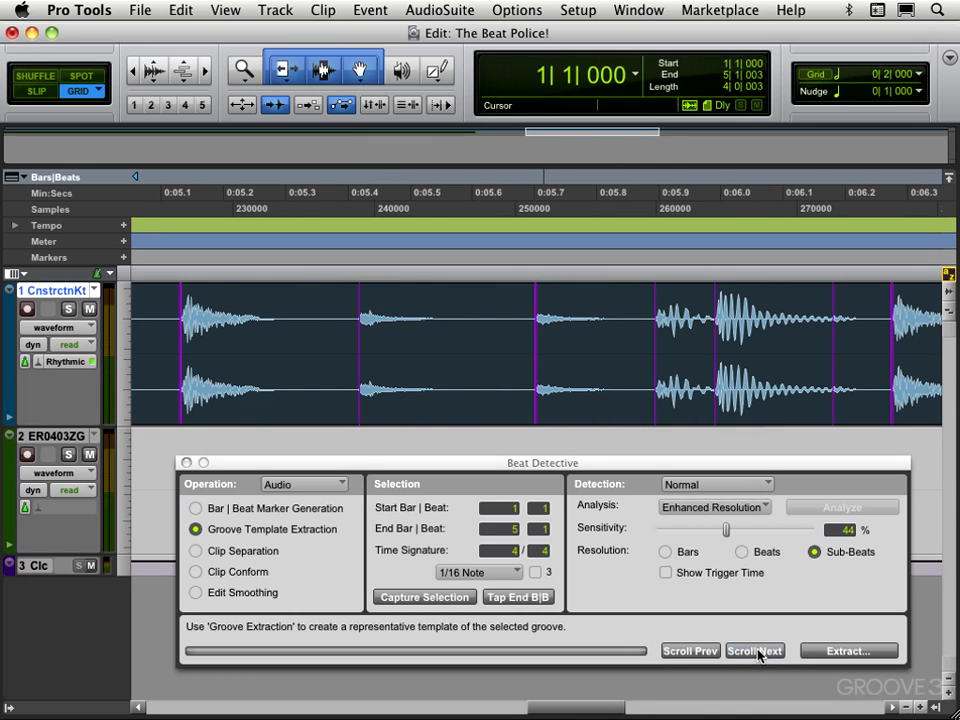
{"action": "left_click", "coordinate": [756, 652]}
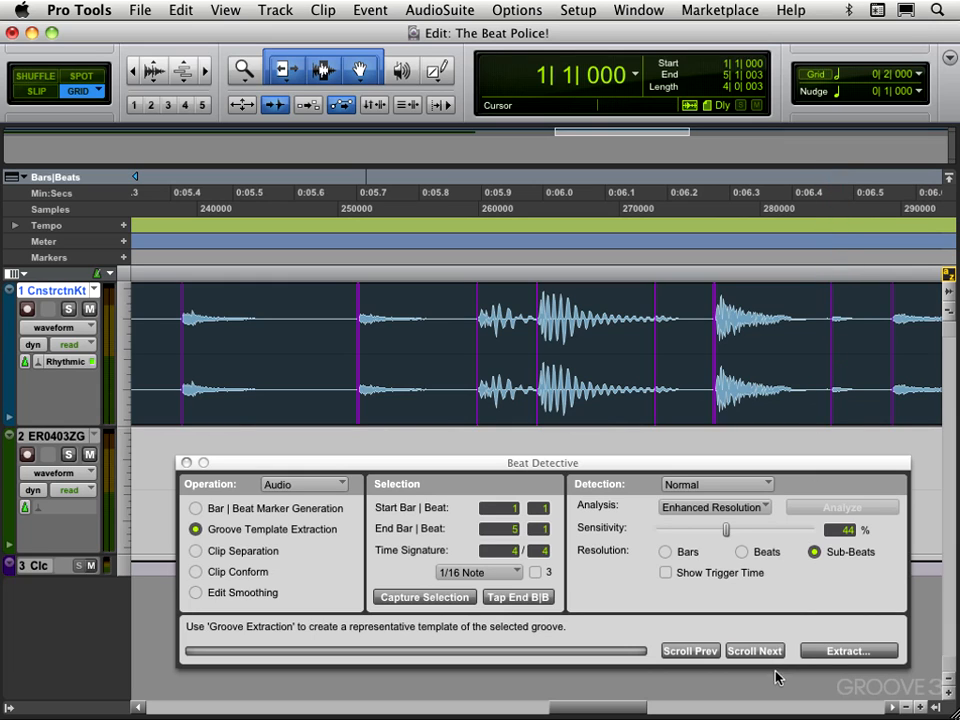
{"action": "left_click", "coordinate": [754, 652]}
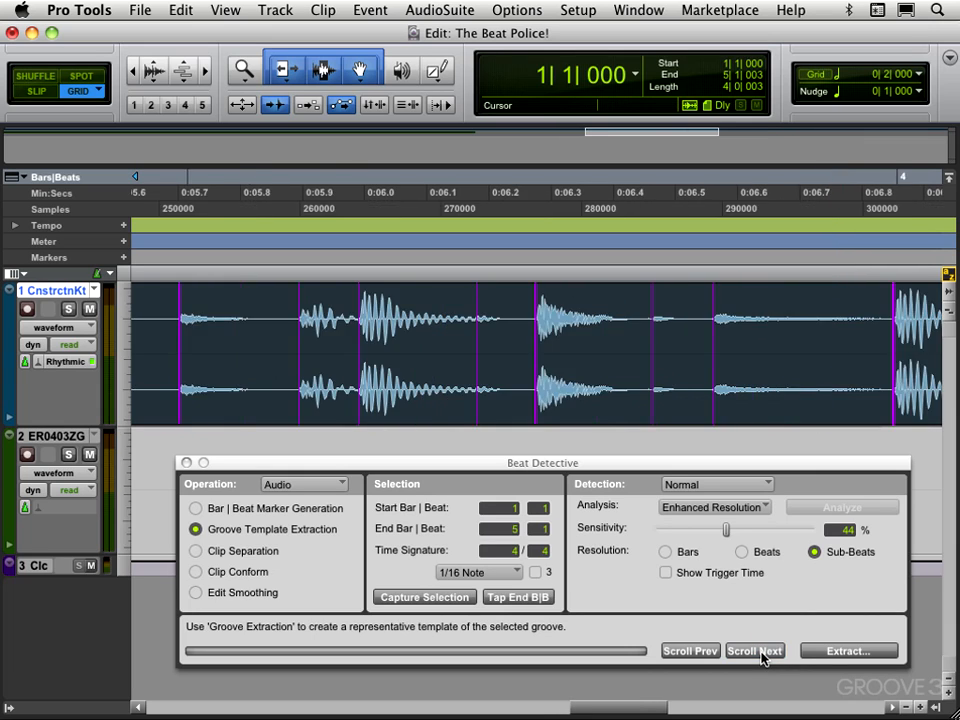
{"action": "left_click", "coordinate": [754, 652]}
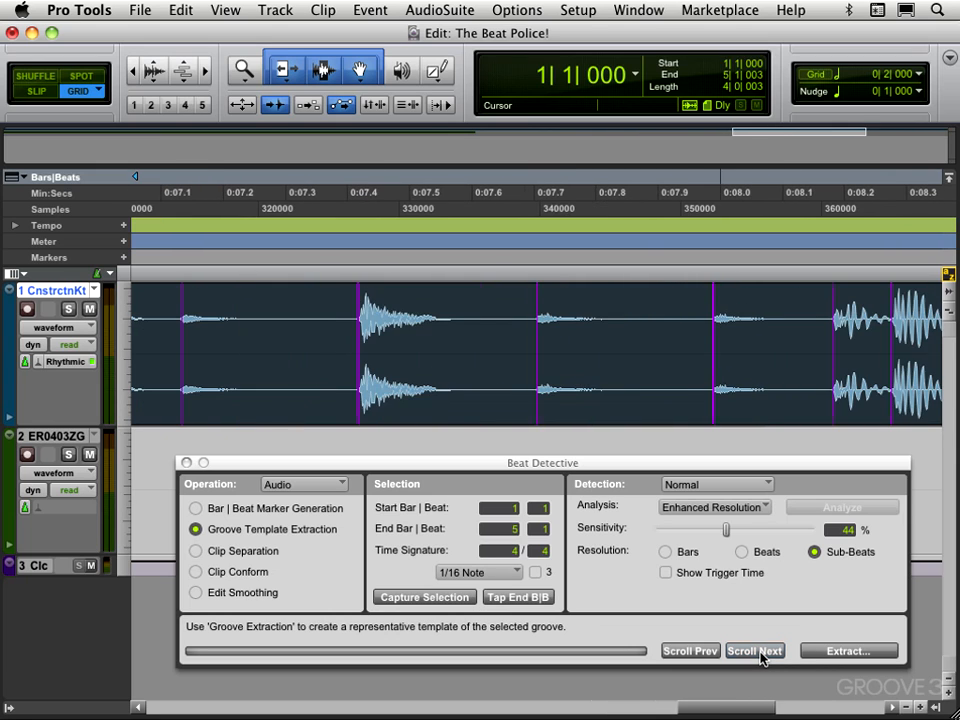
{"action": "left_click", "coordinate": [754, 652]}
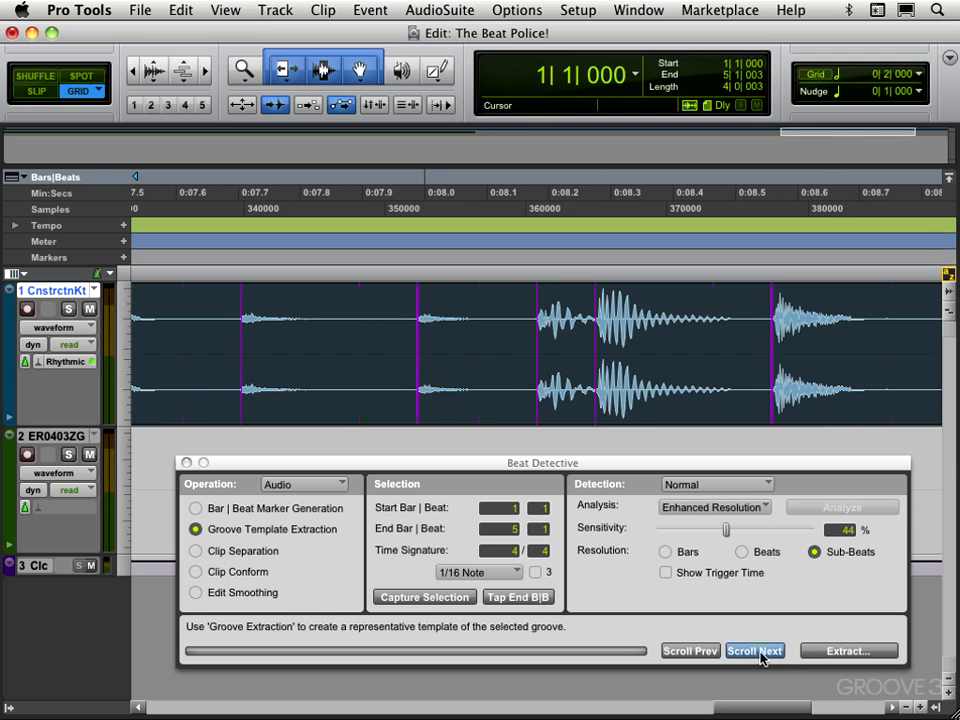
{"action": "left_click", "coordinate": [754, 652]}
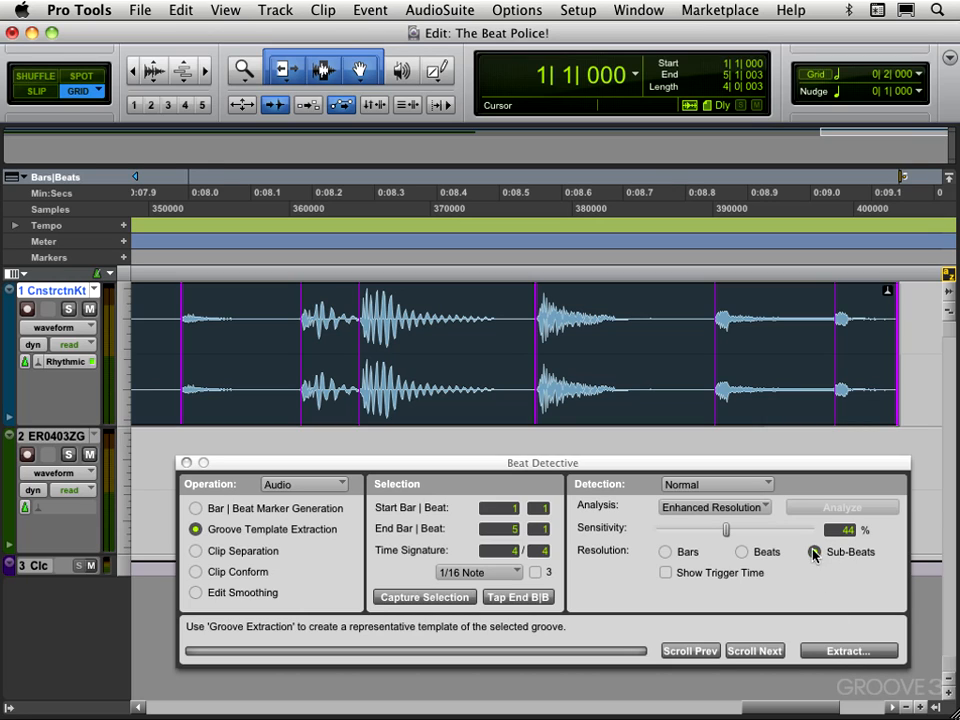
Extract the groove template, comment it 'EK Groove Extraction Loops Explained', and save it to the Groove Clipboard.
{"action": "left_click", "coordinate": [812, 552]}
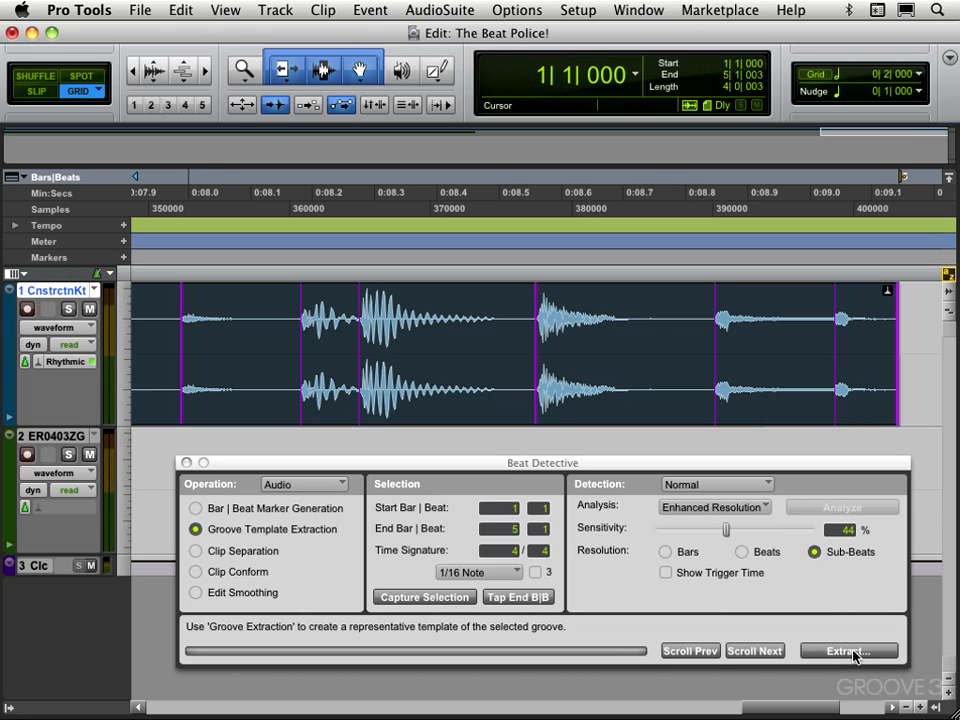
{"action": "left_click", "coordinate": [848, 650]}
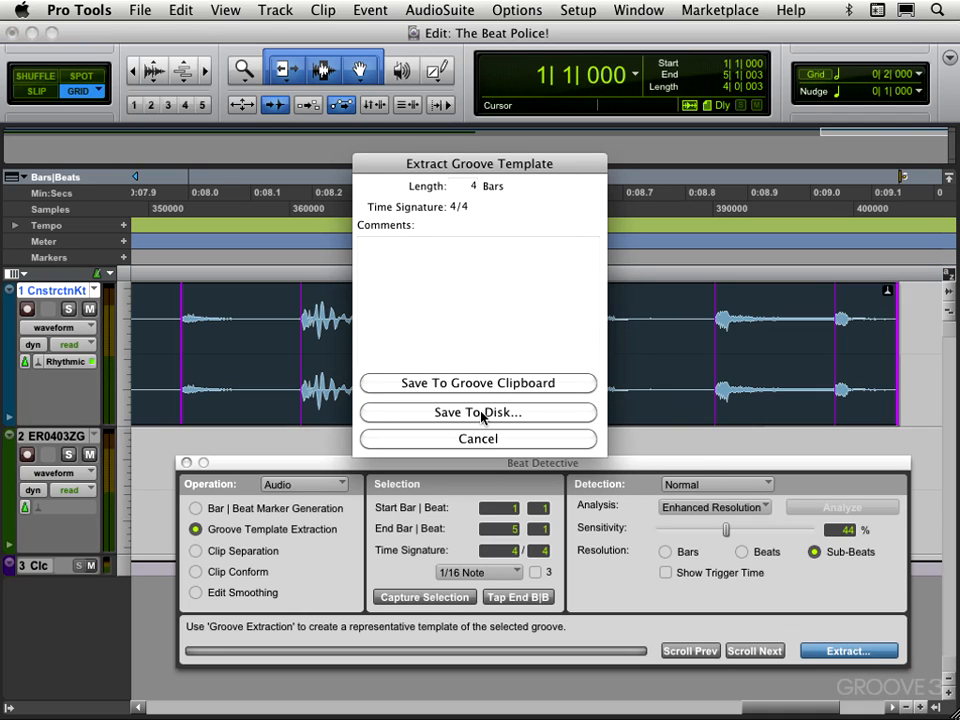
{"action": "mouse_move", "coordinate": [478, 390]}
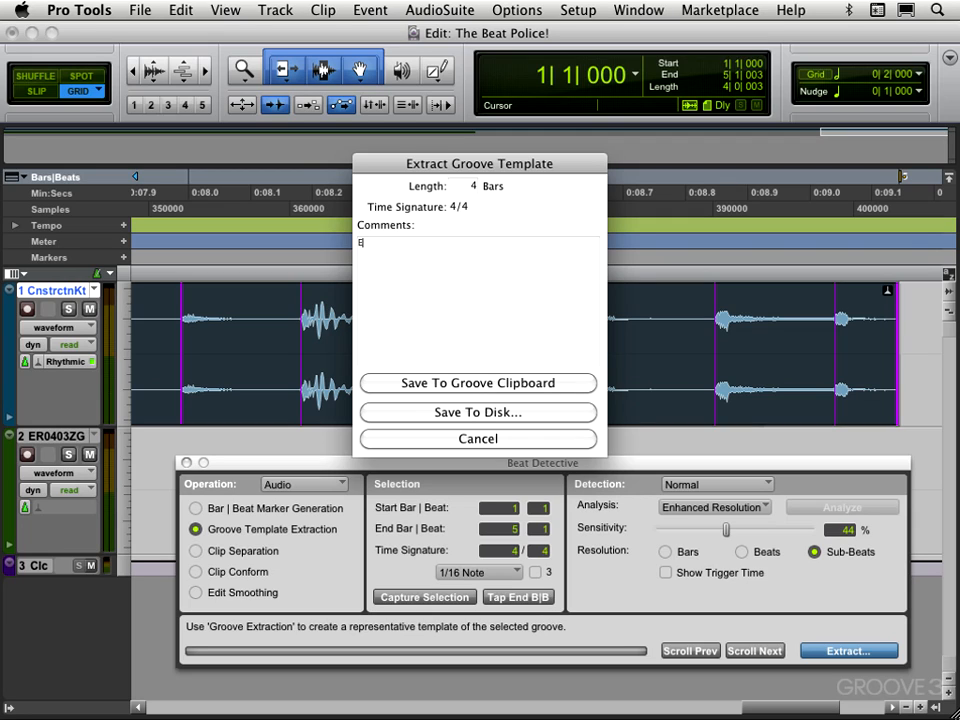
{"action": "type", "text": "EK Grove Extraction"}
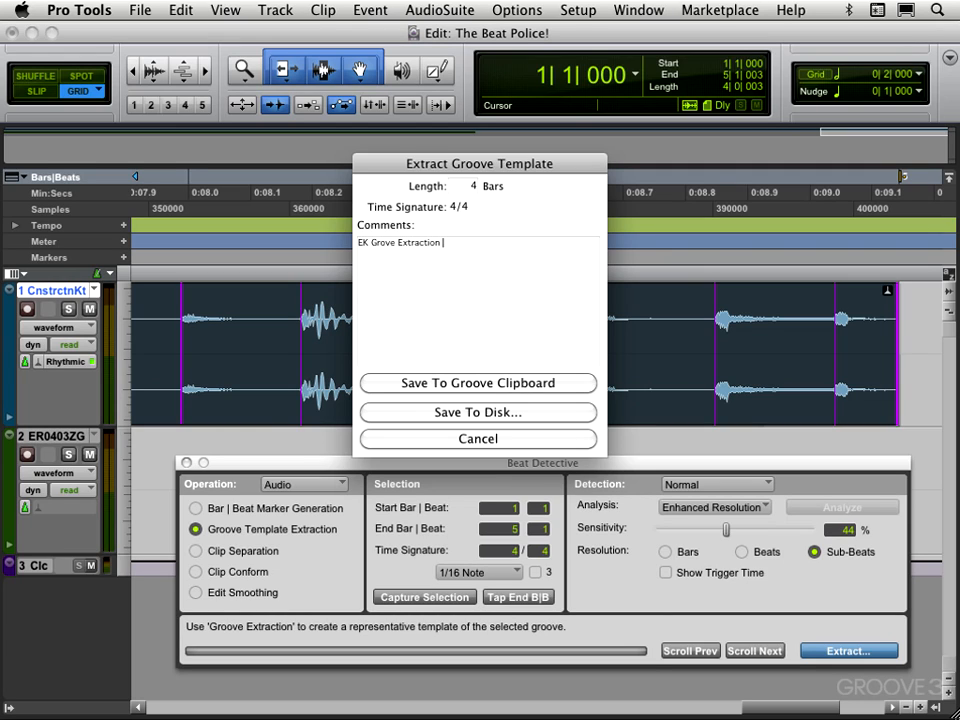
{"action": "type", "text": "Loops Explained"}
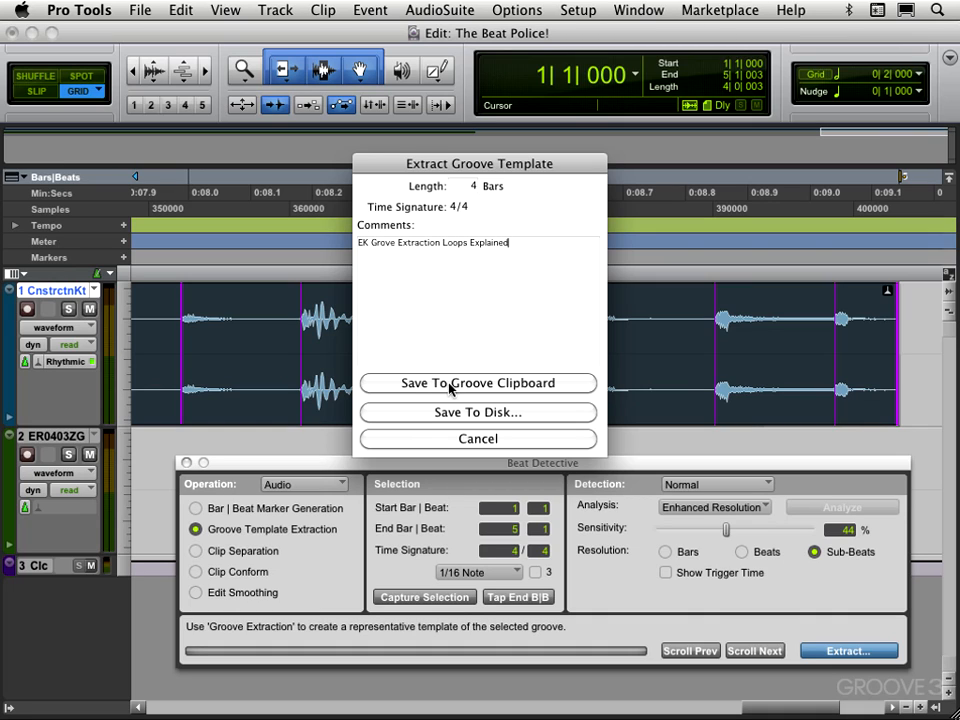
{"action": "left_click", "coordinate": [478, 384]}
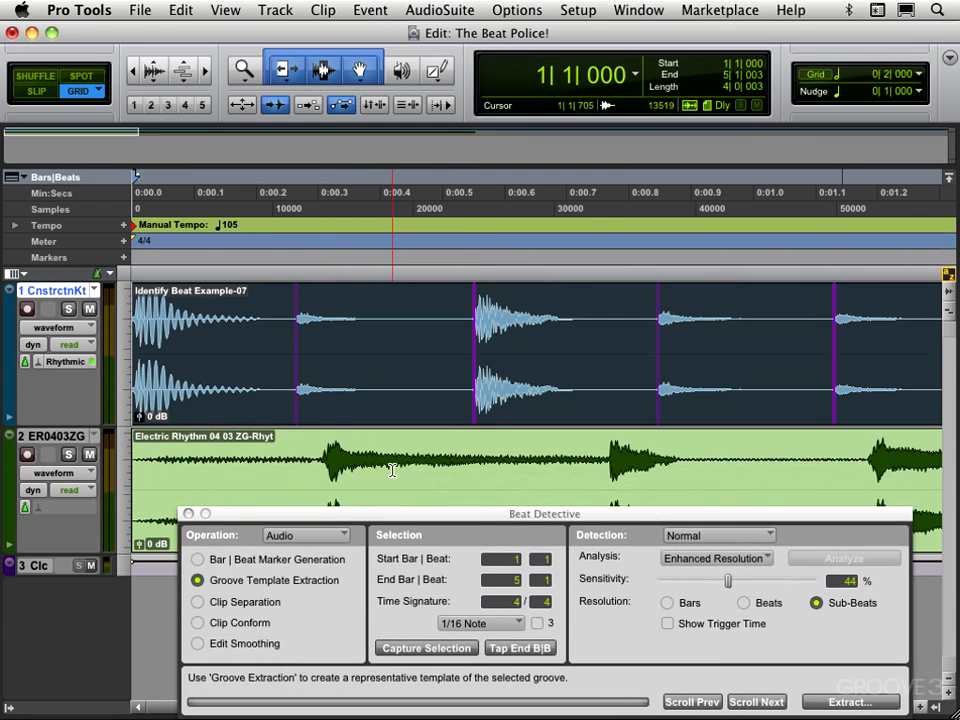
Capture the guitar clip's range, switch Beat Detective to Clip Separation and detect its trigger points.
{"action": "left_click", "coordinate": [844, 558]}
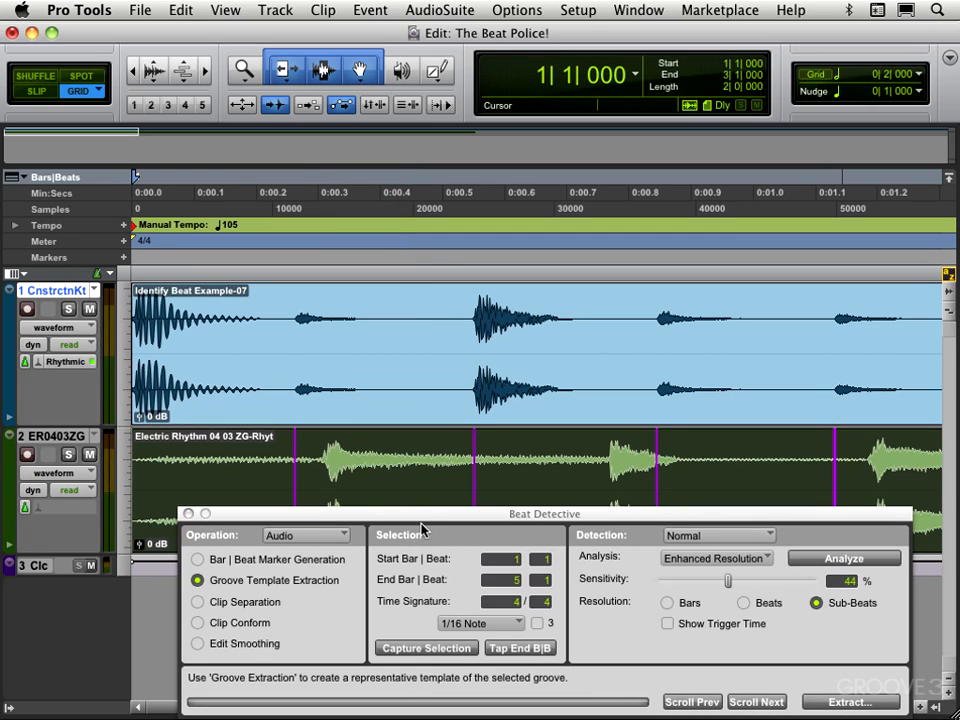
{"action": "mouse_move", "coordinate": [428, 652]}
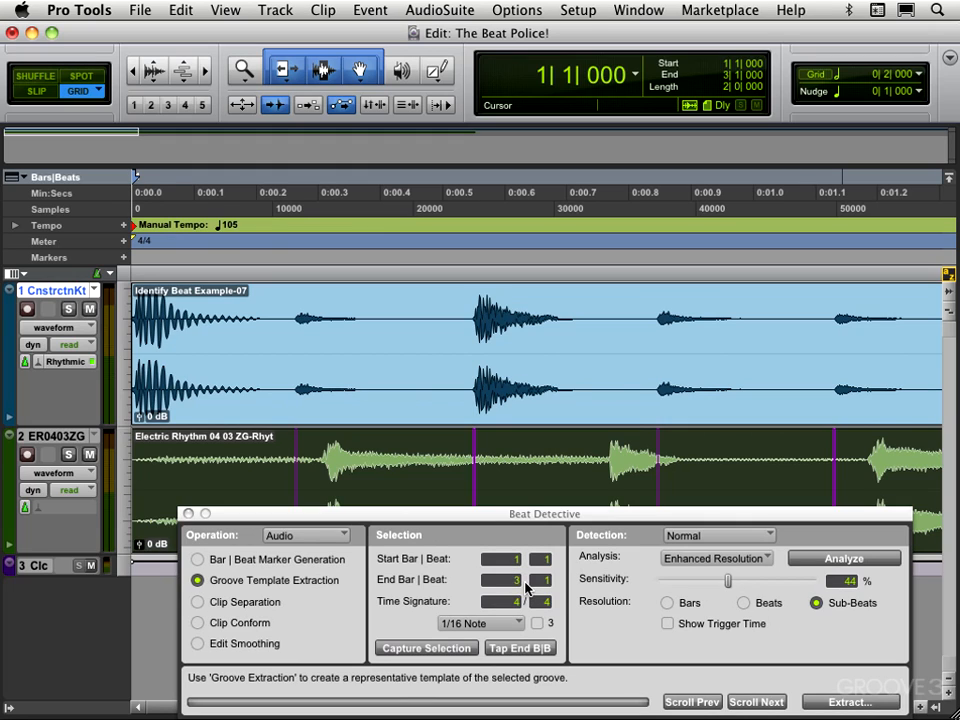
{"action": "left_click", "coordinate": [198, 600]}
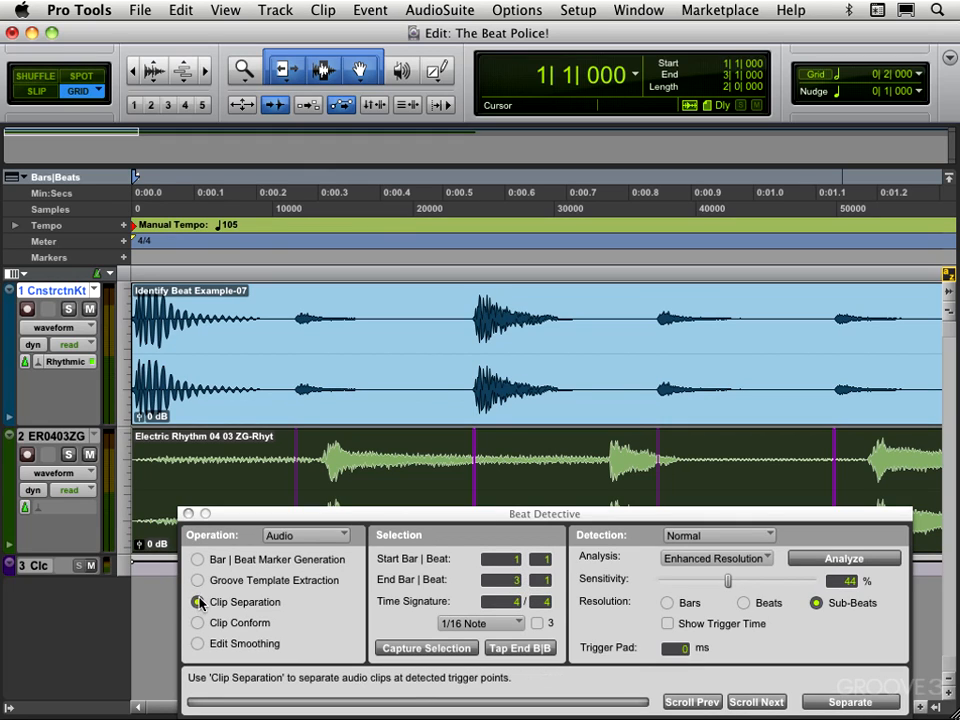
{"action": "left_click", "coordinate": [198, 602]}
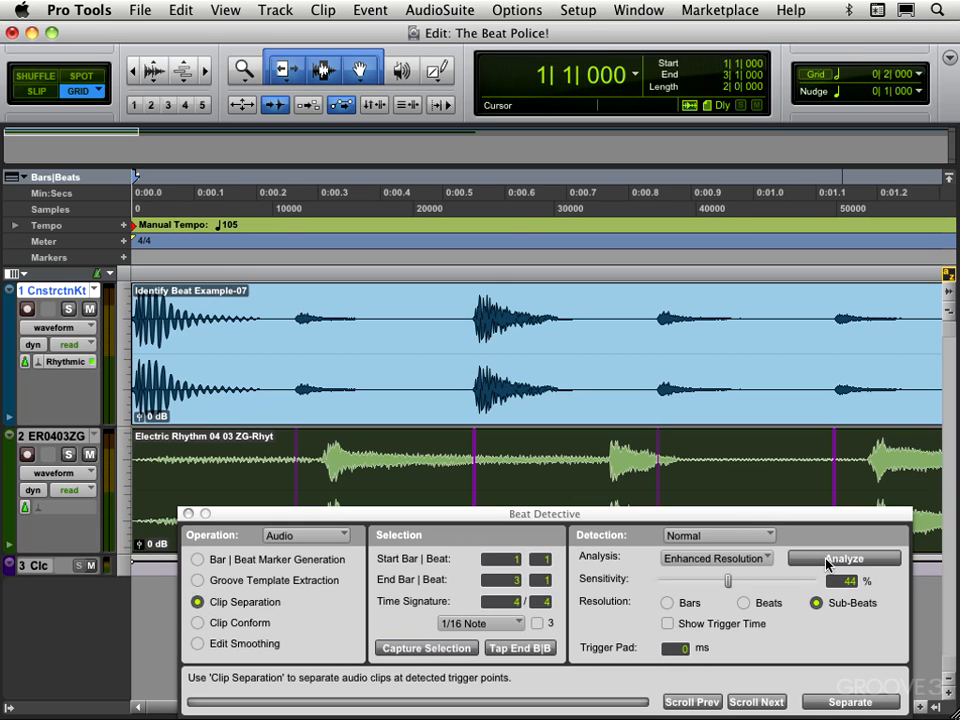
{"action": "left_click", "coordinate": [844, 558]}
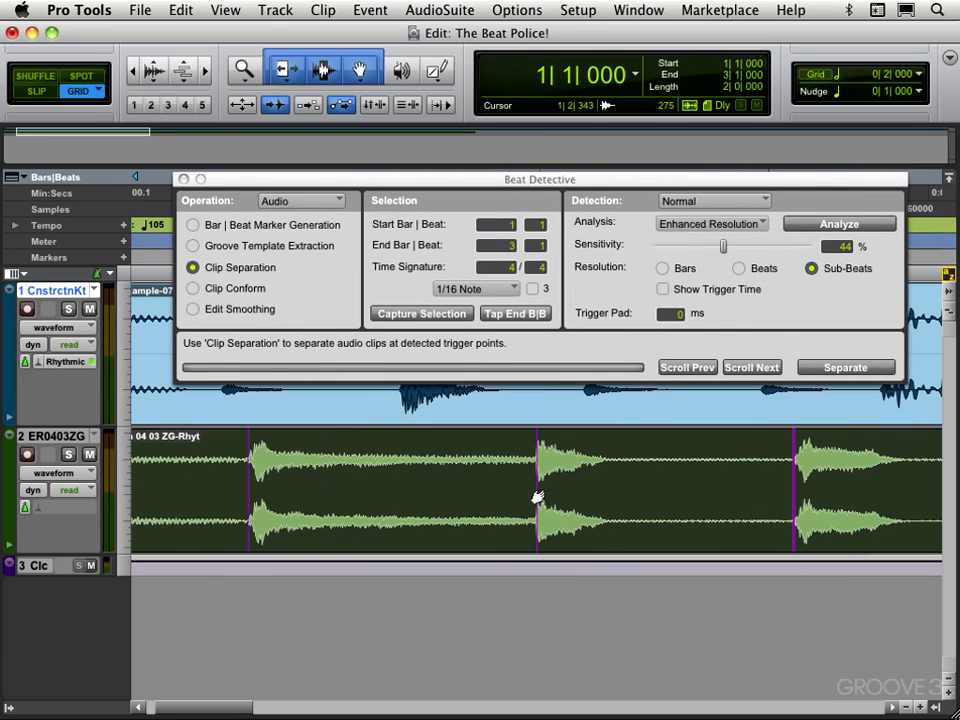
{"action": "mouse_move", "coordinate": [536, 492]}
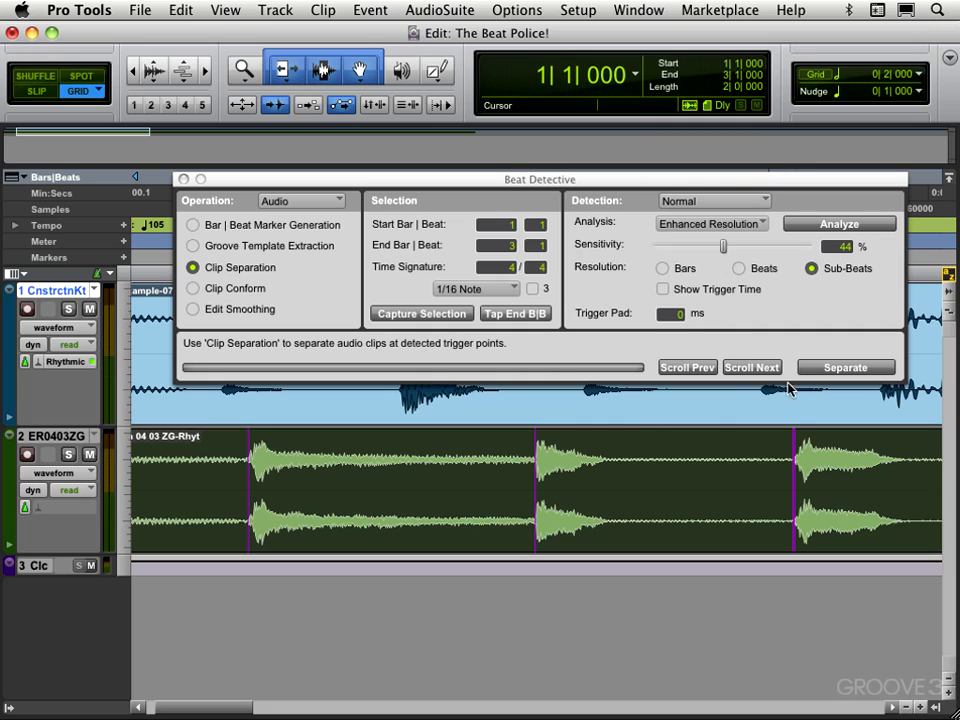
Step through the guitar clip to review each set of detected triggers.
{"action": "left_click", "coordinate": [844, 368]}
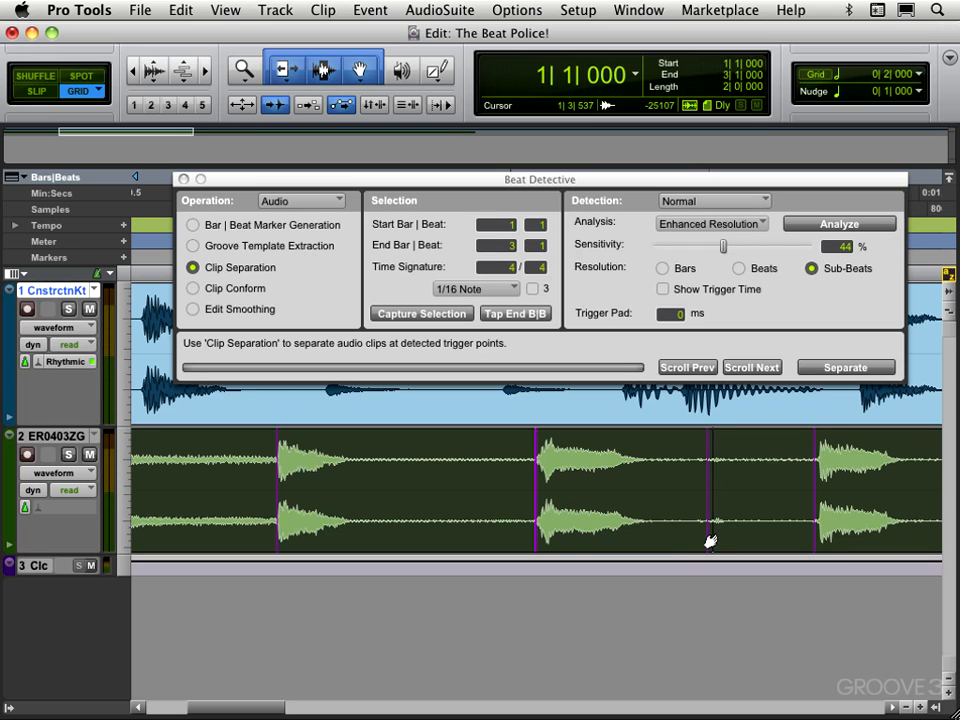
{"action": "left_click", "coordinate": [752, 368]}
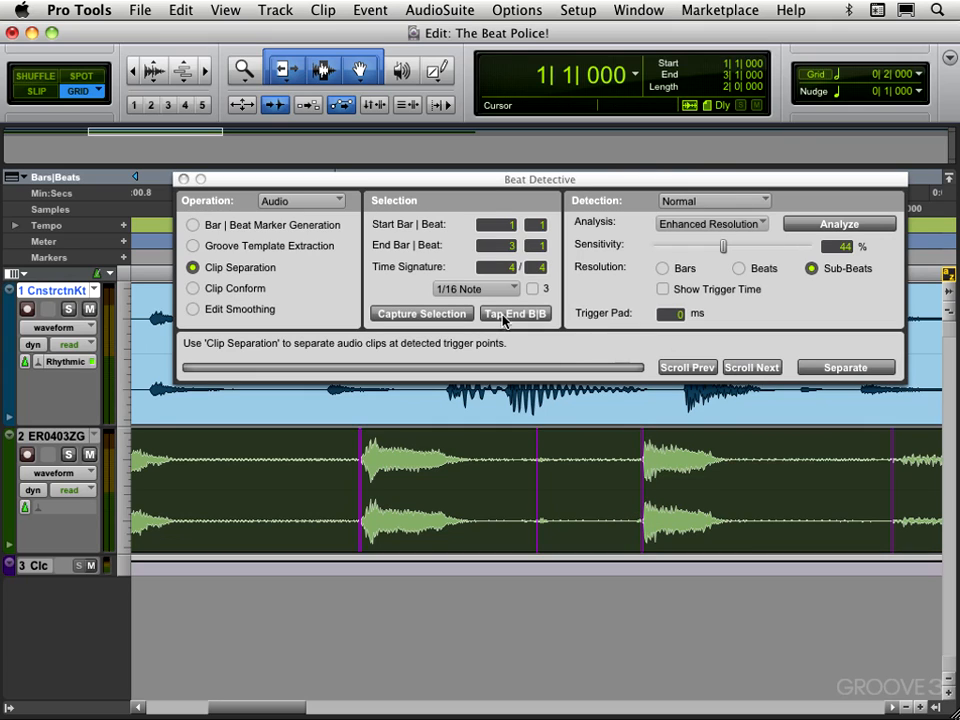
{"action": "mouse_move", "coordinate": [490, 288]}
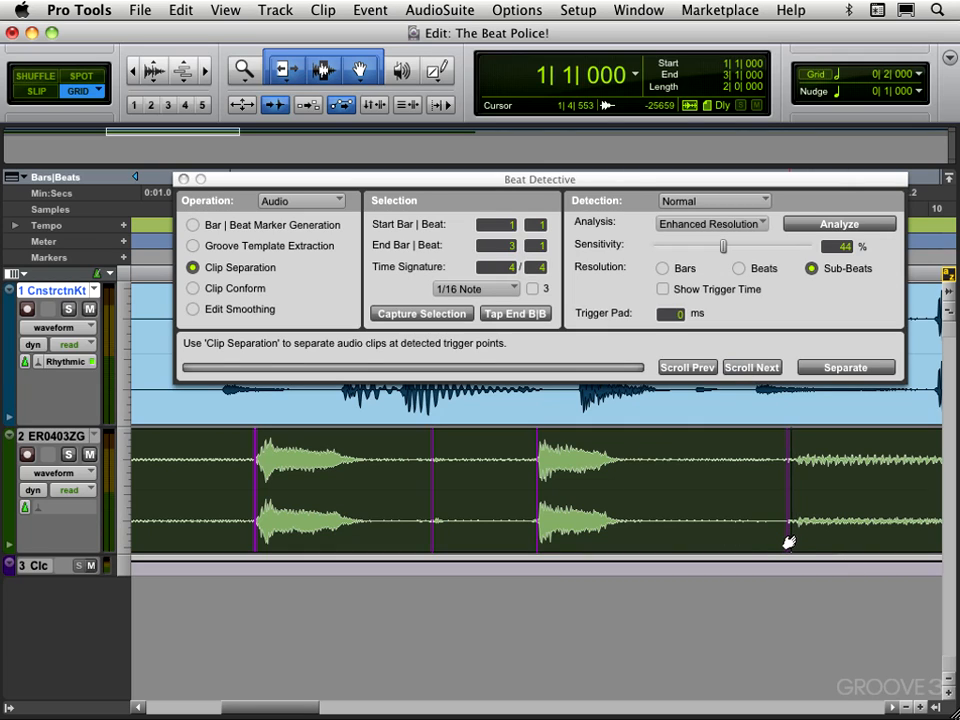
{"action": "left_click", "coordinate": [752, 368]}
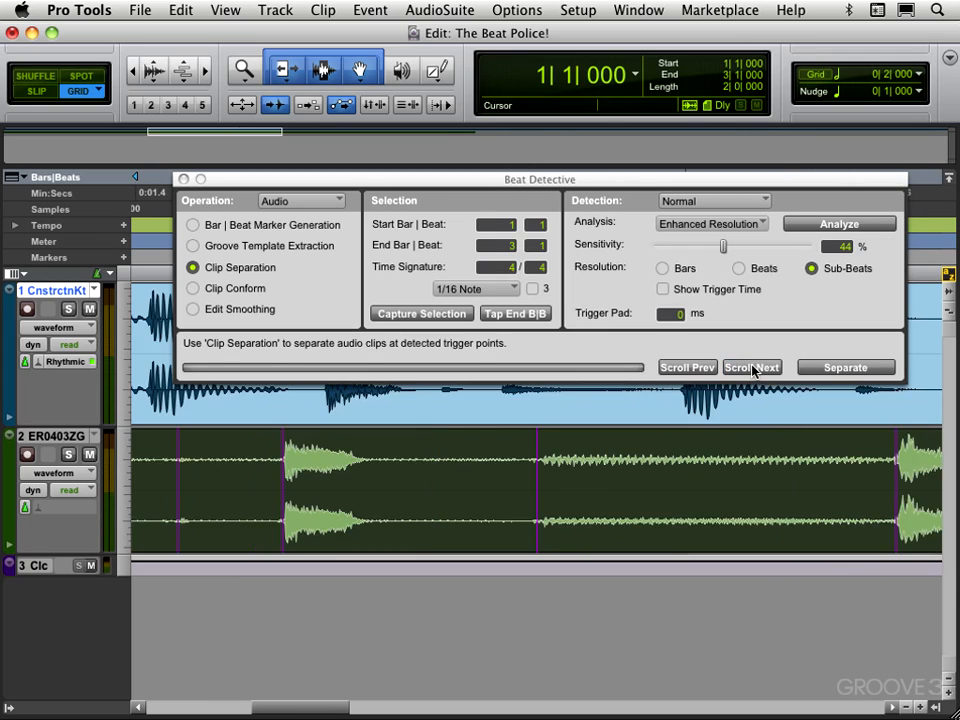
{"action": "left_click", "coordinate": [752, 368]}
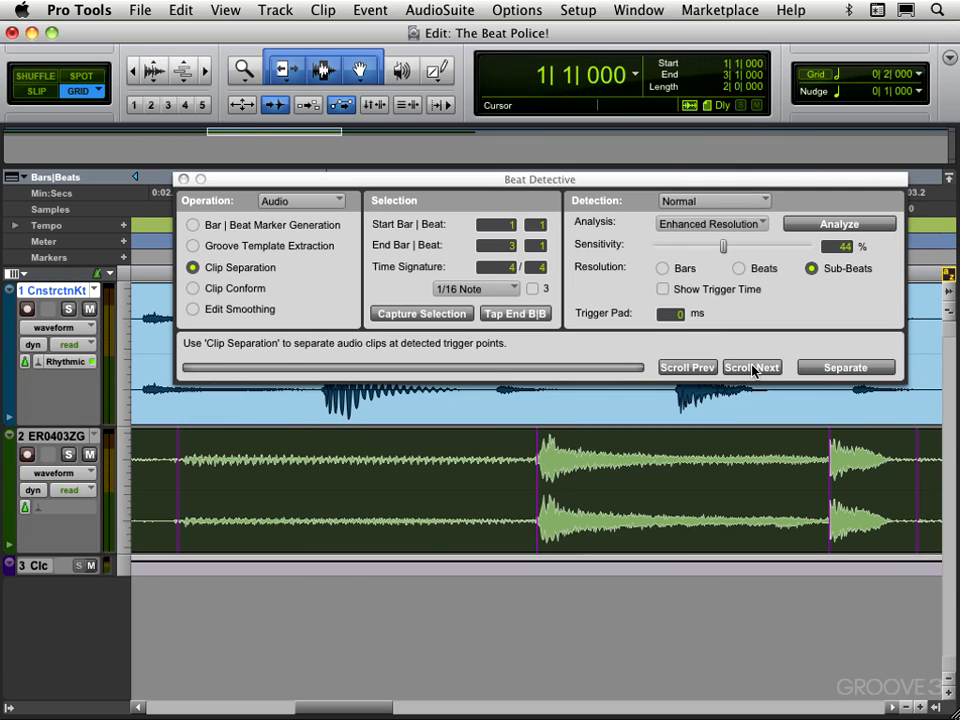
{"action": "left_click", "coordinate": [844, 368]}
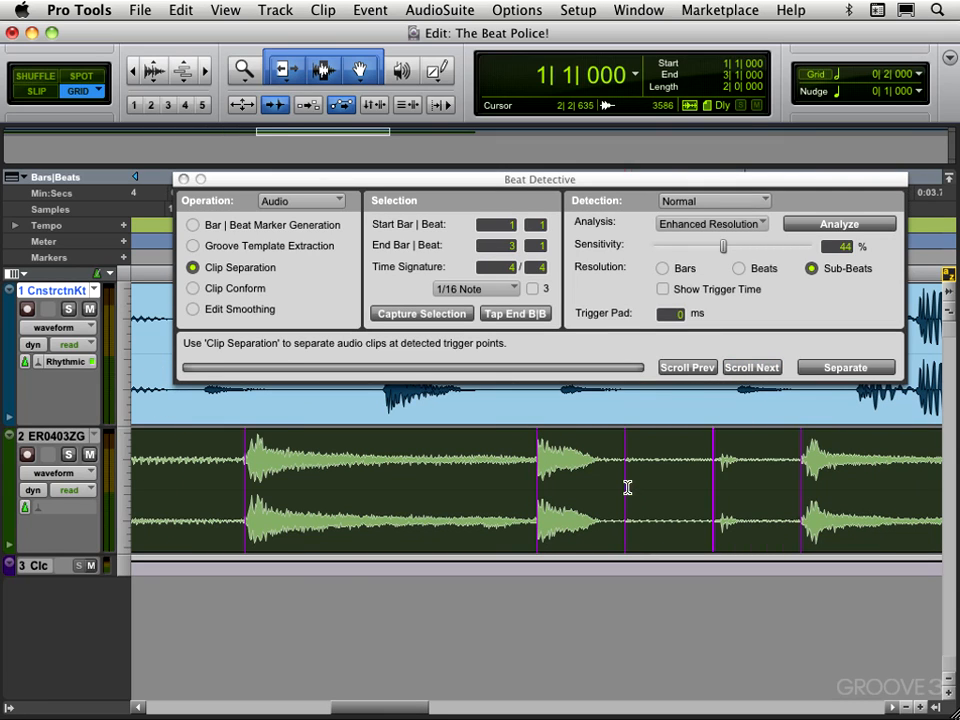
{"action": "mouse_move", "coordinate": [624, 504]}
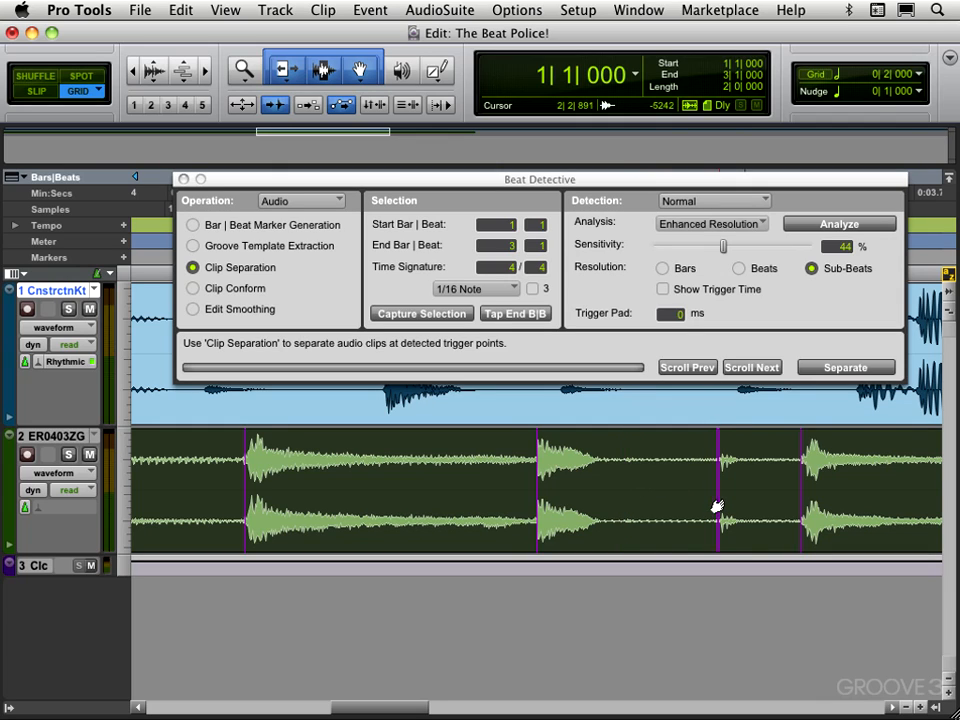
{"action": "left_click", "coordinate": [752, 368]}
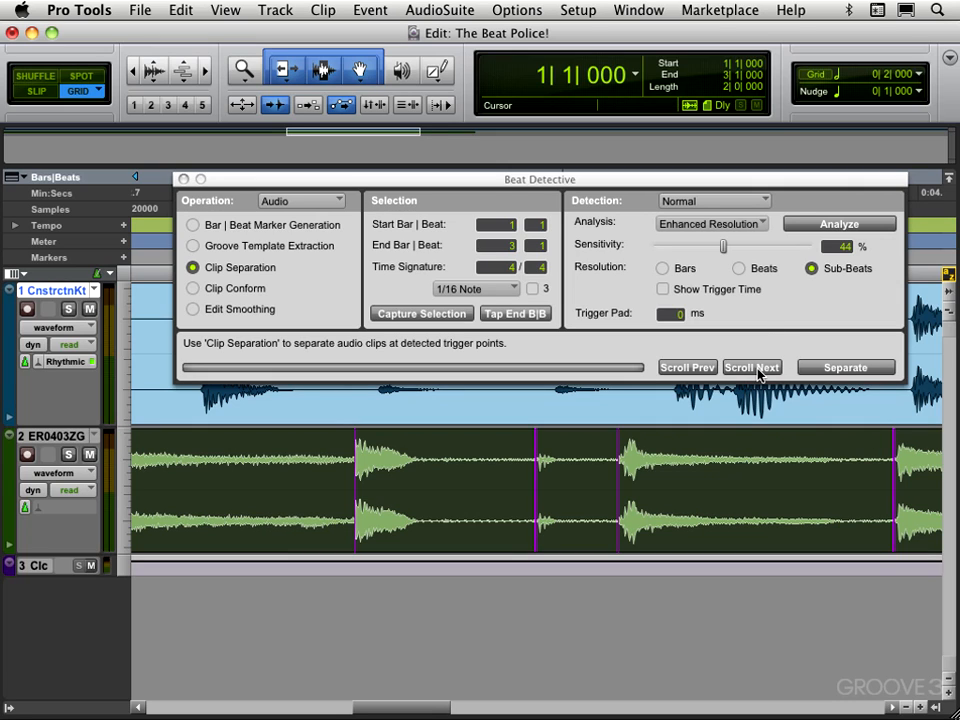
{"action": "left_click", "coordinate": [752, 368]}
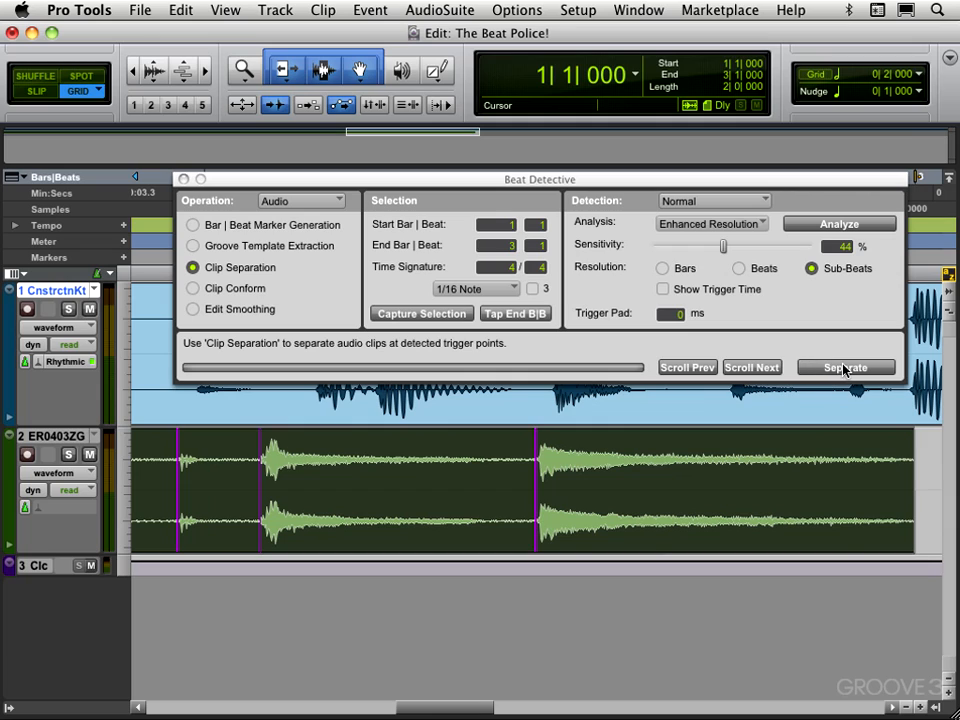
Separate the guitar track into clips at the triggers, view the whole track and move Beat Detective aside.
{"action": "left_click", "coordinate": [844, 368]}
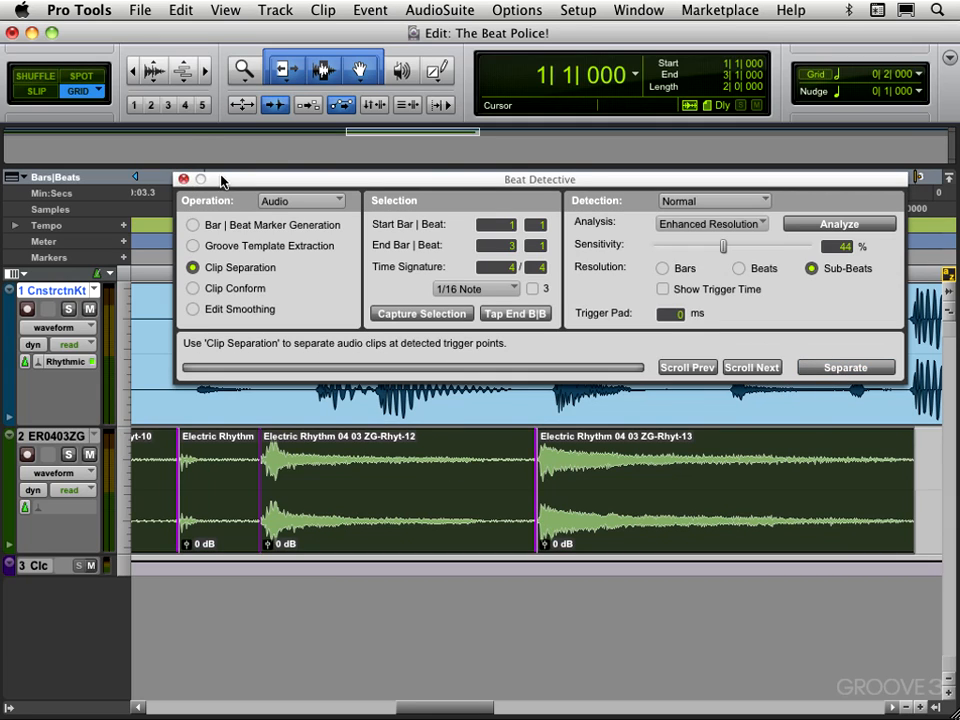
{"action": "left_click", "coordinate": [844, 368]}
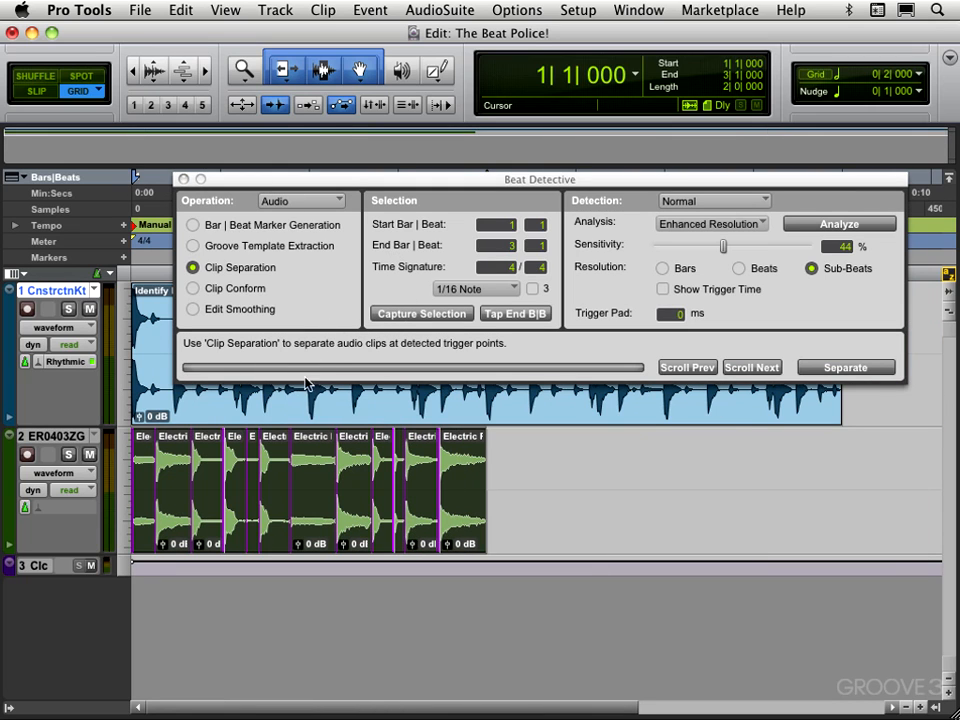
{"action": "left_click_drag", "start_coordinate": [538, 180], "coordinate": [632, 544]}
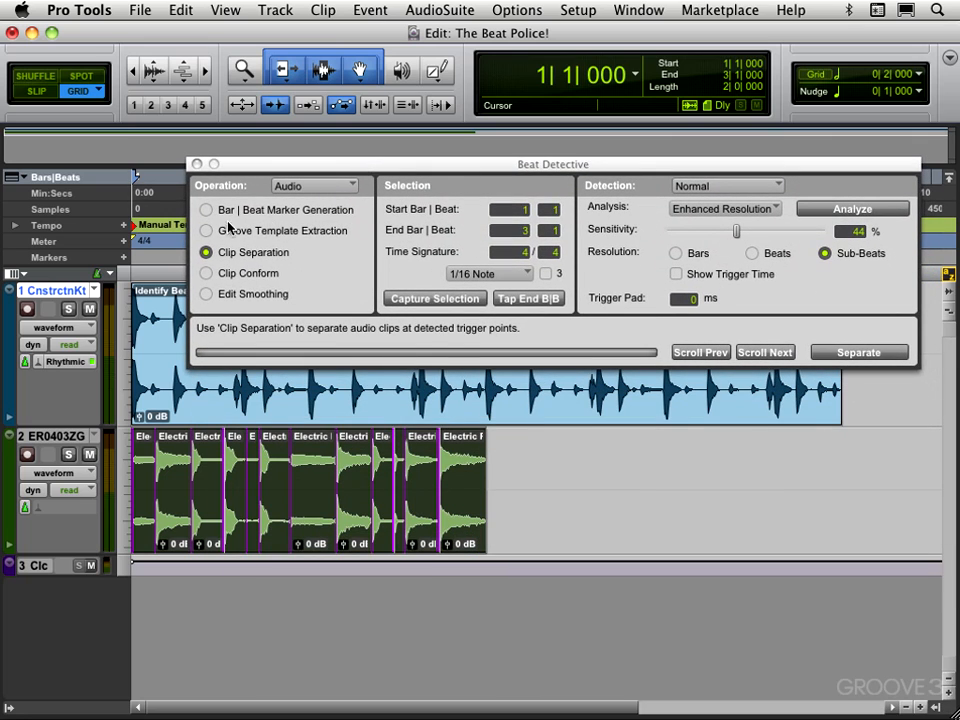
Switch Beat Detective to Clip Conform with the conform type set to Groove.
{"action": "left_click", "coordinate": [208, 272]}
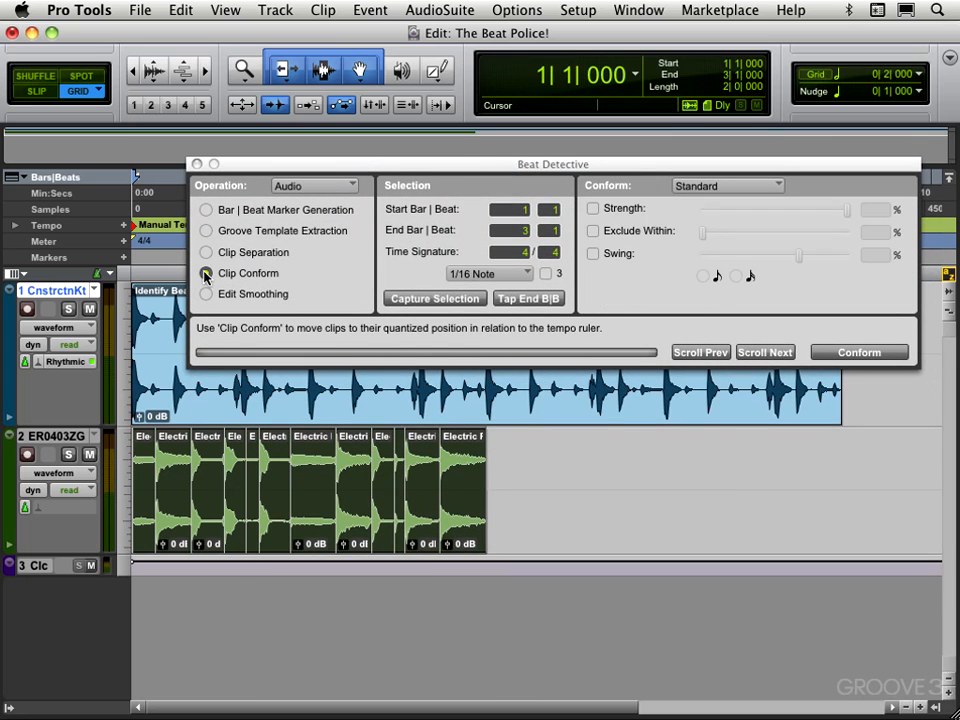
{"action": "left_click", "coordinate": [206, 272]}
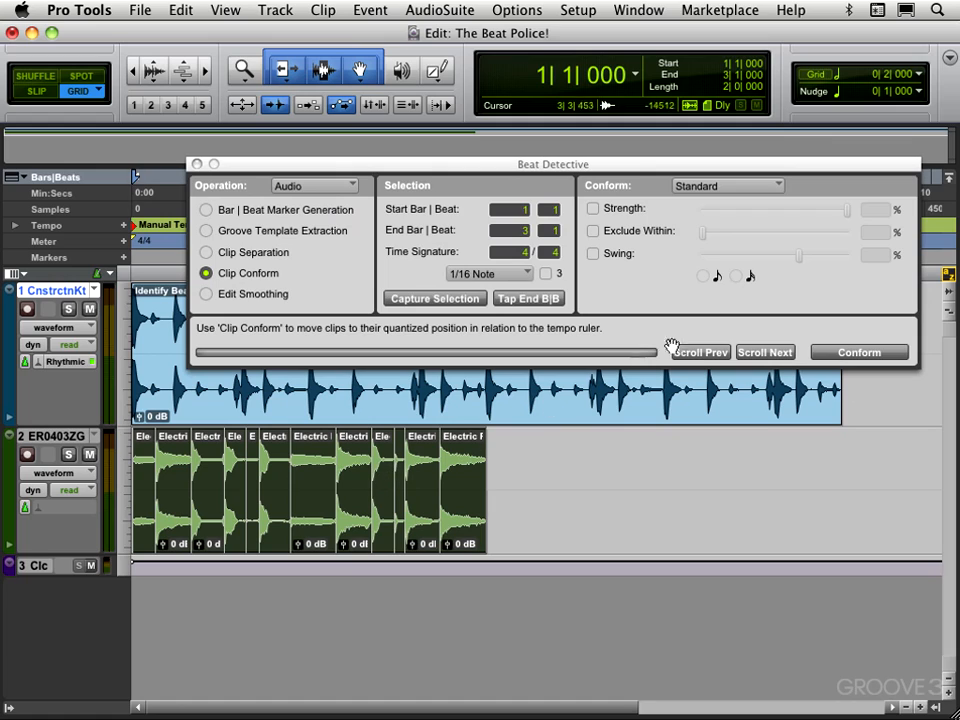
{"action": "mouse_move", "coordinate": [624, 228]}
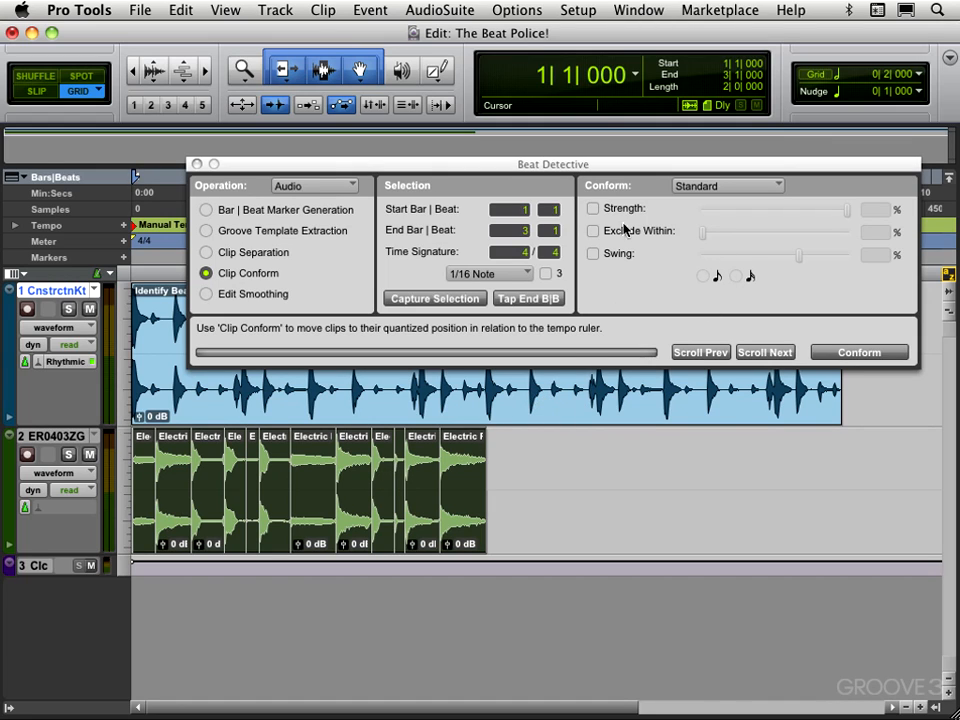
{"action": "mouse_move", "coordinate": [696, 192]}
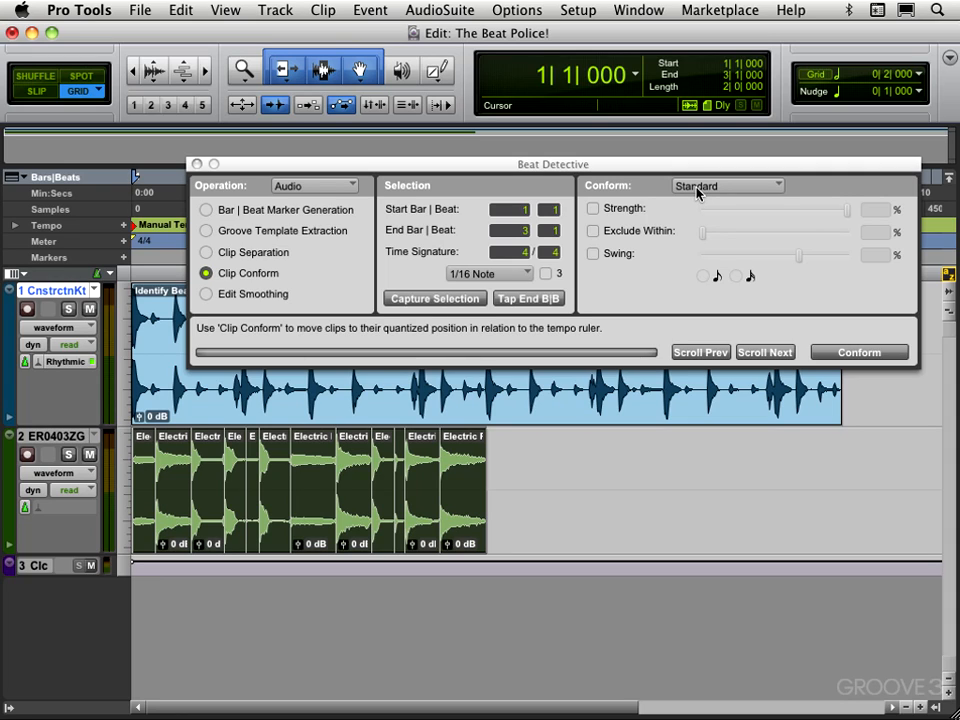
{"action": "left_click", "coordinate": [728, 186]}
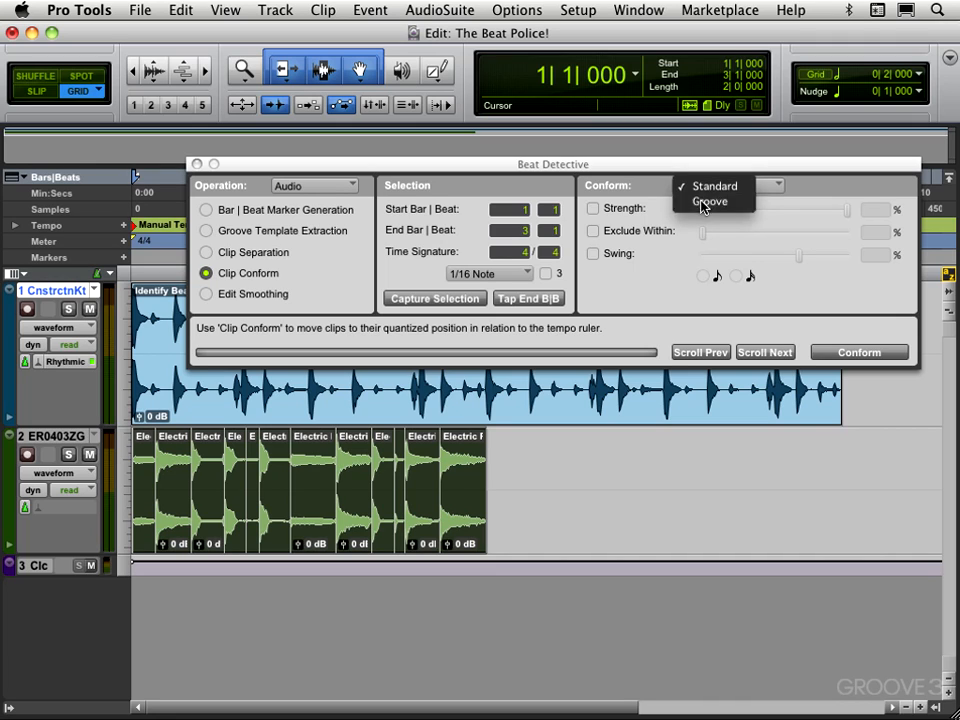
{"action": "left_click", "coordinate": [708, 200]}
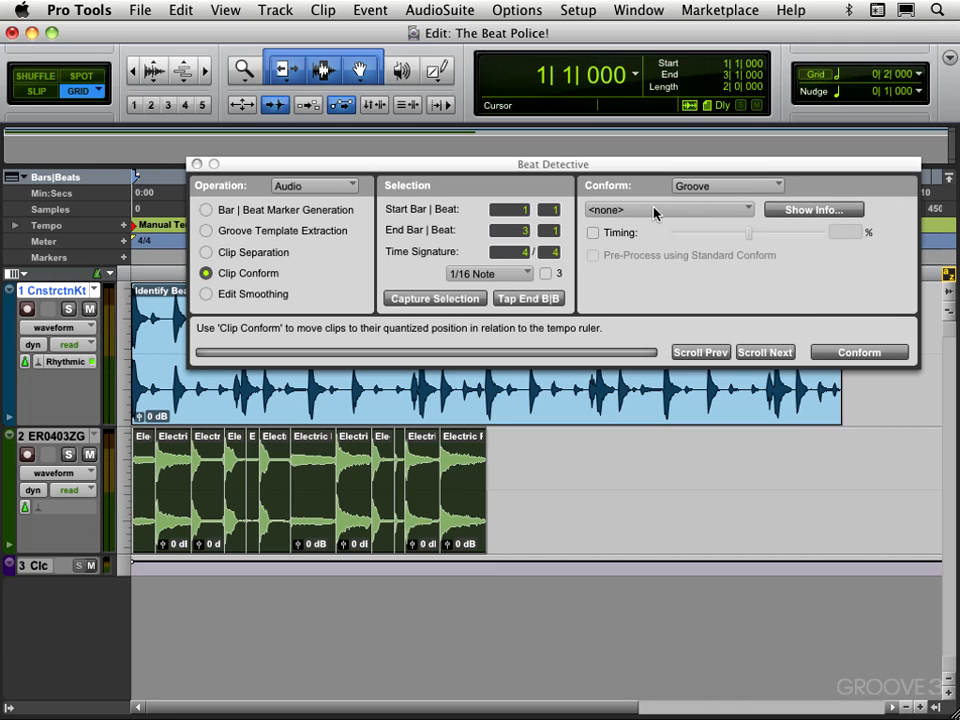
Choose the Groove Clipboard template, check its info, and enable Timing at 100 percent strength.
{"action": "left_click", "coordinate": [668, 210]}
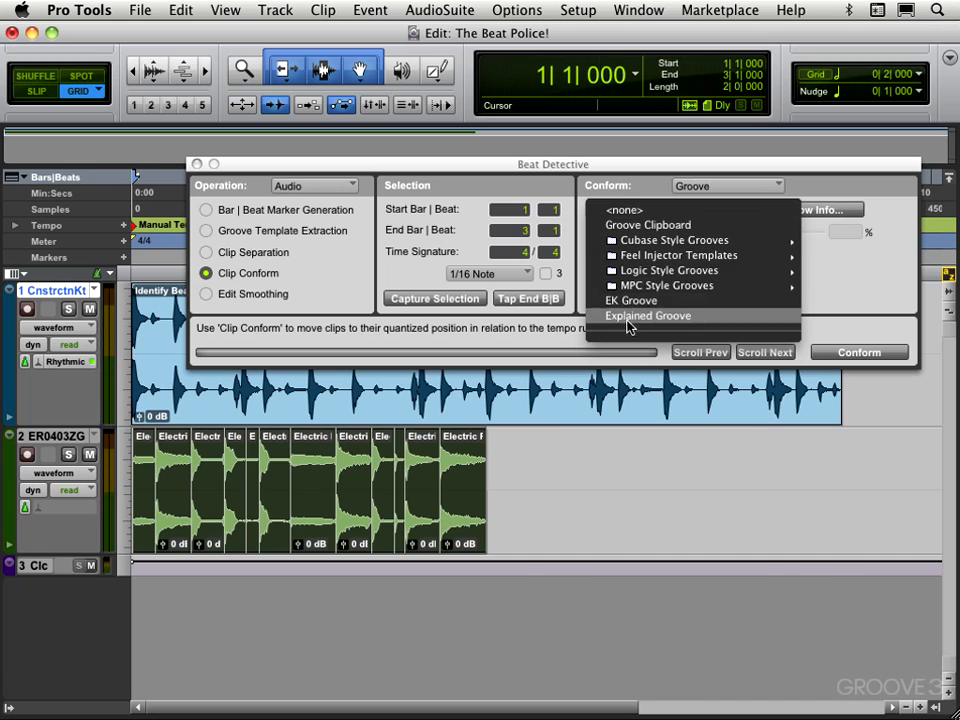
{"action": "left_click", "coordinate": [648, 224]}
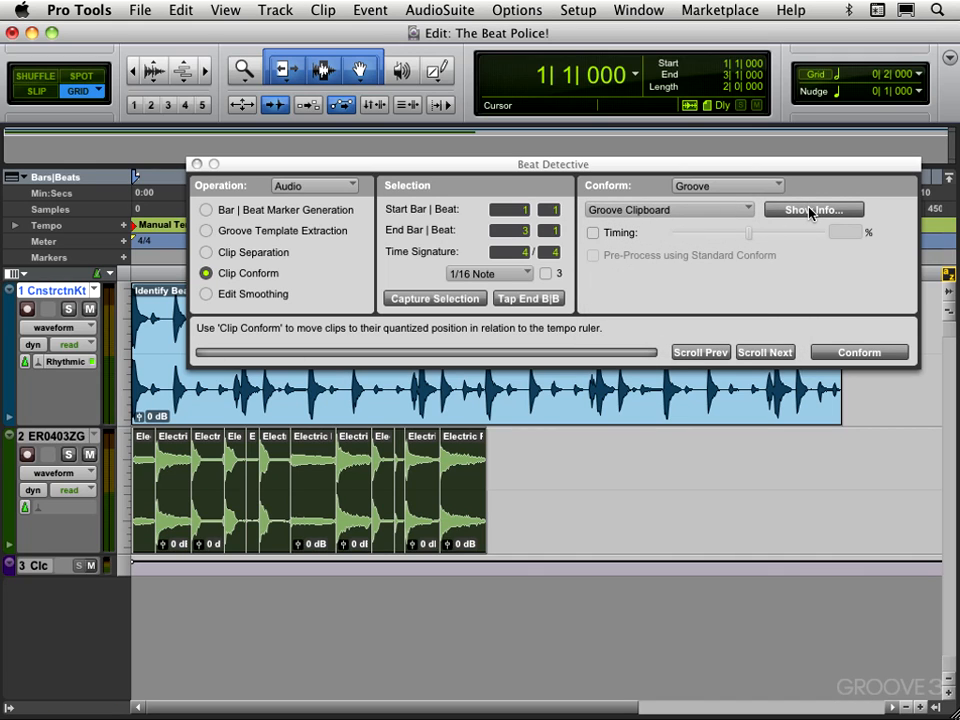
{"action": "left_click", "coordinate": [812, 210]}
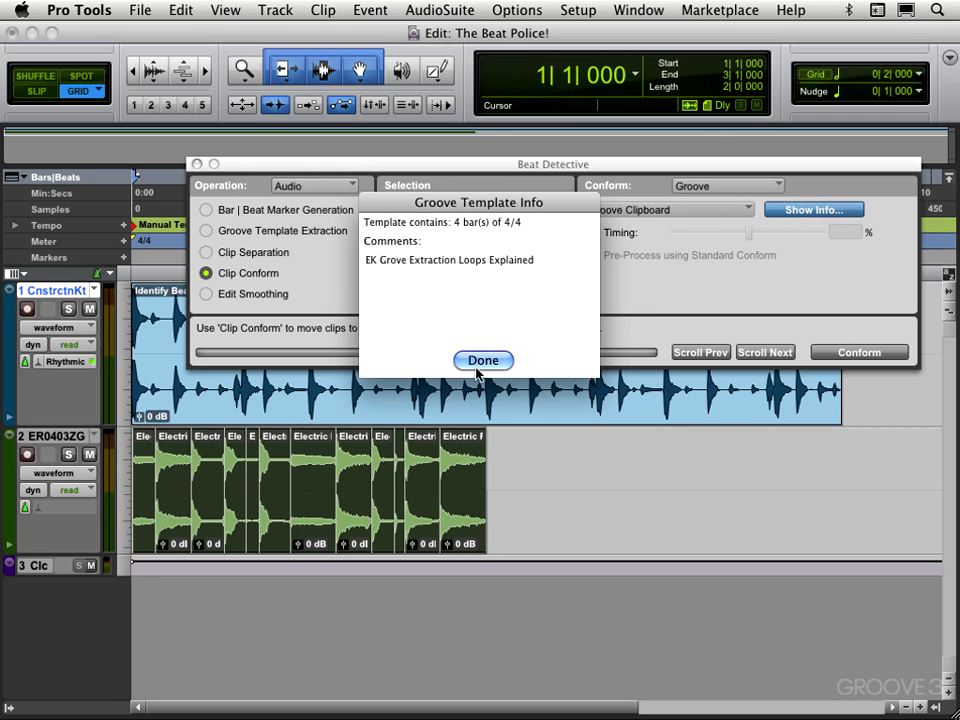
{"action": "left_click", "coordinate": [484, 360]}
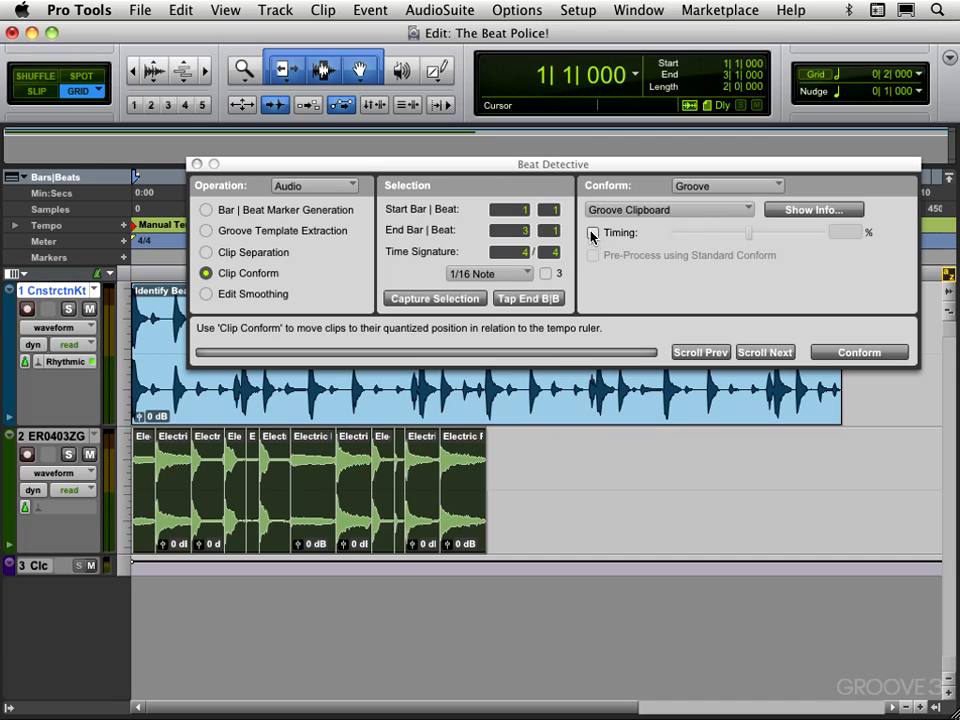
{"action": "left_click", "coordinate": [592, 232]}
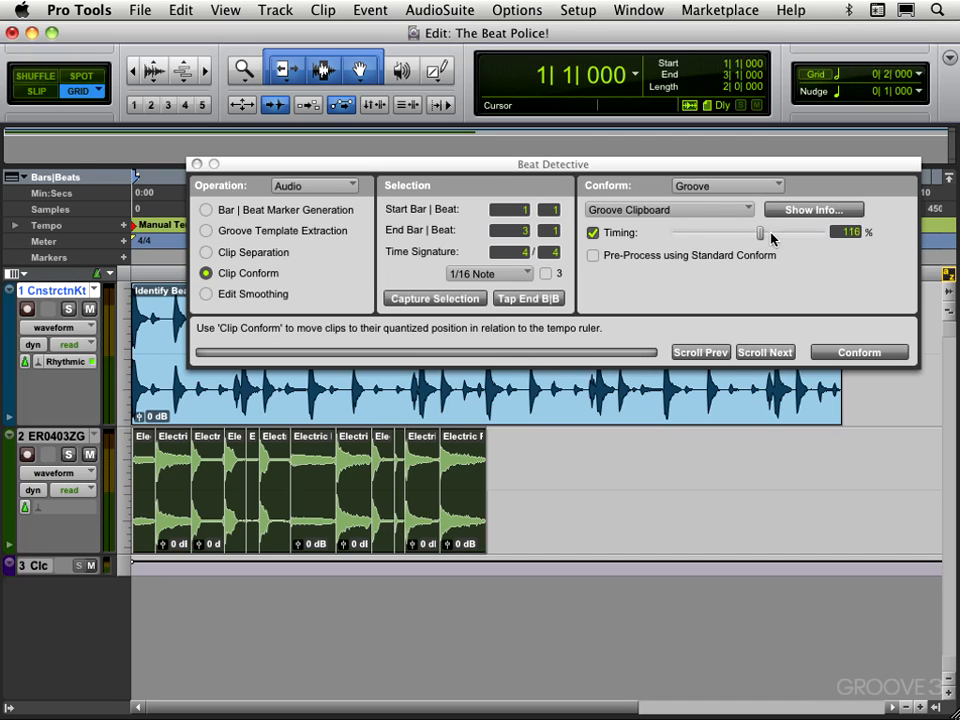
{"action": "left_click_drag", "start_coordinate": [760, 232], "coordinate": [730, 232]}
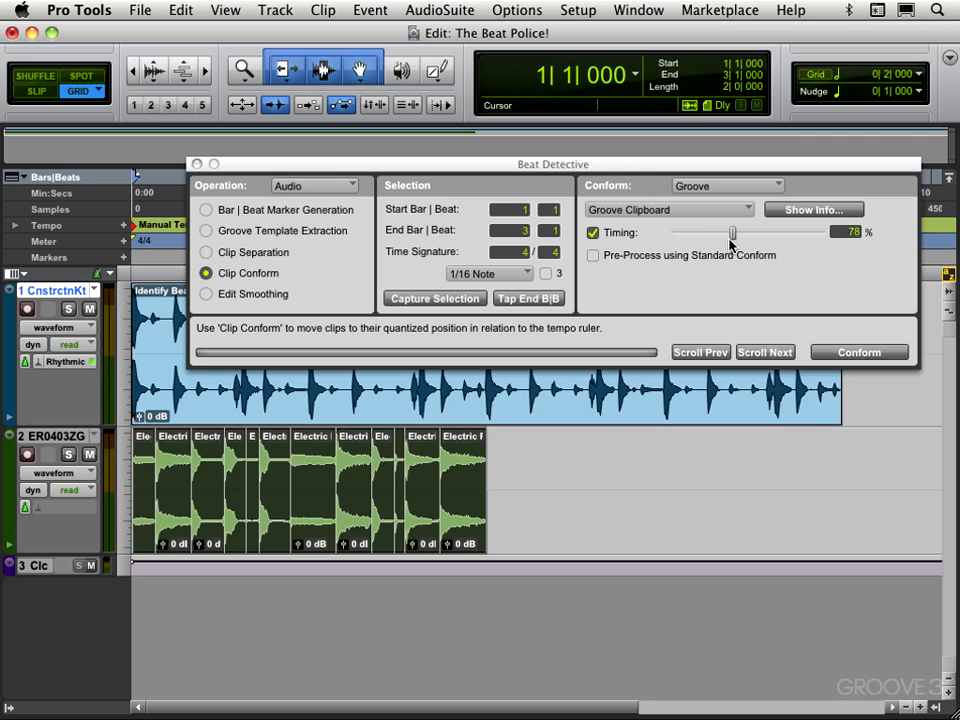
{"action": "left_click_drag", "start_coordinate": [732, 232], "coordinate": [748, 232]}
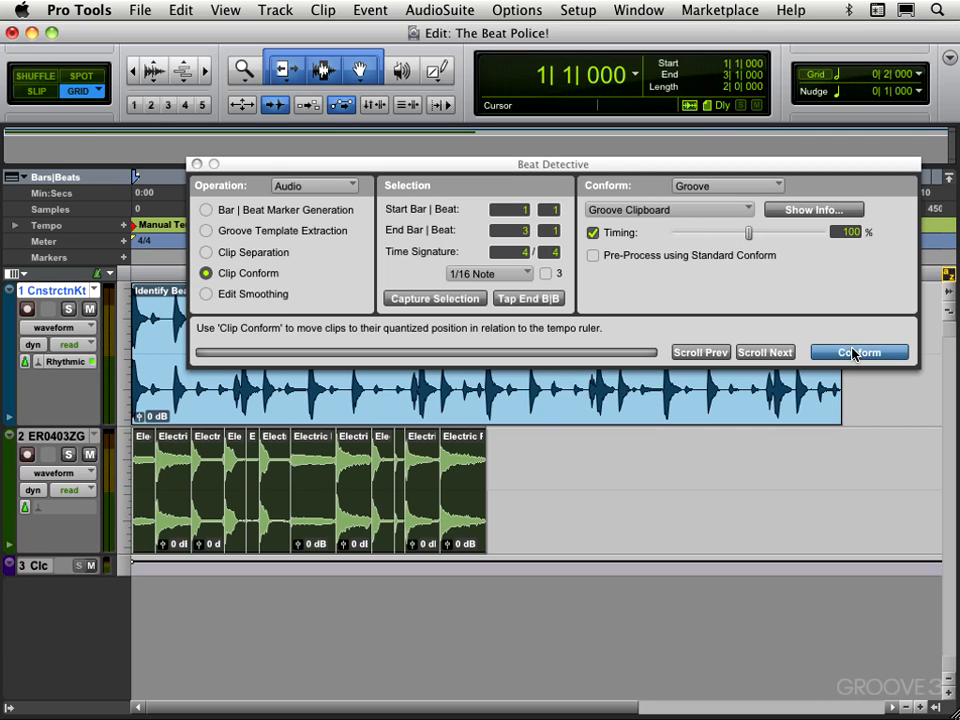
Conform the guitar clips to the drum loop's groove and close Beat Detective.
{"action": "left_click", "coordinate": [858, 352]}
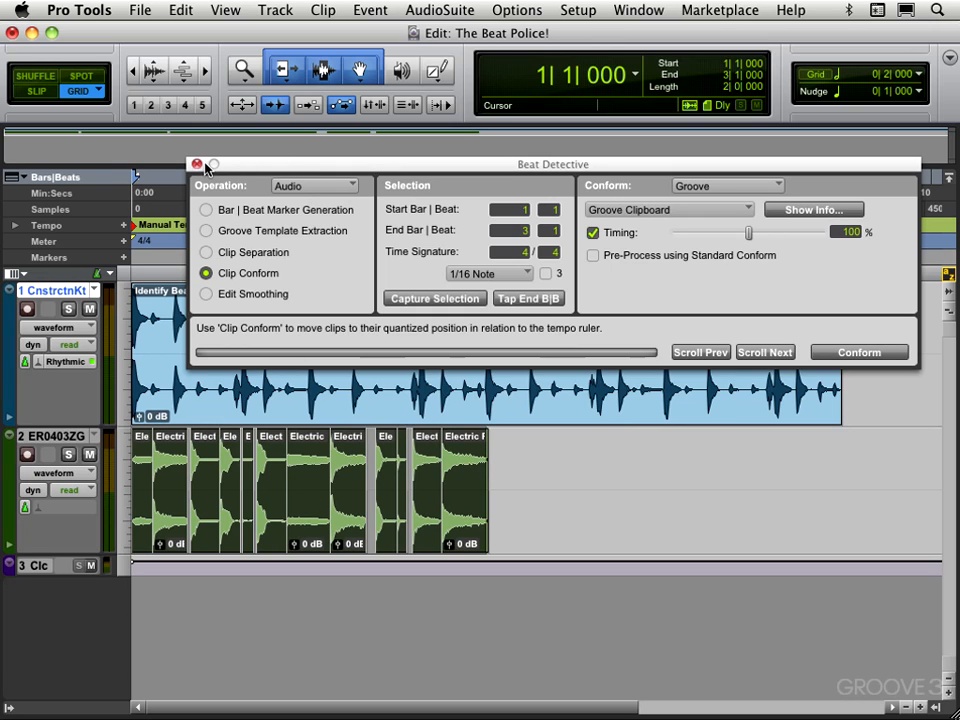
{"action": "left_click", "coordinate": [196, 164]}
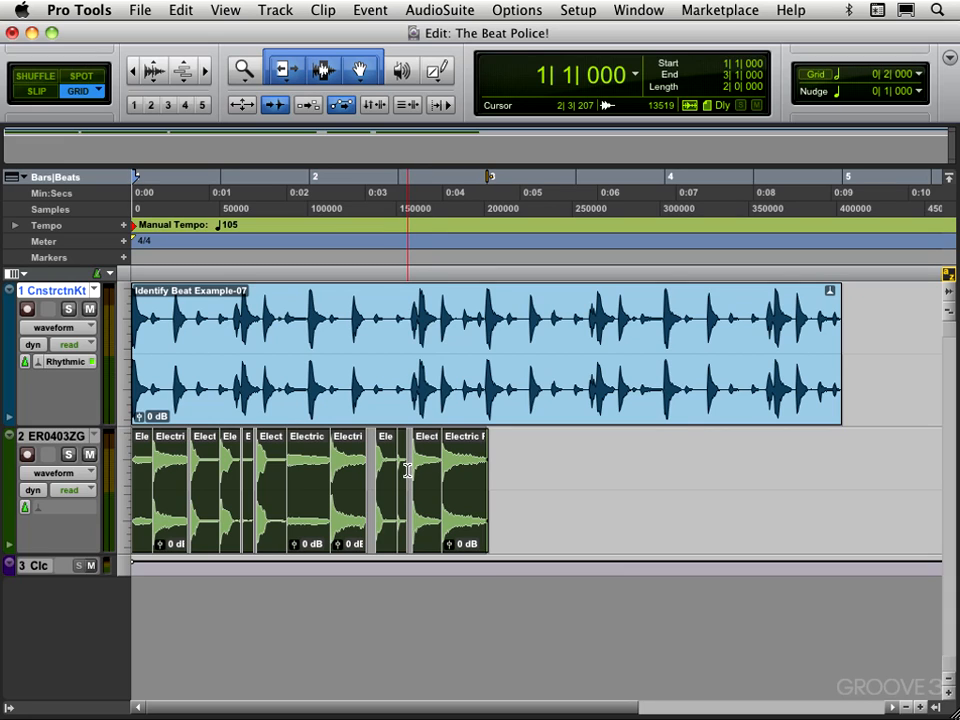
{"action": "left_click", "coordinate": [168, 476]}
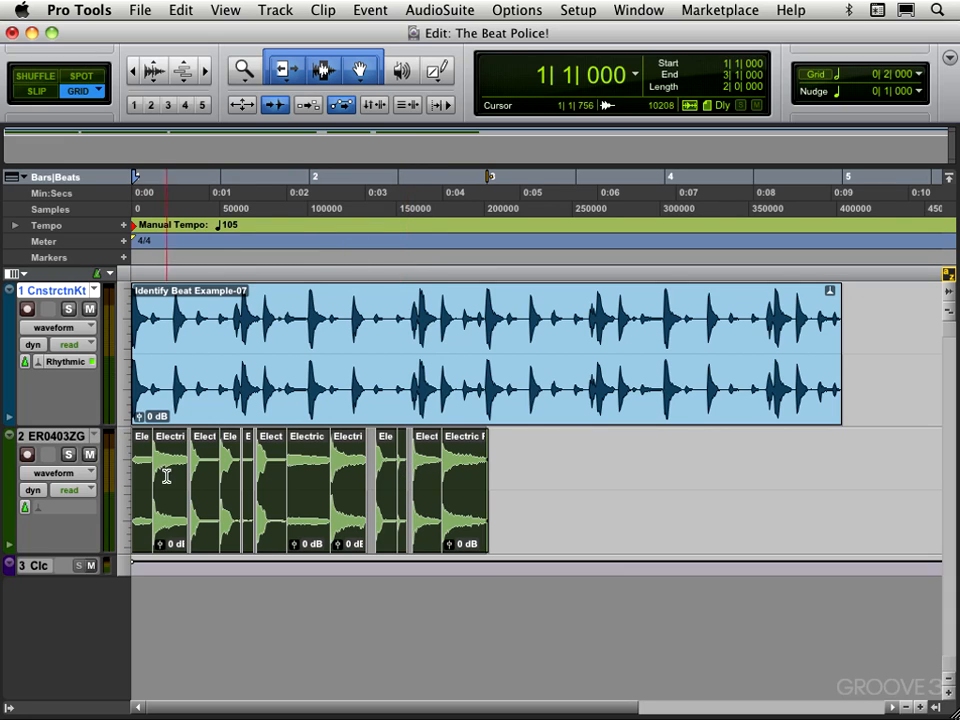
{"action": "left_click", "coordinate": [364, 340]}
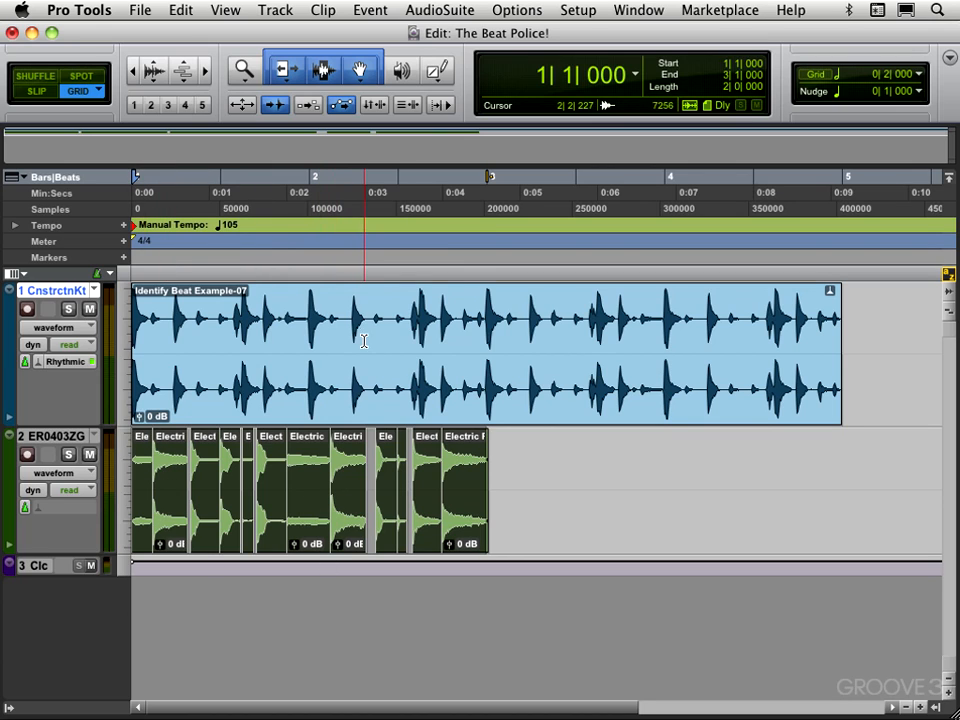
{"action": "key", "text": "space"}
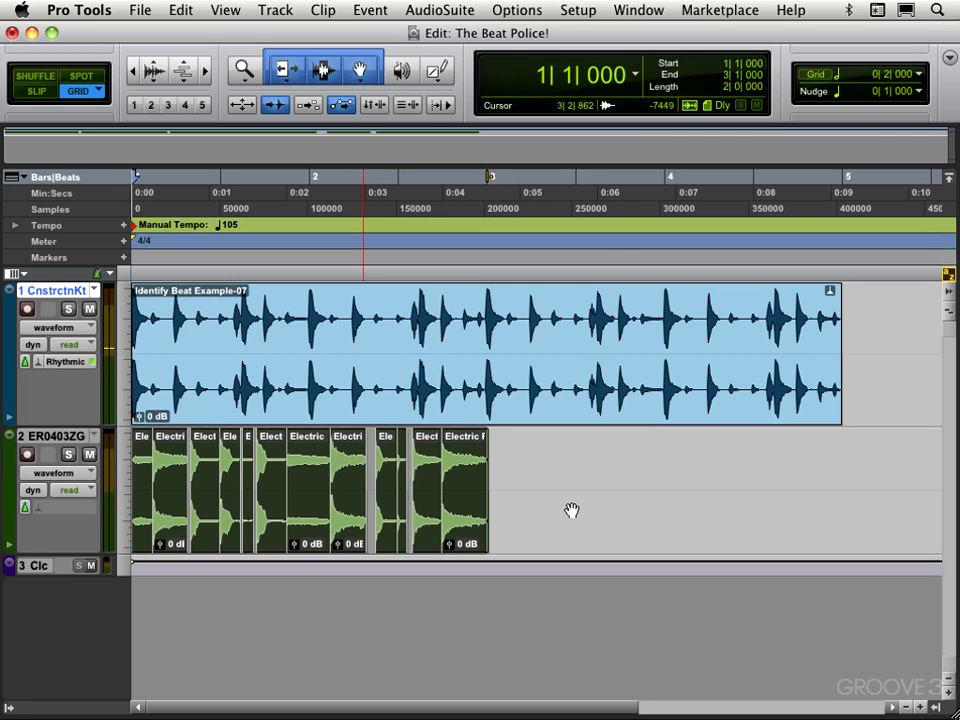
{"action": "left_click", "coordinate": [496, 404]}
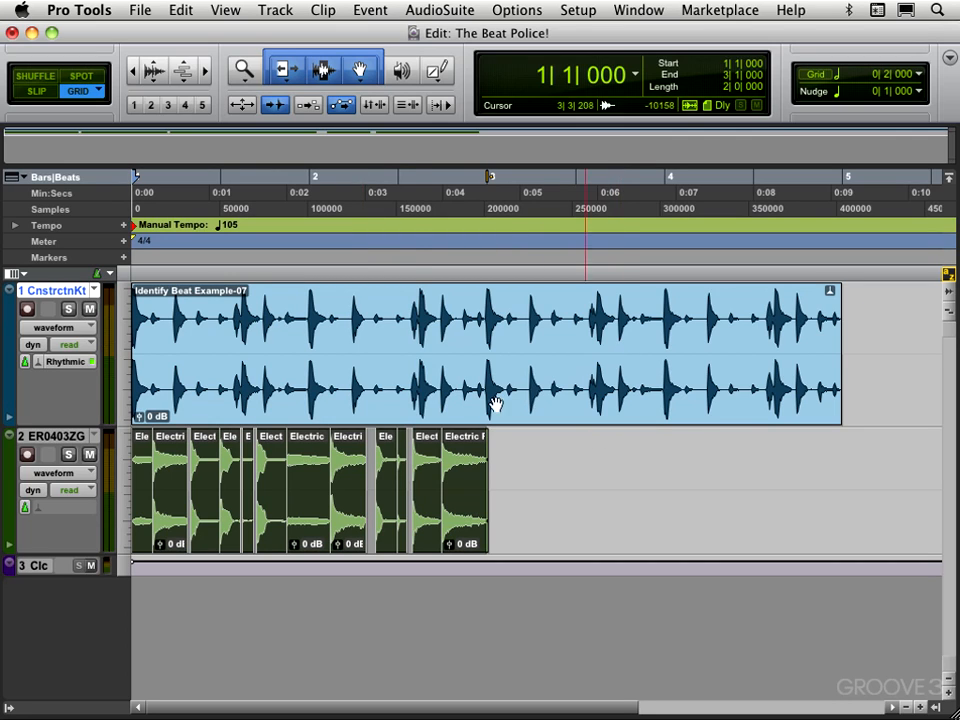